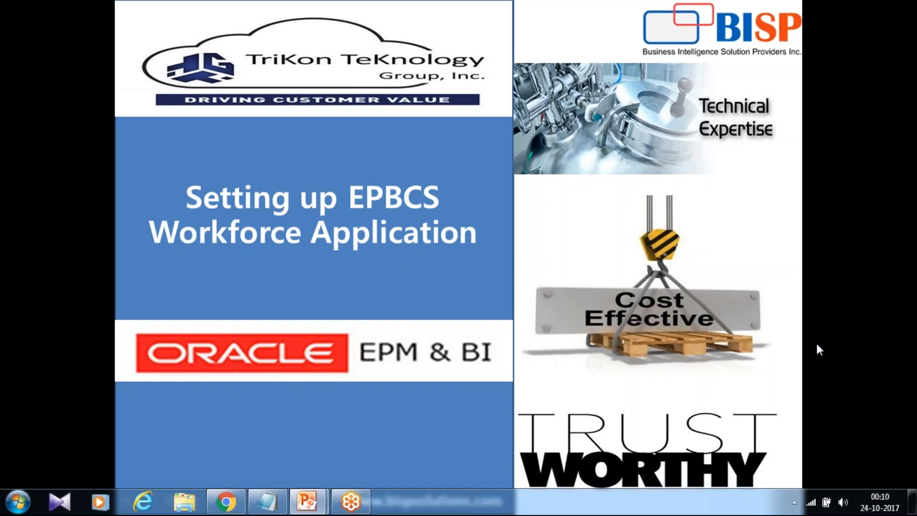
mouse_move(321, 186)
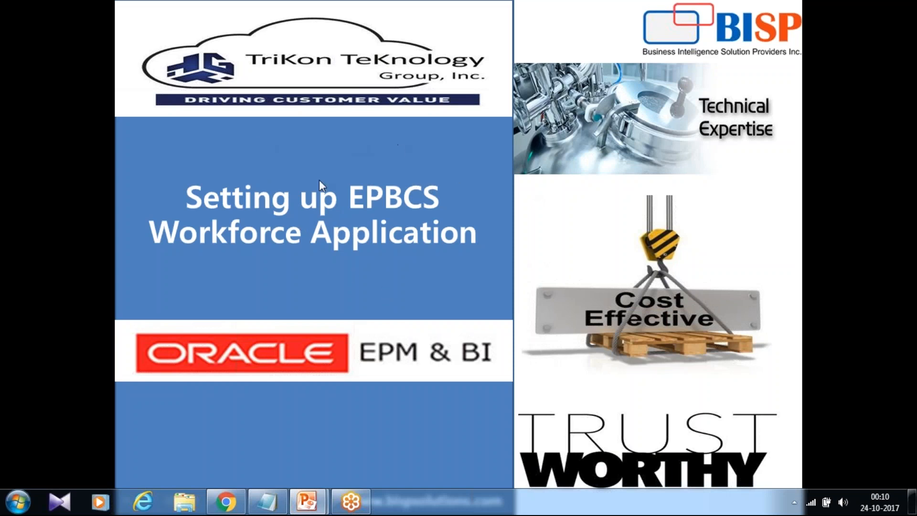
mouse_move(461, 247)
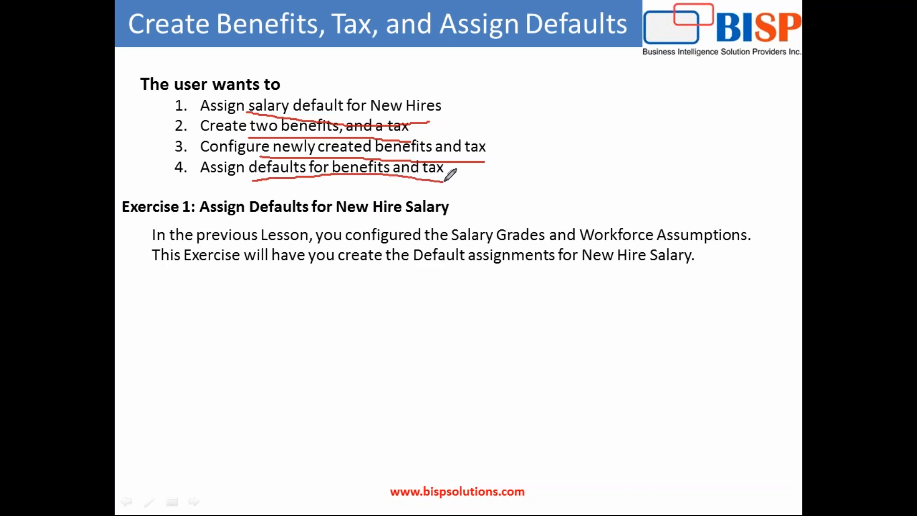
mouse_move(655, 178)
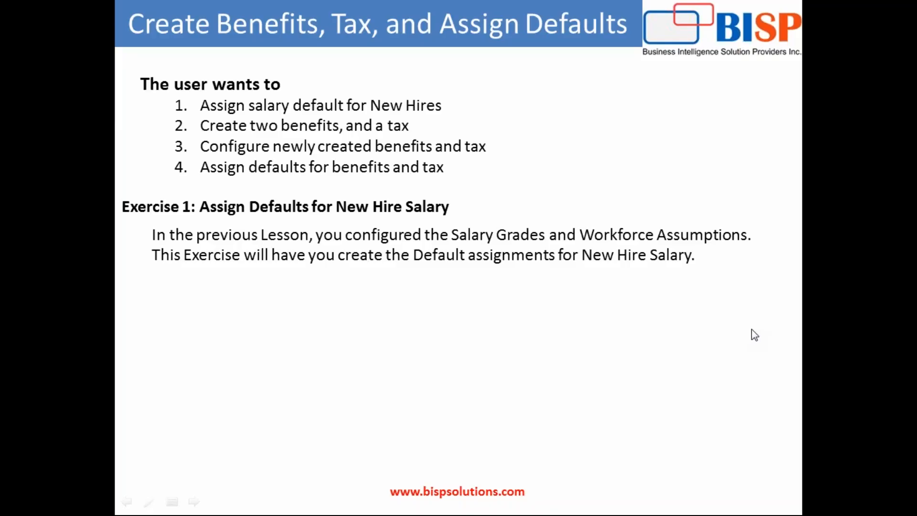
- Sign in to Oracle Cloud with the identity domain and saved credentials, then open planning-test
left_click(16, 501)
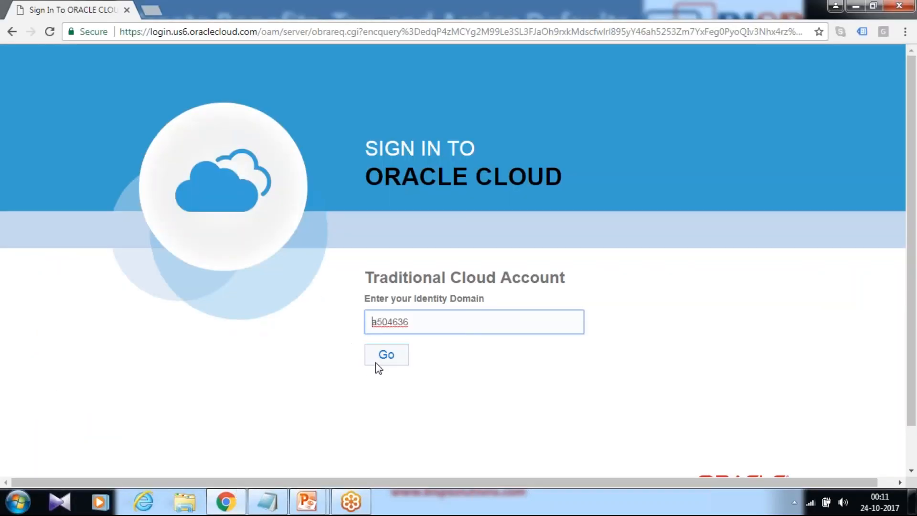
left_click(386, 354)
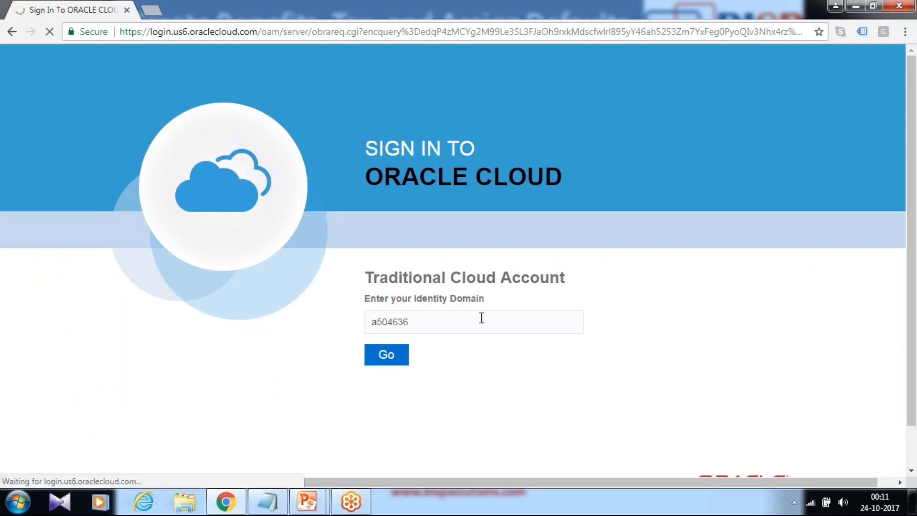
left_click(385, 354)
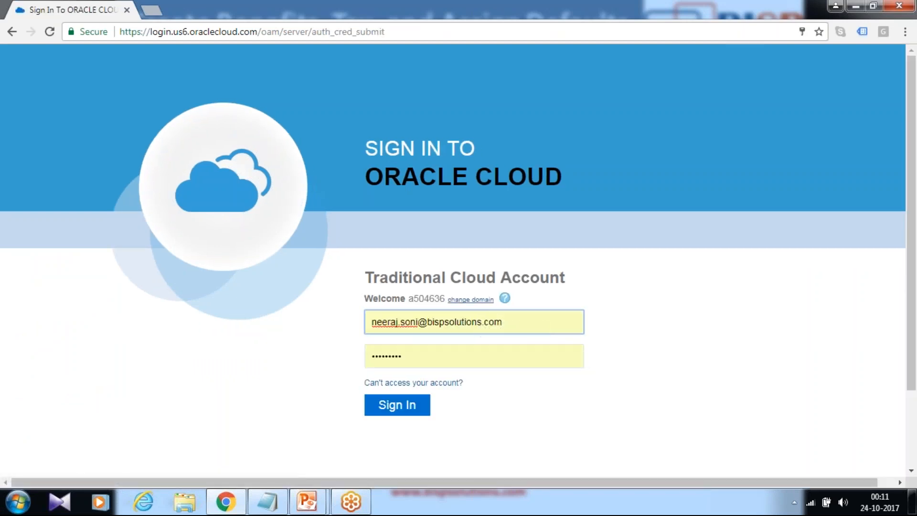
left_click(396, 405)
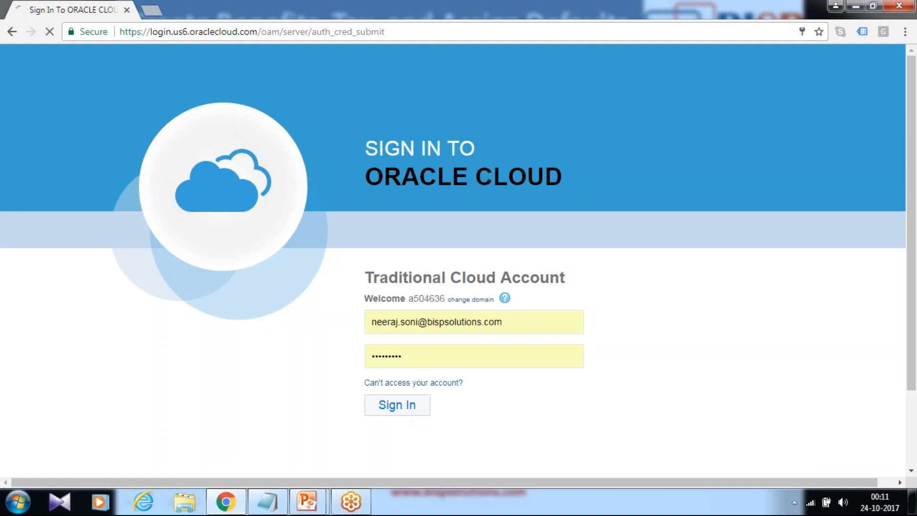
left_click(396, 404)
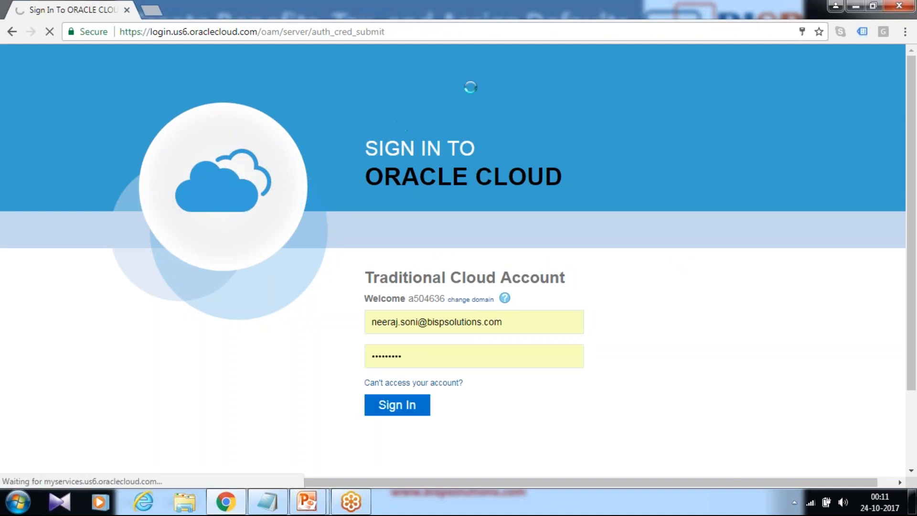
left_click(396, 404)
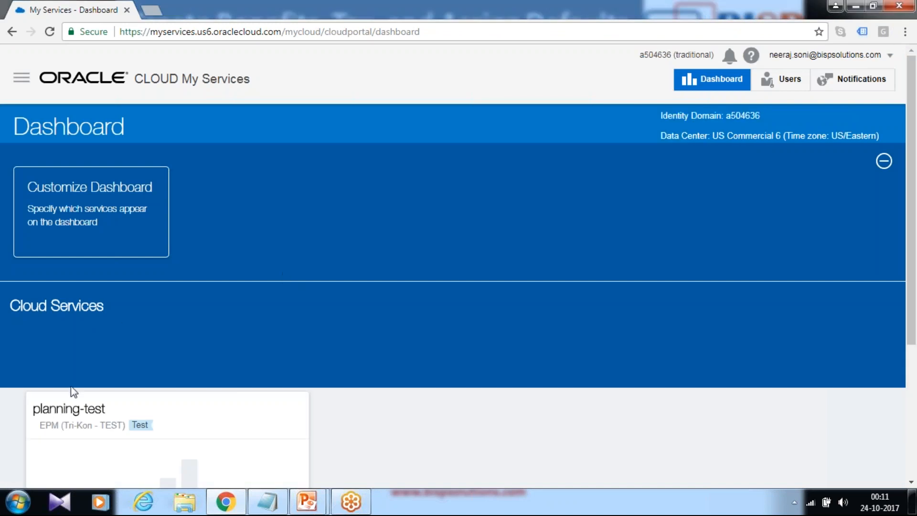
mouse_move(39, 427)
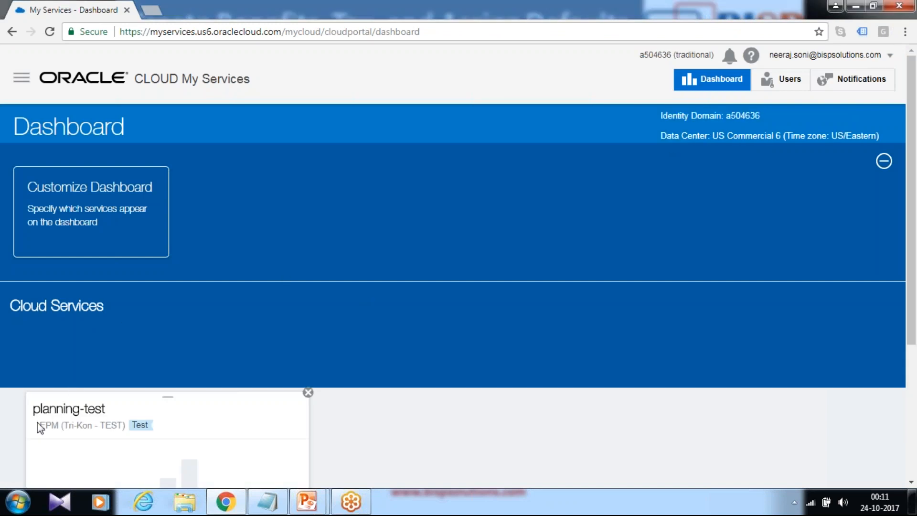
left_click(69, 408)
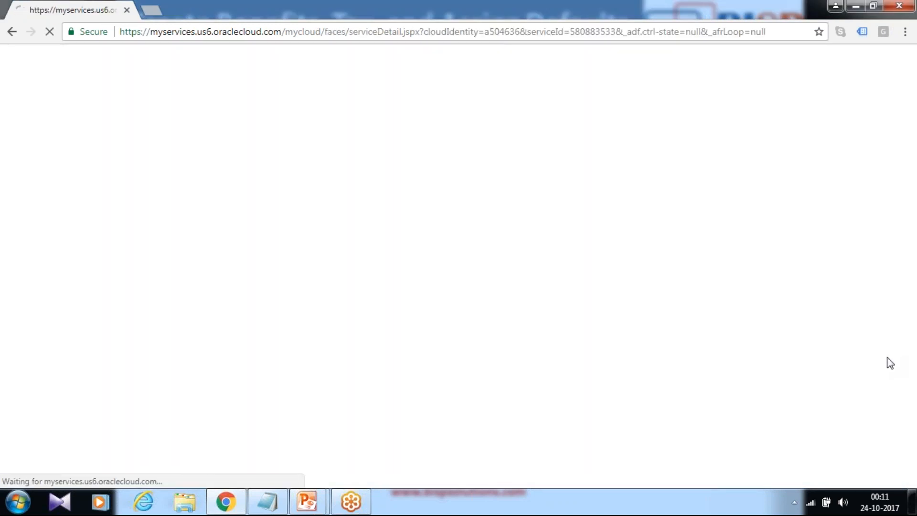
mouse_move(619, 174)
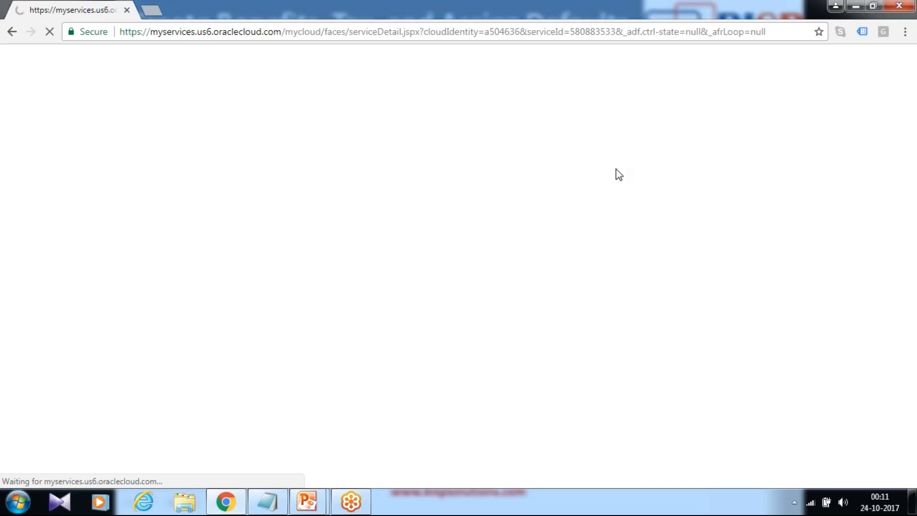
mouse_move(519, 134)
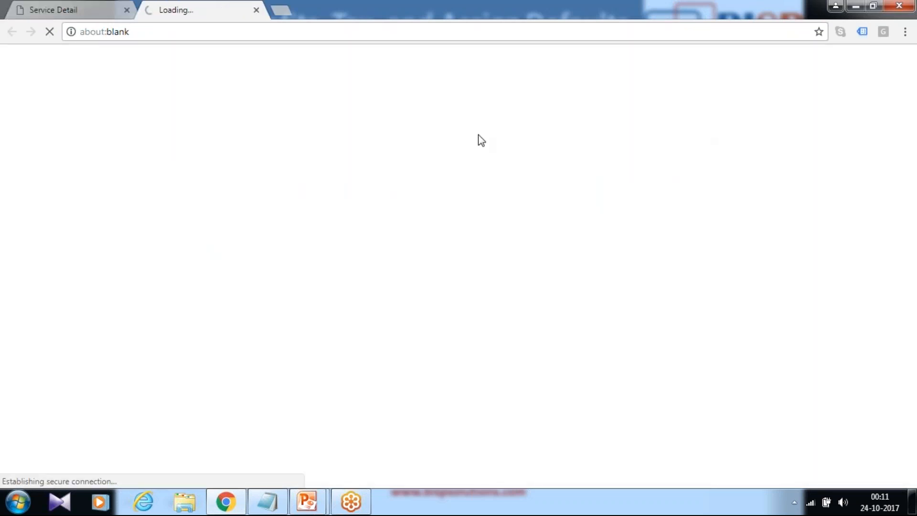
mouse_move(239, 83)
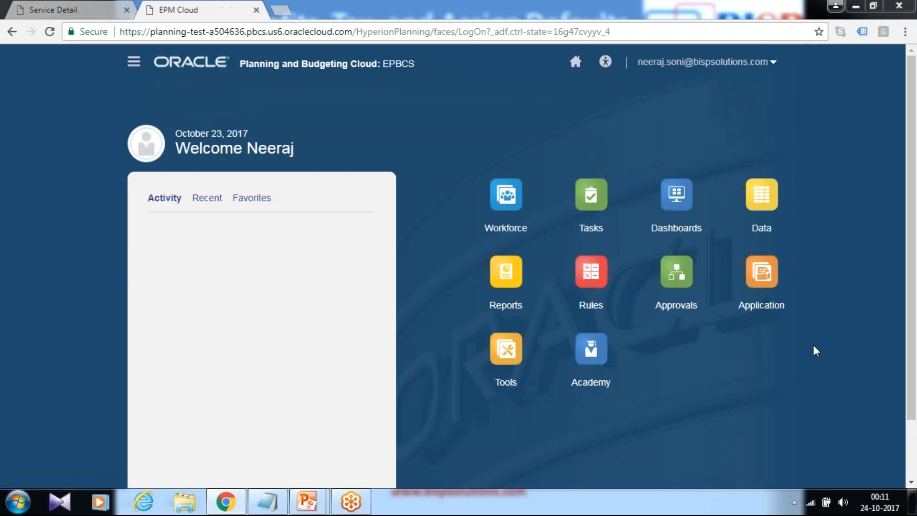
mouse_move(777, 54)
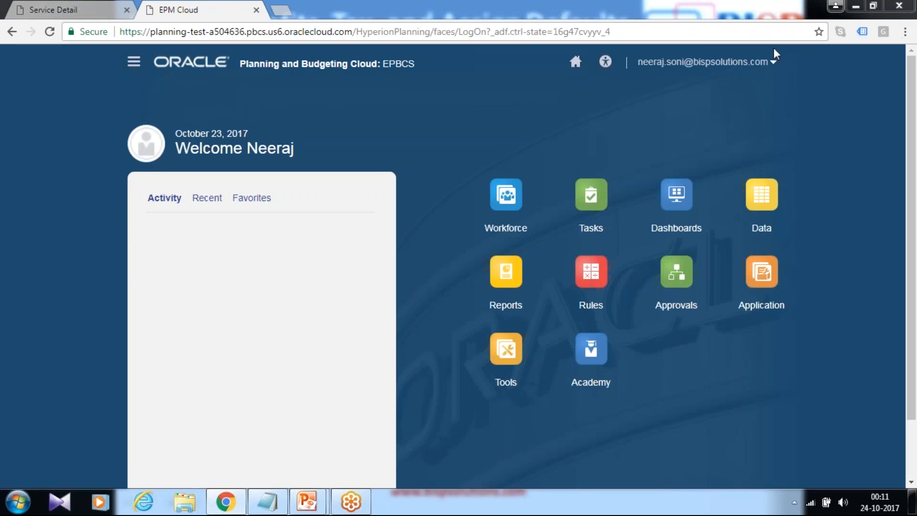
mouse_move(465, 224)
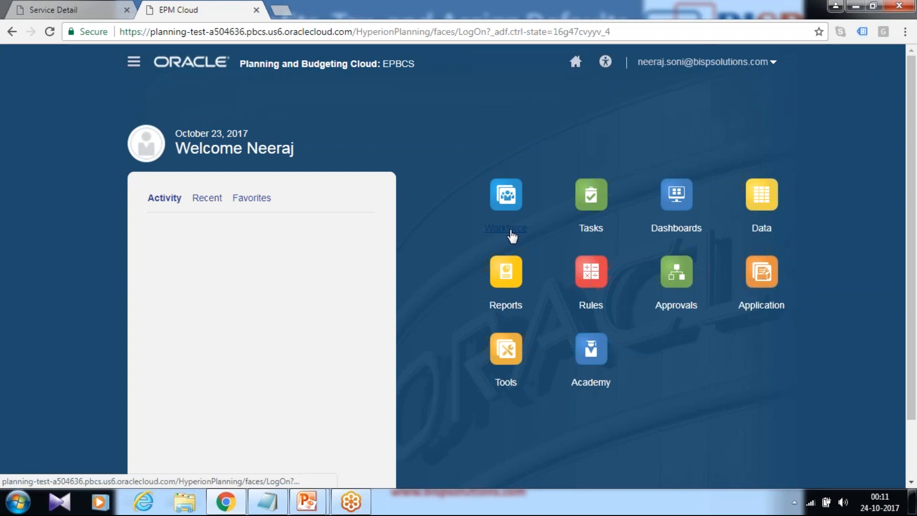
- Open Workforce, then Compensation Planning to reach its Summary dashboard
left_click(505, 195)
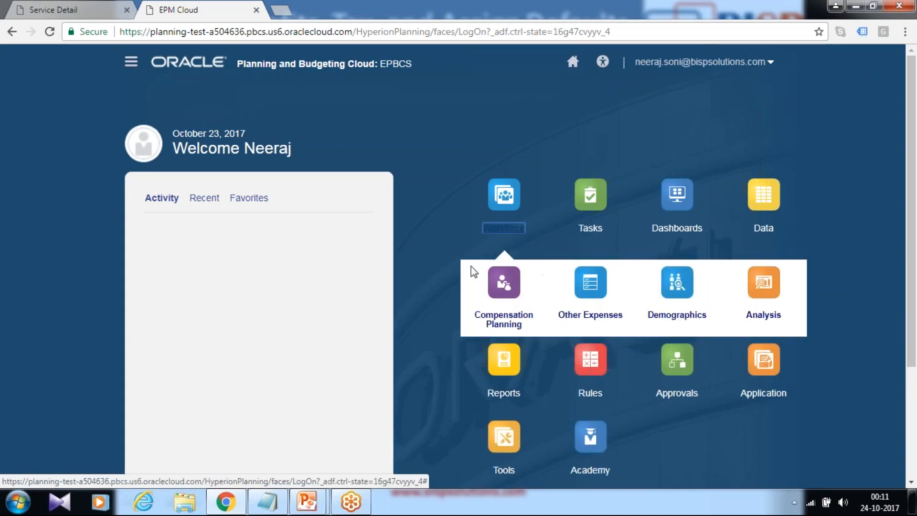
mouse_move(503, 319)
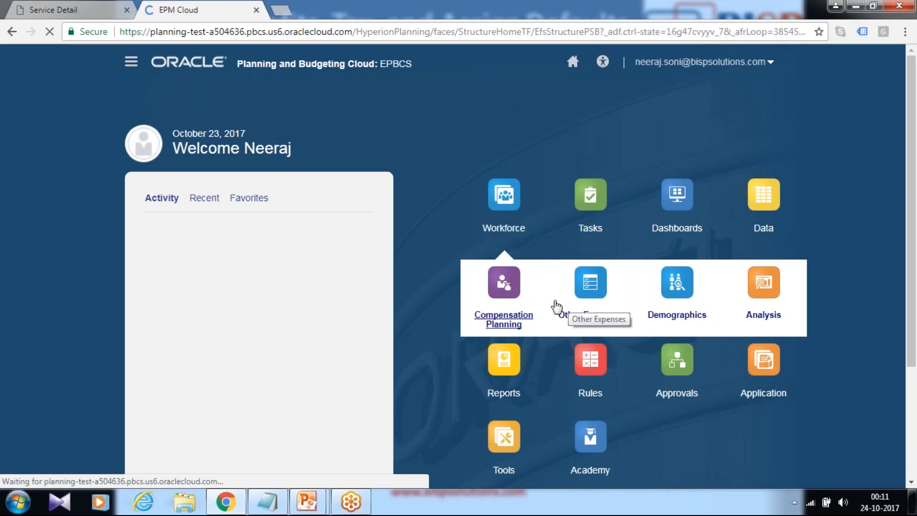
left_click(503, 282)
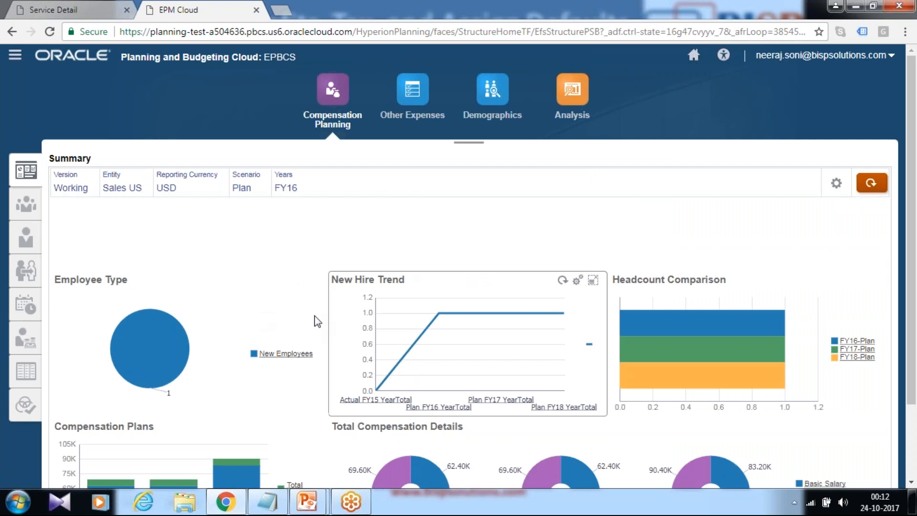
mouse_move(55, 387)
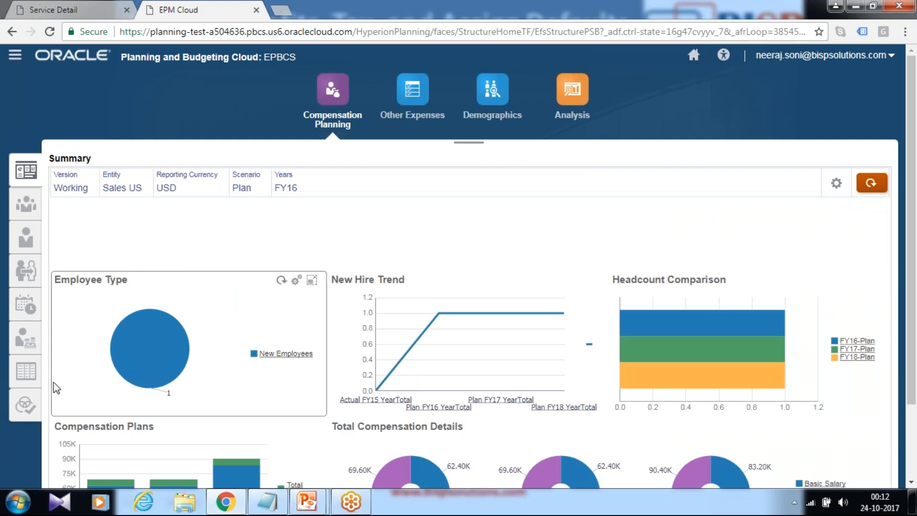
mouse_move(26, 369)
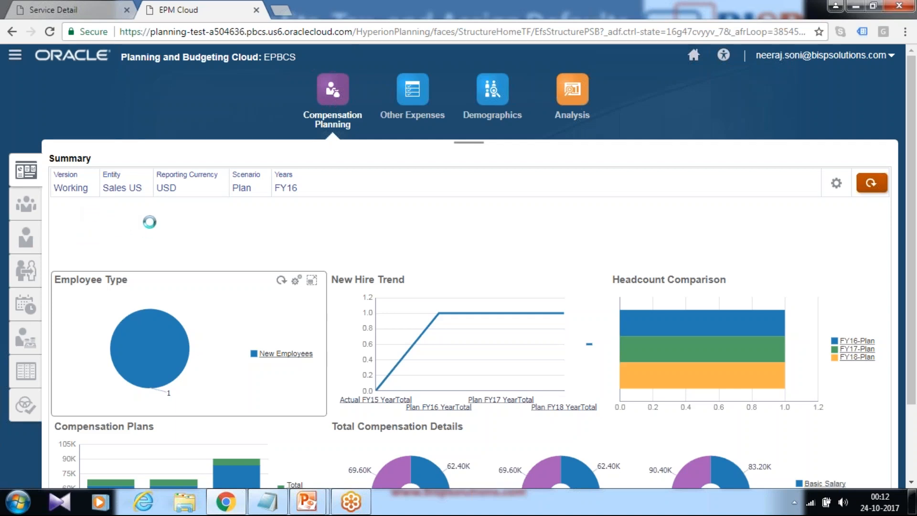
- In Salary Defaults, choose Grade3 and the Administrative Assistant job, then launch the add
left_click(26, 370)
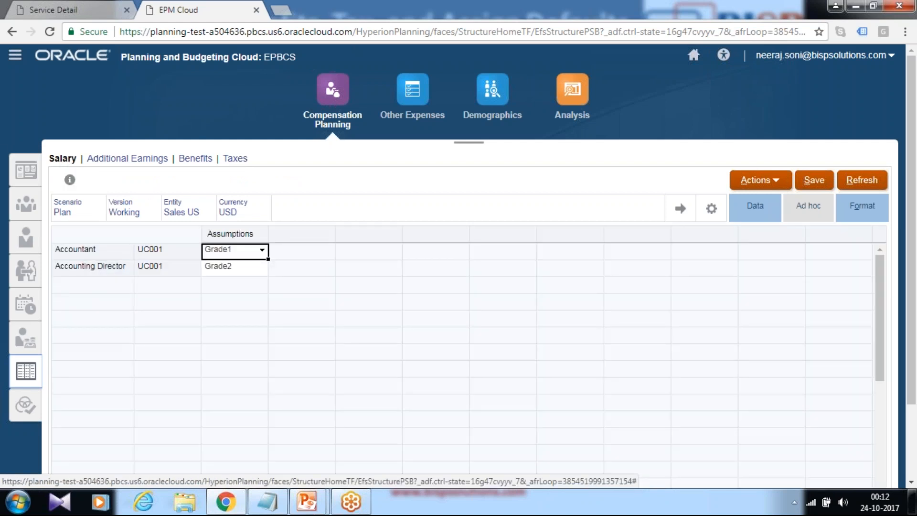
mouse_move(701, 193)
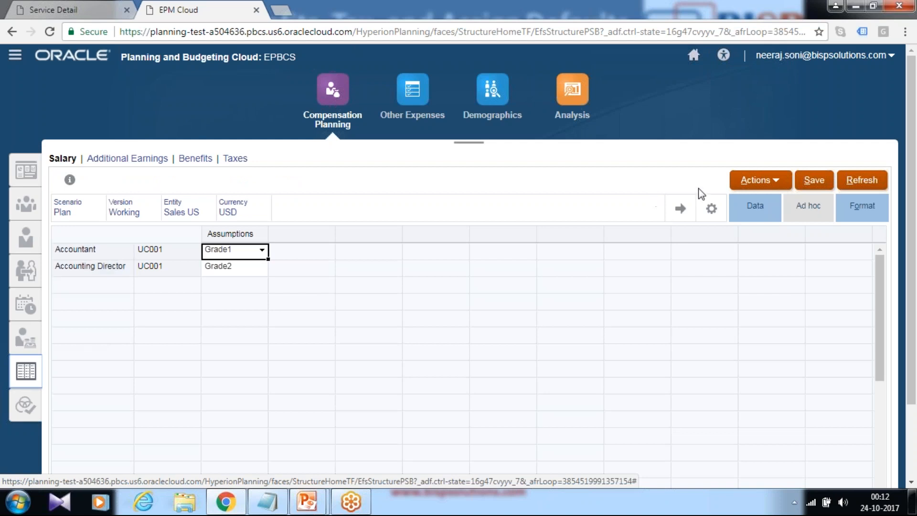
mouse_move(750, 254)
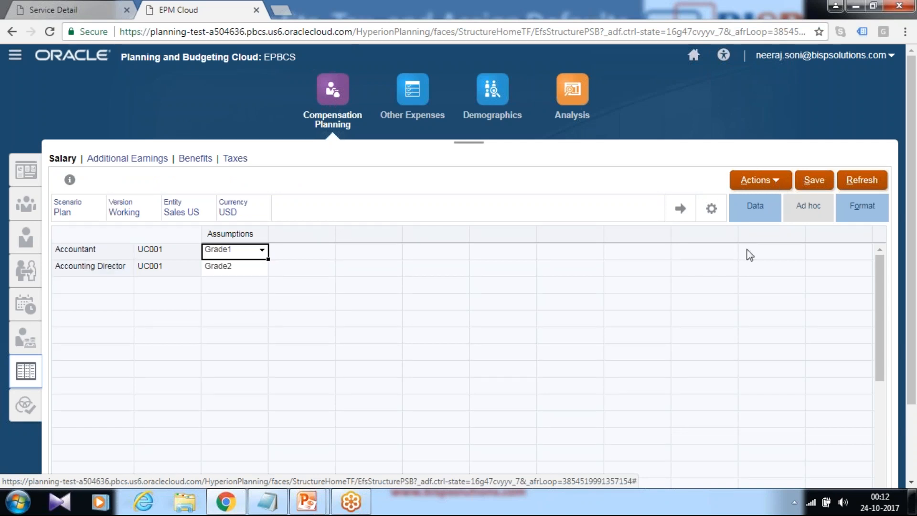
mouse_move(761, 207)
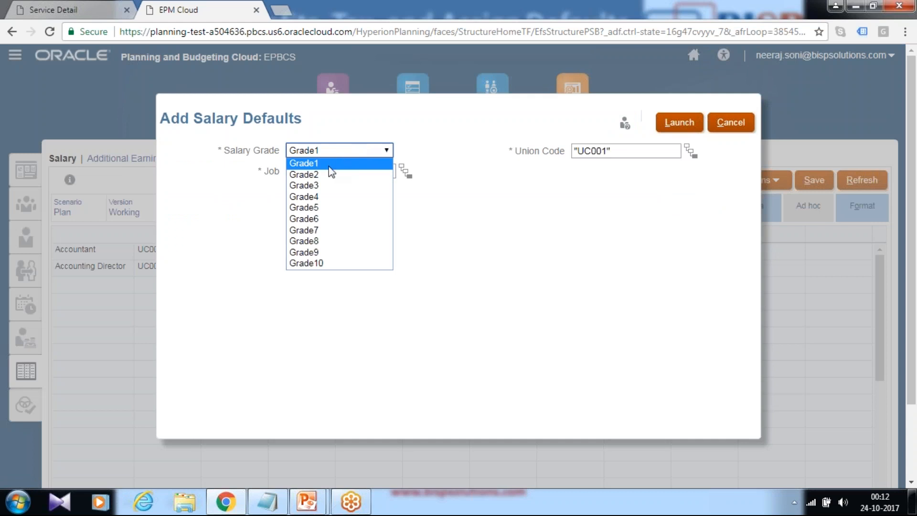
mouse_move(321, 185)
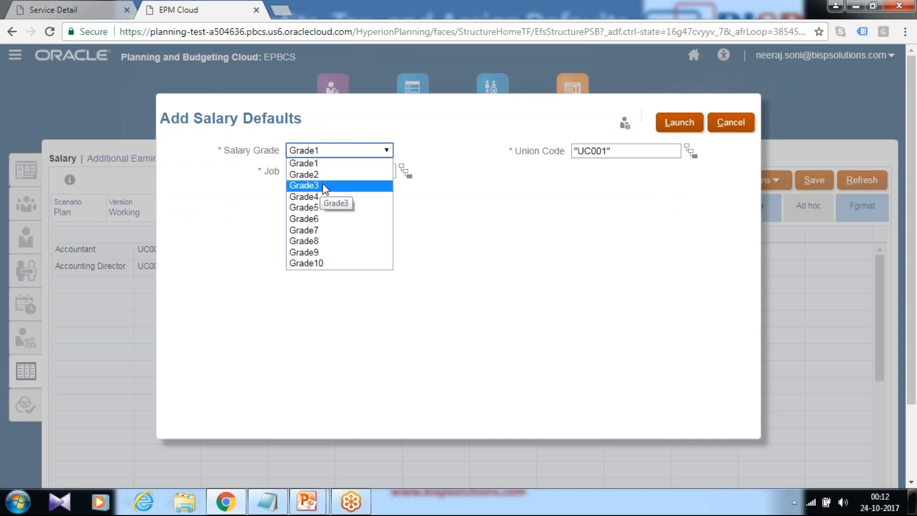
left_click(304, 186)
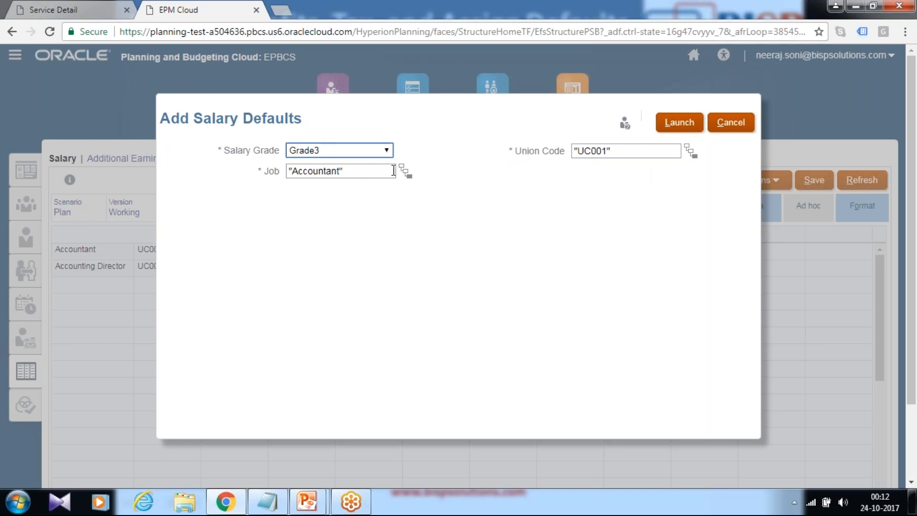
left_click(678, 123)
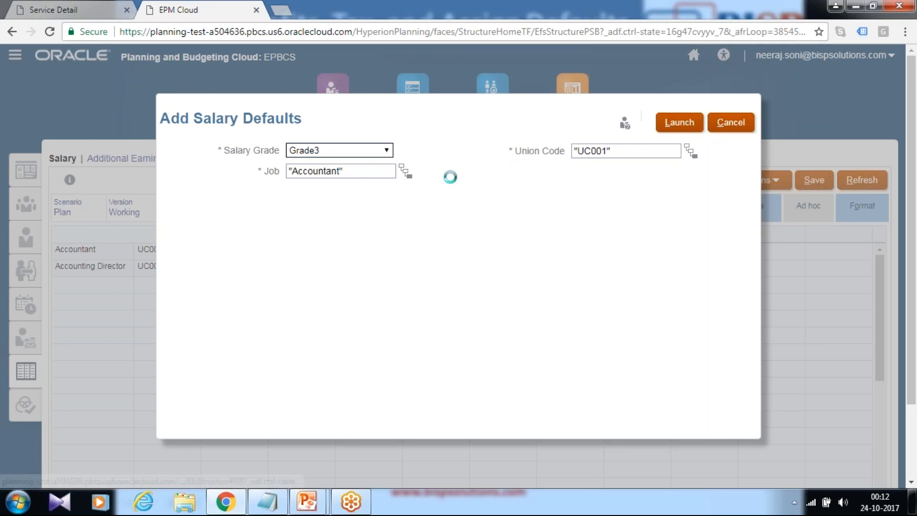
left_click(405, 171)
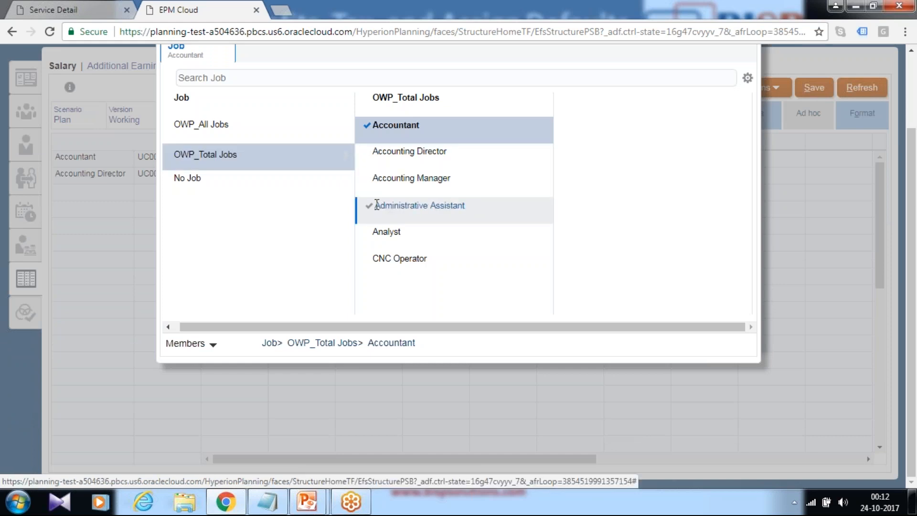
left_click(419, 206)
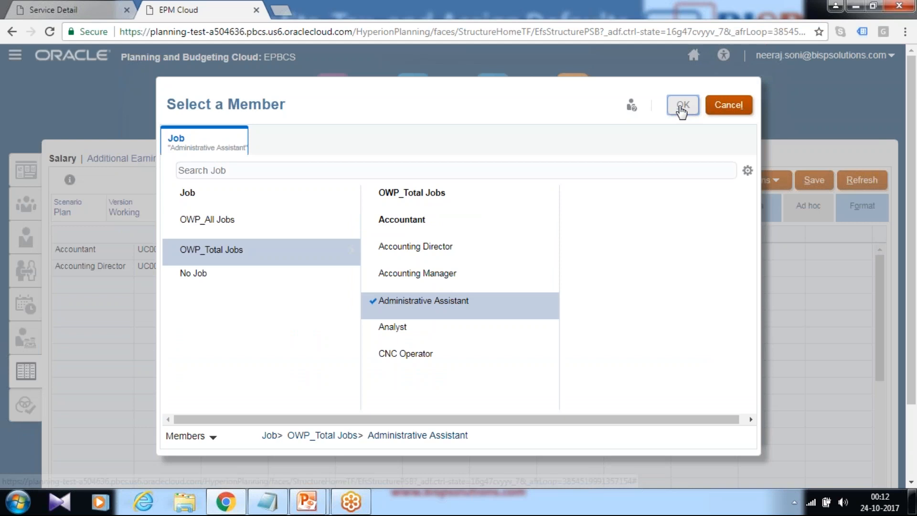
left_click(682, 105)
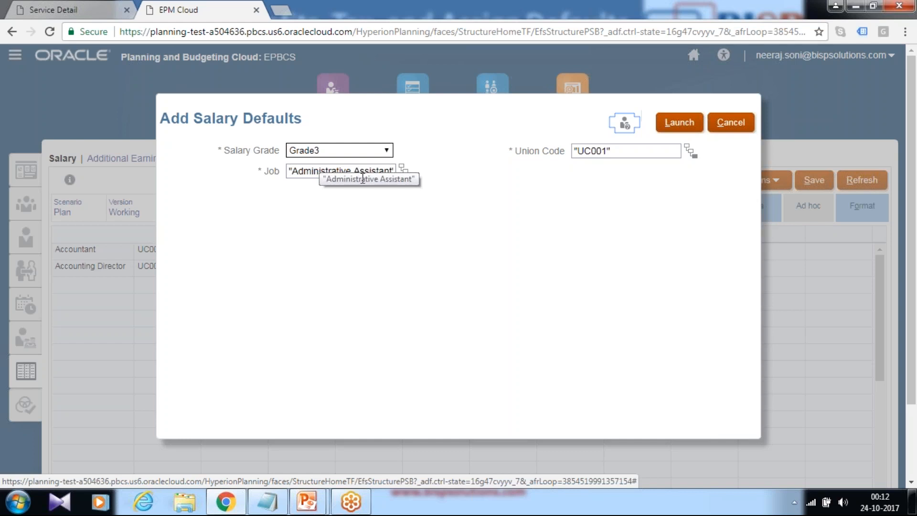
left_click(678, 122)
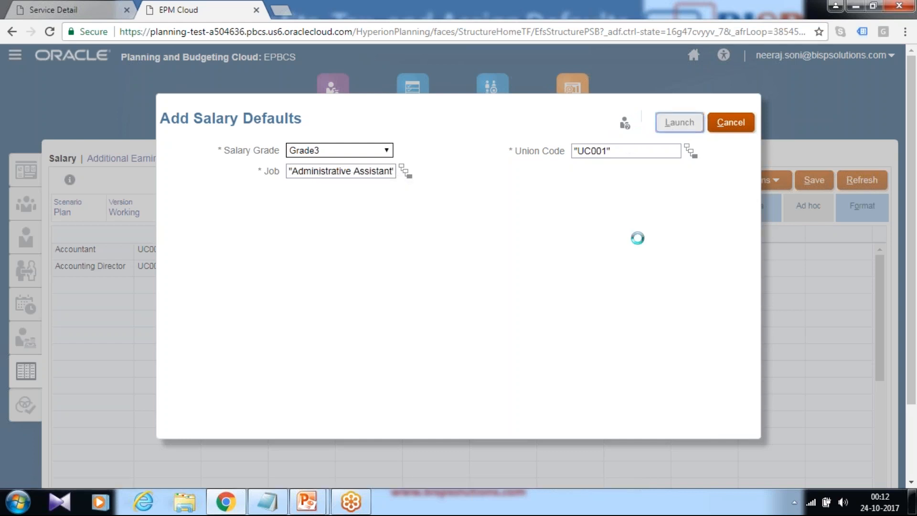
left_click(678, 122)
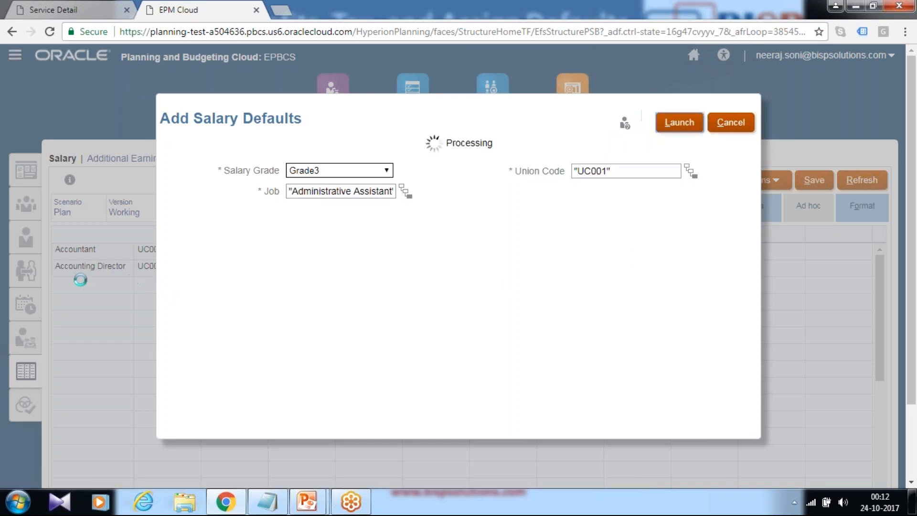
left_click(678, 122)
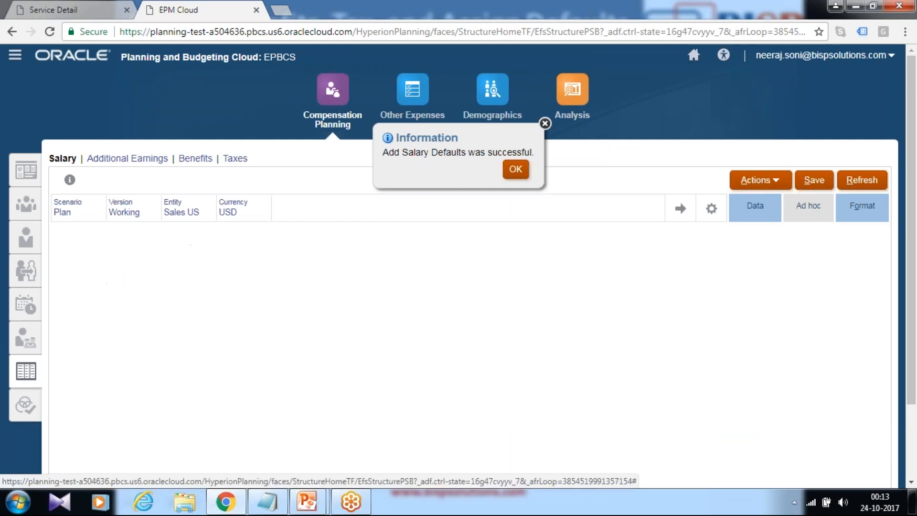
- Dismiss the Information notice and check the Administrative Assistant row with UC001 and Grade3
left_click(515, 169)
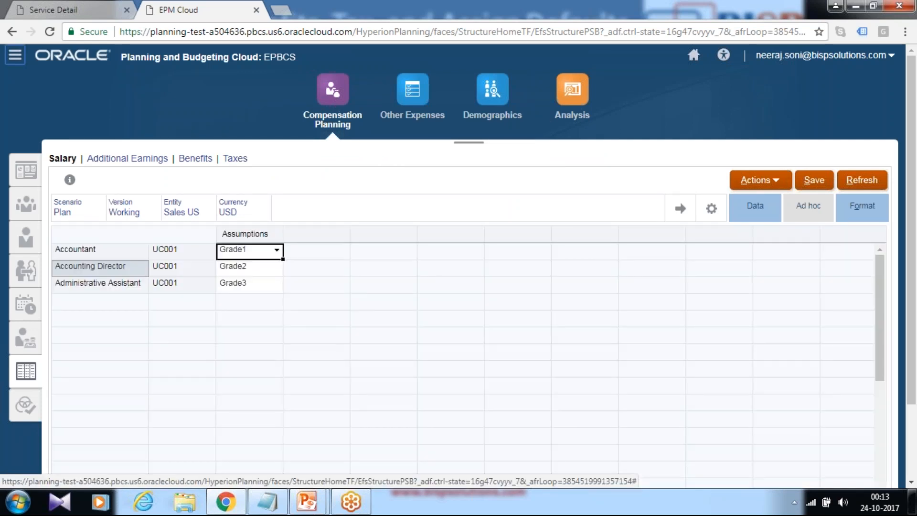
left_click(98, 283)
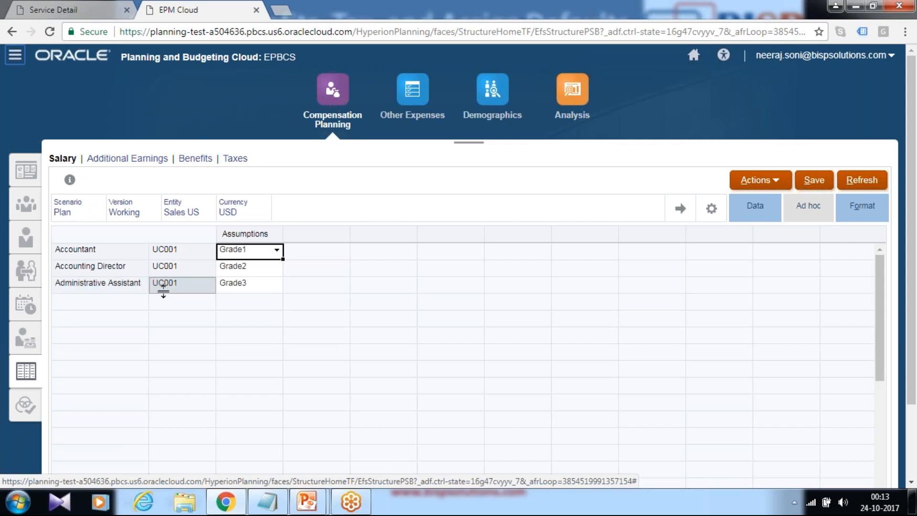
mouse_move(164, 291)
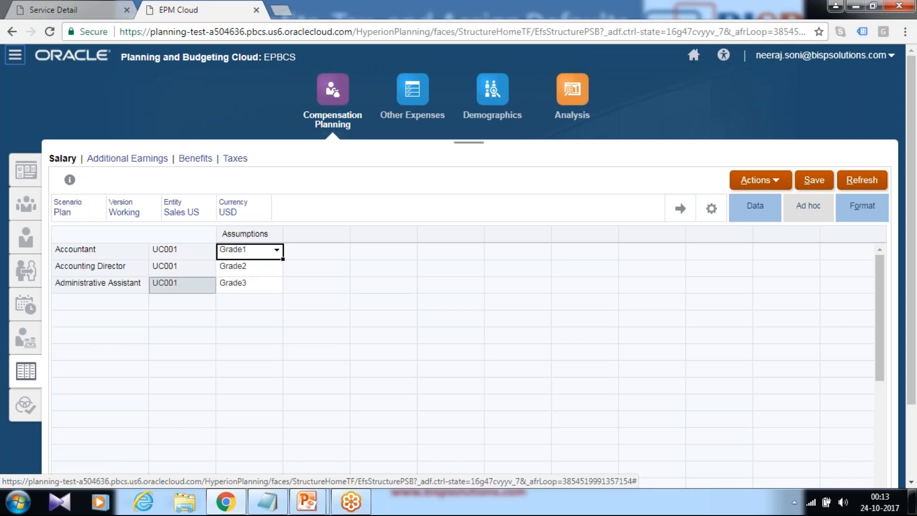
mouse_move(232, 282)
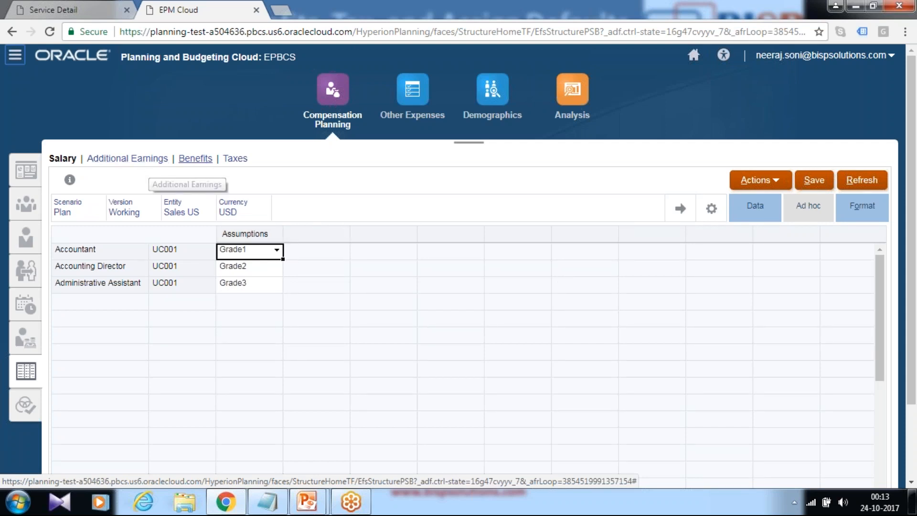
mouse_move(15, 55)
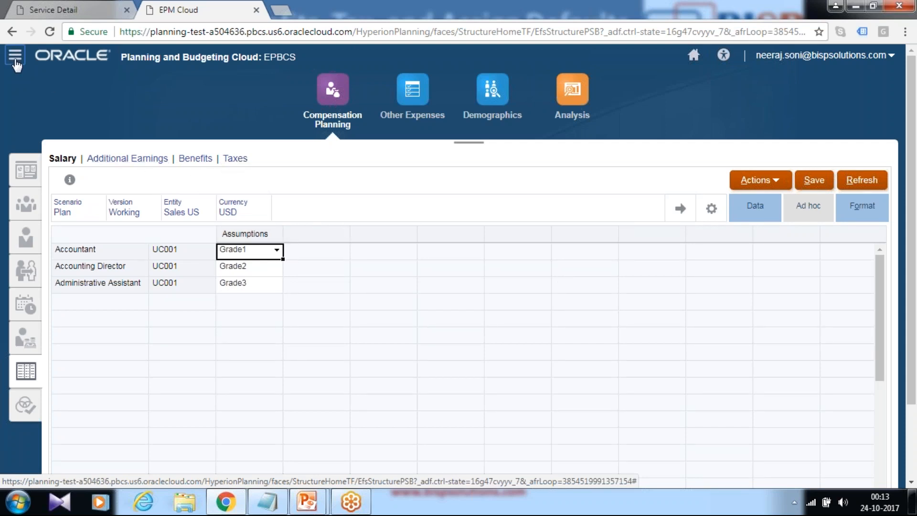
- Switch Dimensions to Component, expand OWP_Total Component and OWP_Benefits, and select Car_Allowance
left_click(15, 56)
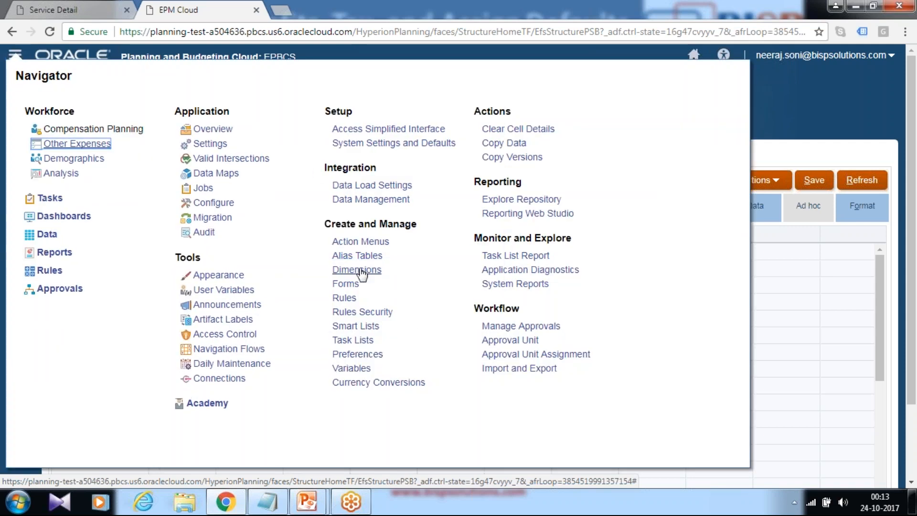
left_click(356, 270)
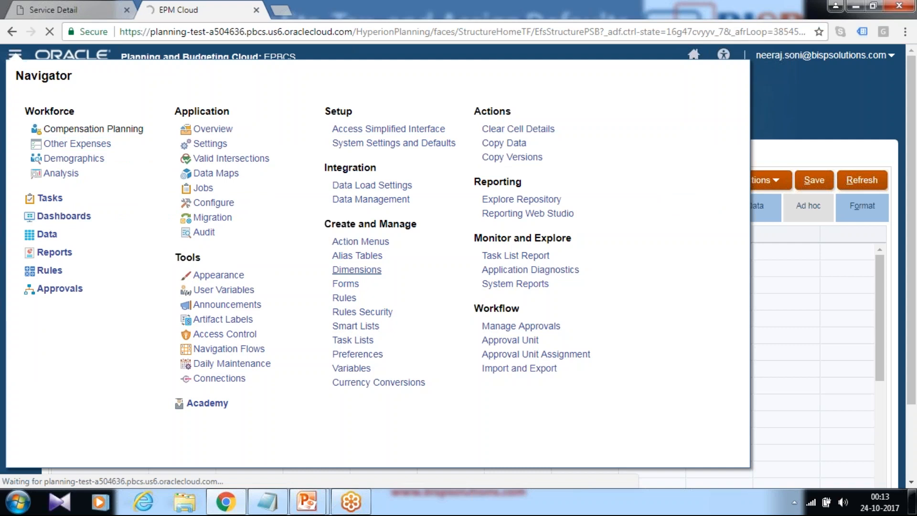
mouse_move(810, 434)
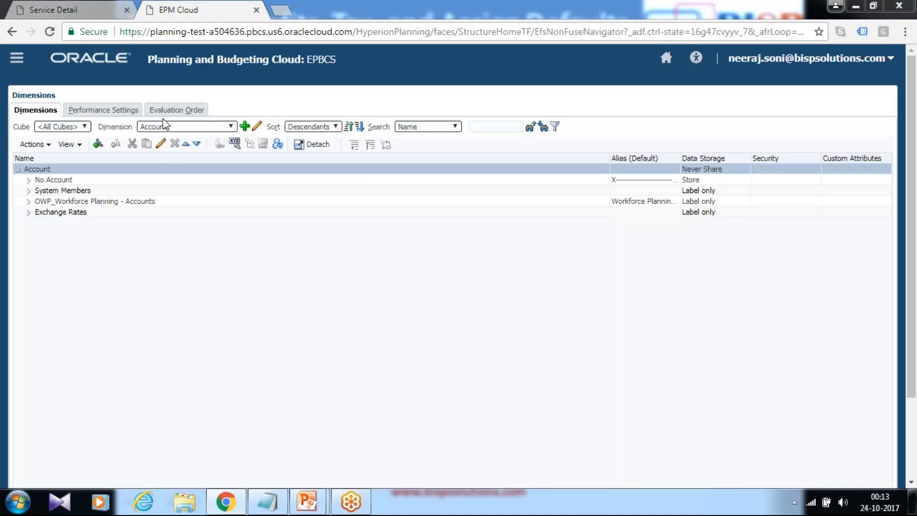
left_click(230, 126)
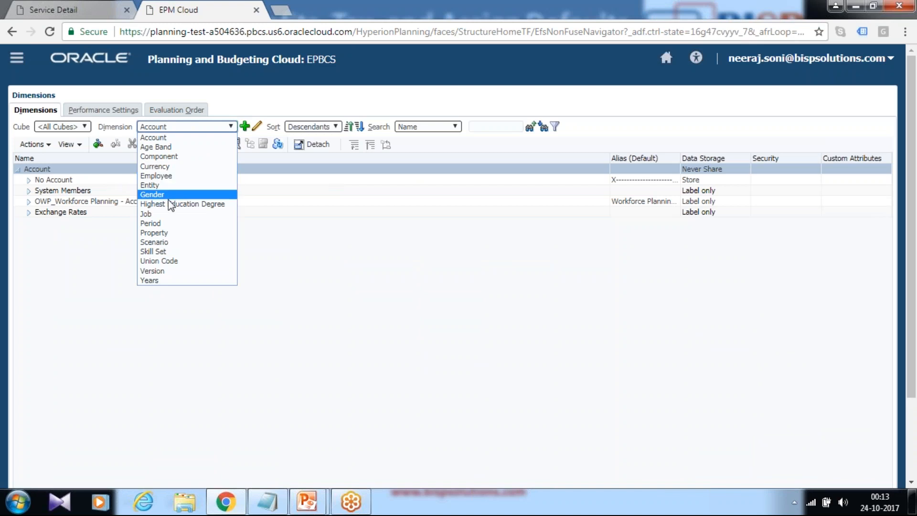
left_click(159, 156)
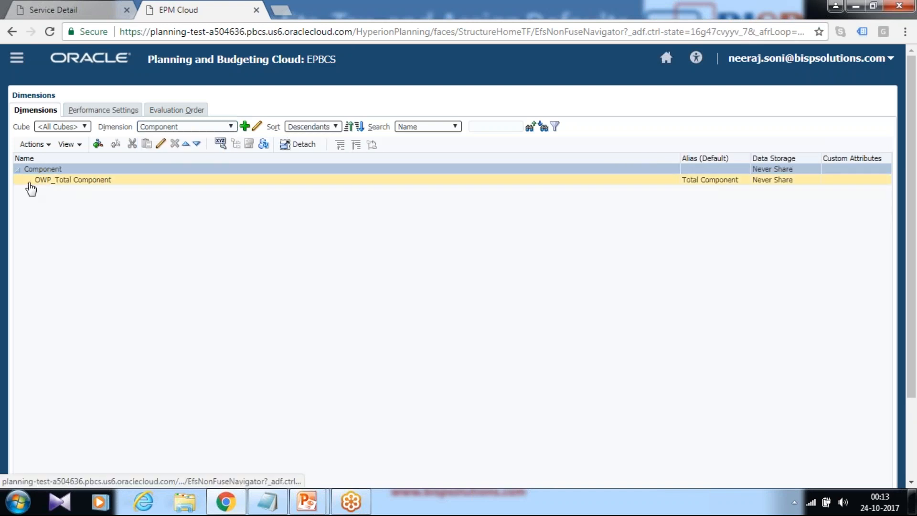
left_click(28, 180)
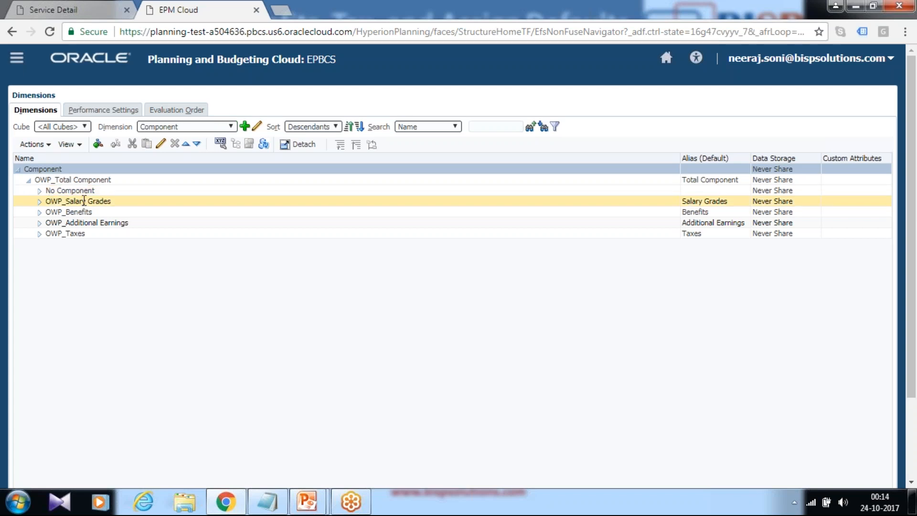
left_click(68, 211)
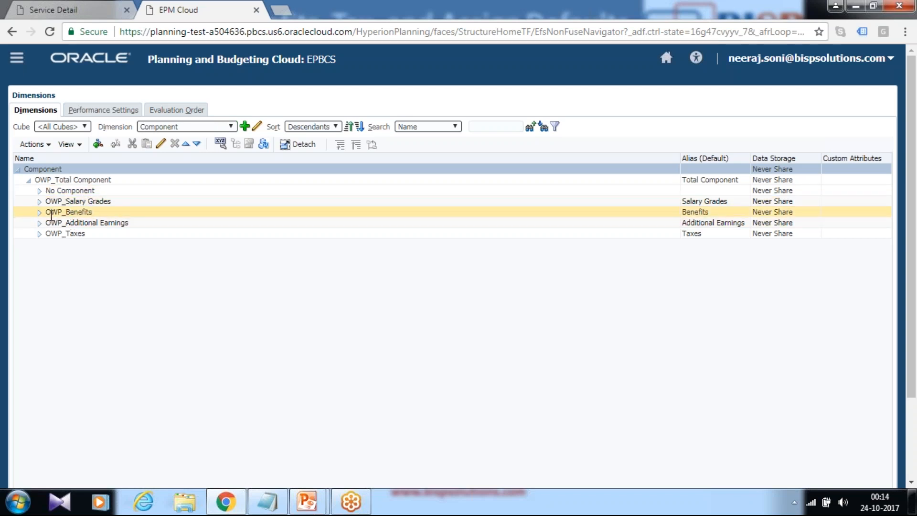
left_click(39, 212)
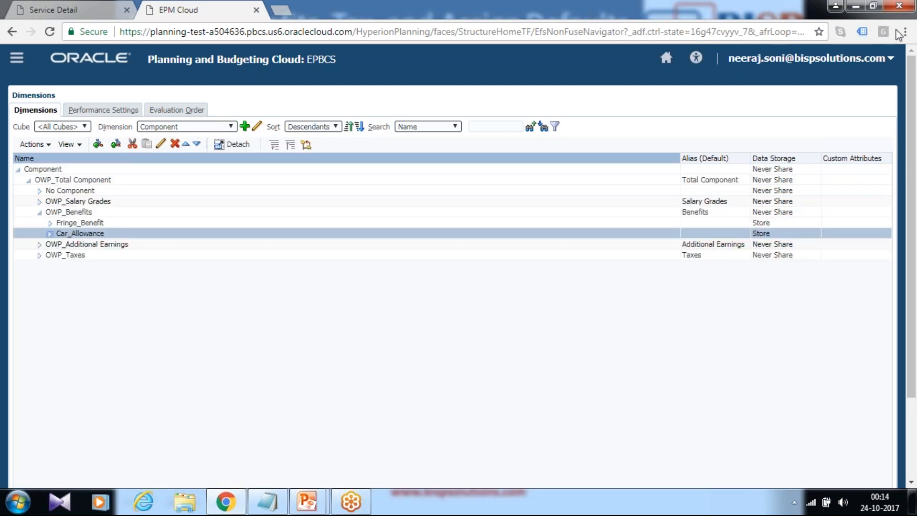
left_click(42, 169)
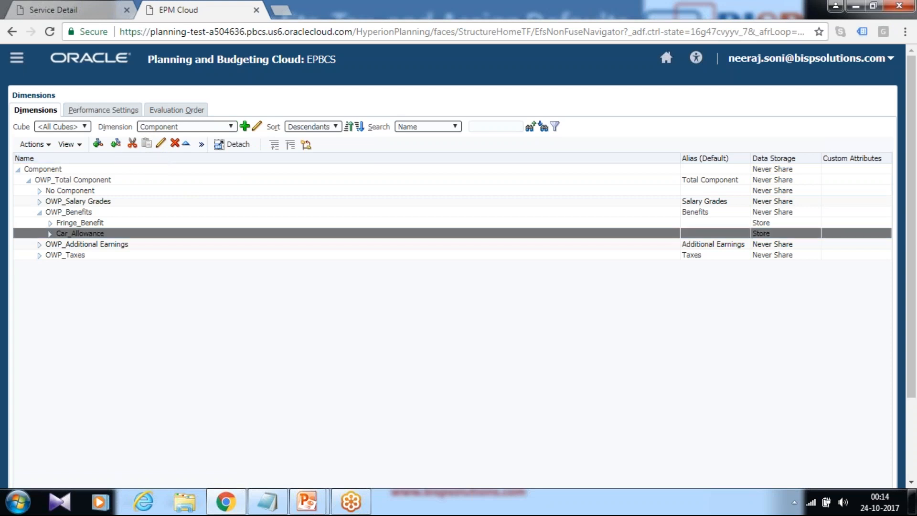
- Add Car_Allowance's sibling 'Tuition Reimbursement' as a stored member and save it
left_click(115, 143)
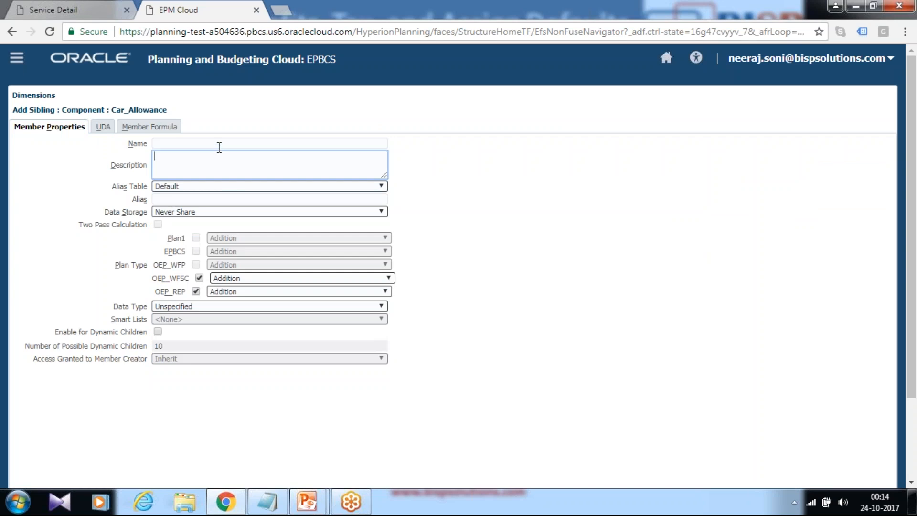
type("Retir")
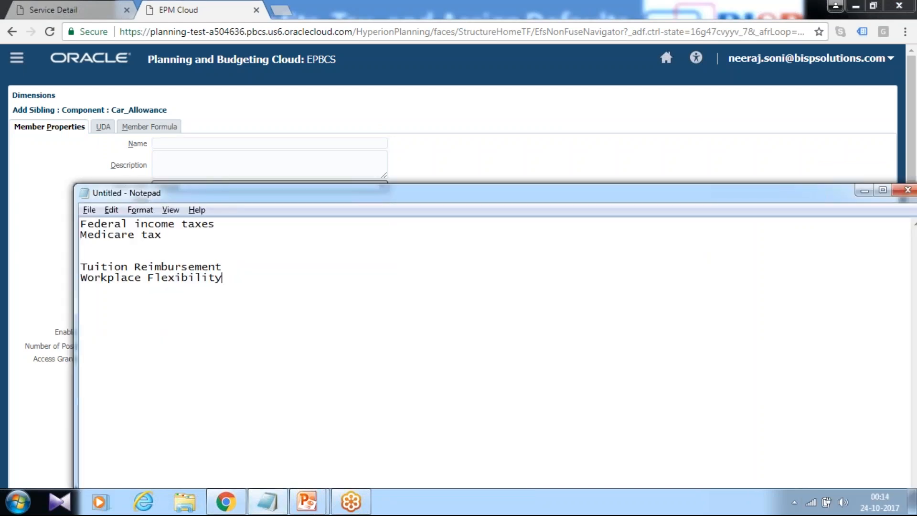
double_click(151, 267)
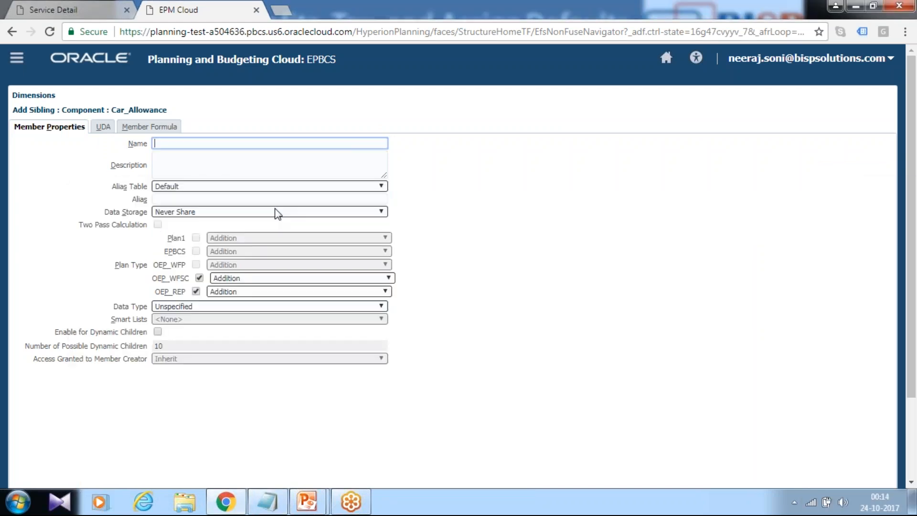
type("Tuition Reimbursement")
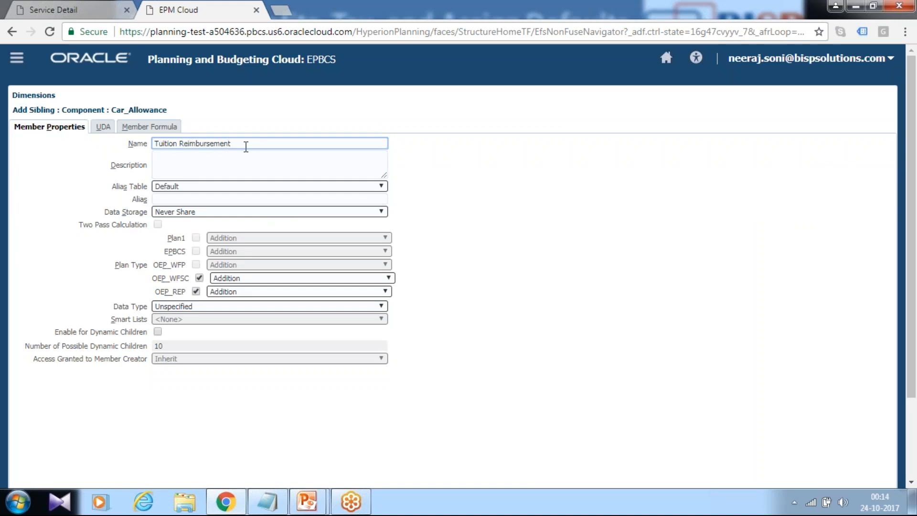
mouse_move(201, 213)
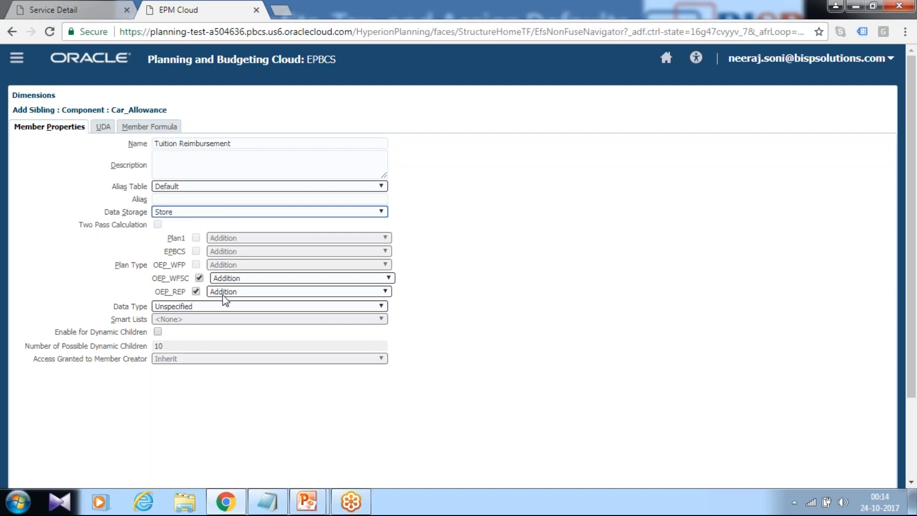
scroll("down", 3)
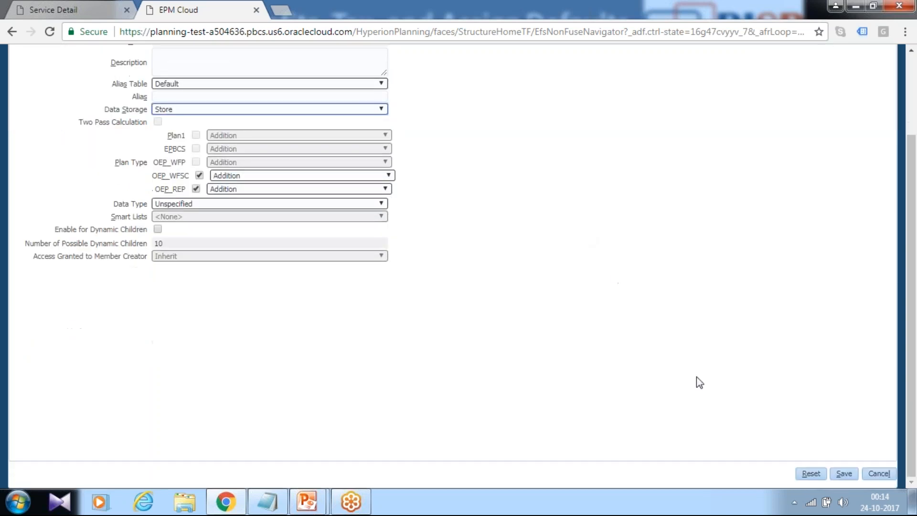
left_click(844, 474)
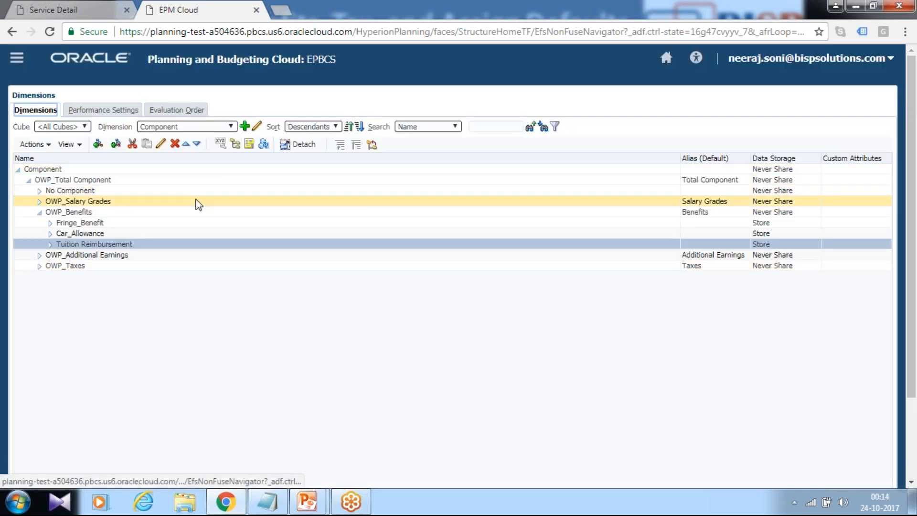
- Expand OWP_Taxes and select its FICA member
left_click(80, 223)
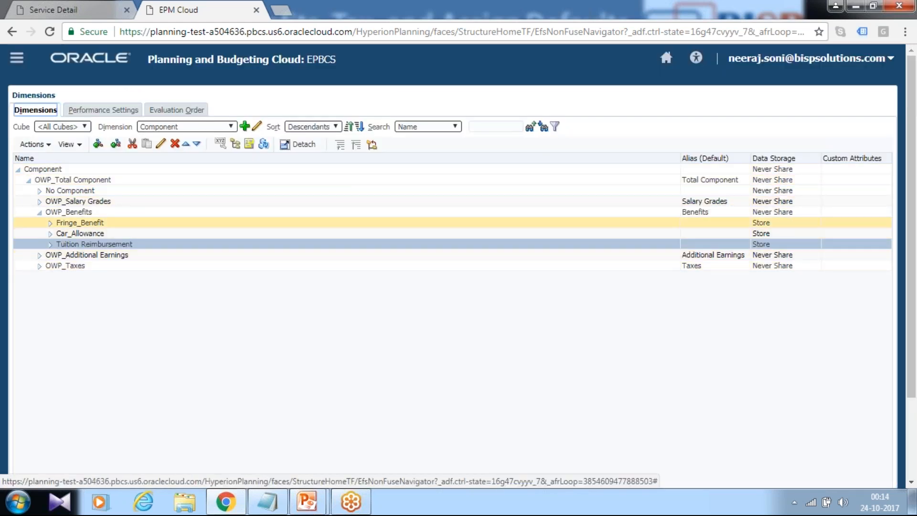
left_click(65, 266)
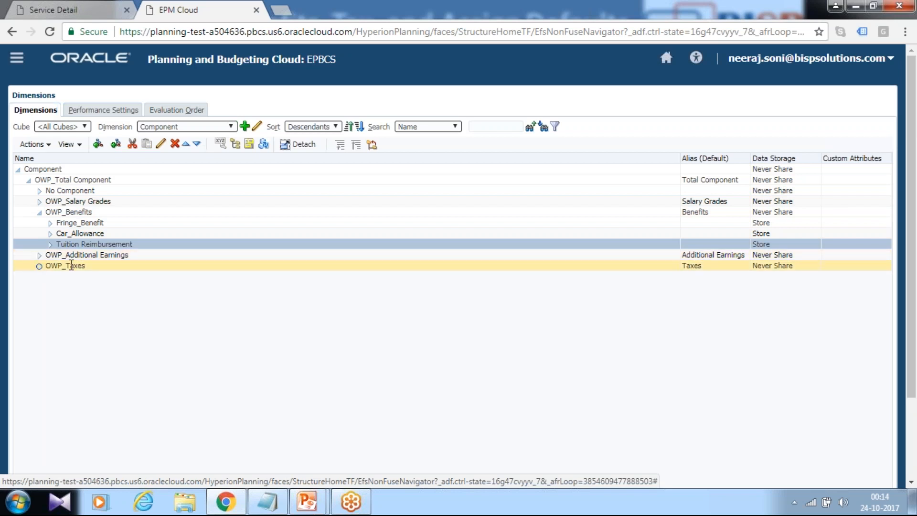
left_click(39, 265)
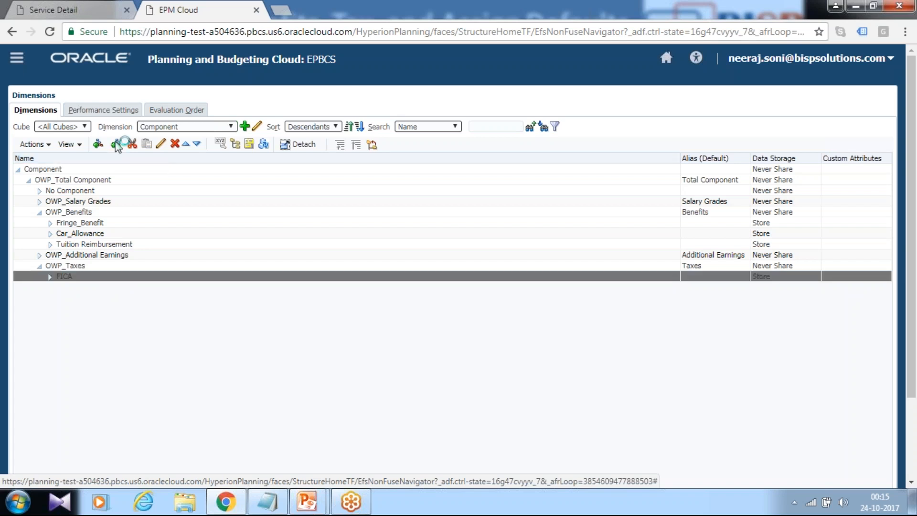
- Add FICA's sibling 'Federal income taxes' with Store data storage and save it
left_click(98, 144)
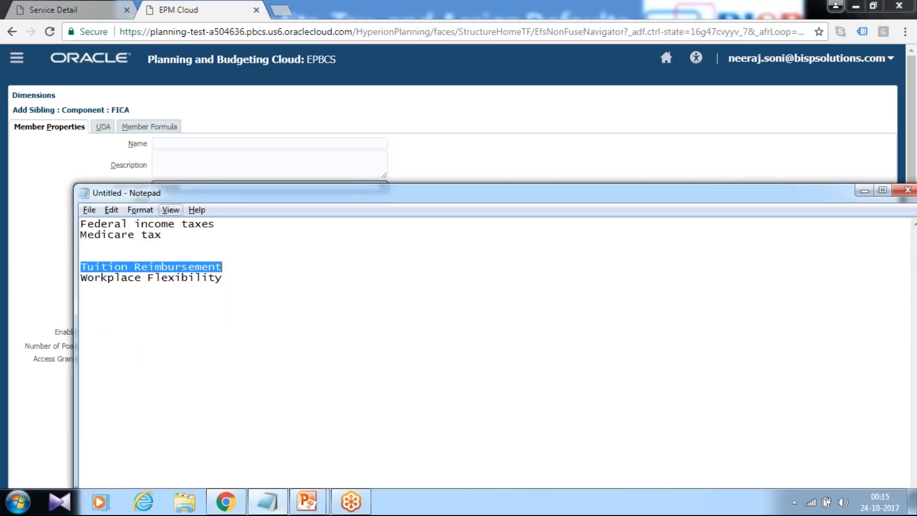
double_click(146, 224)
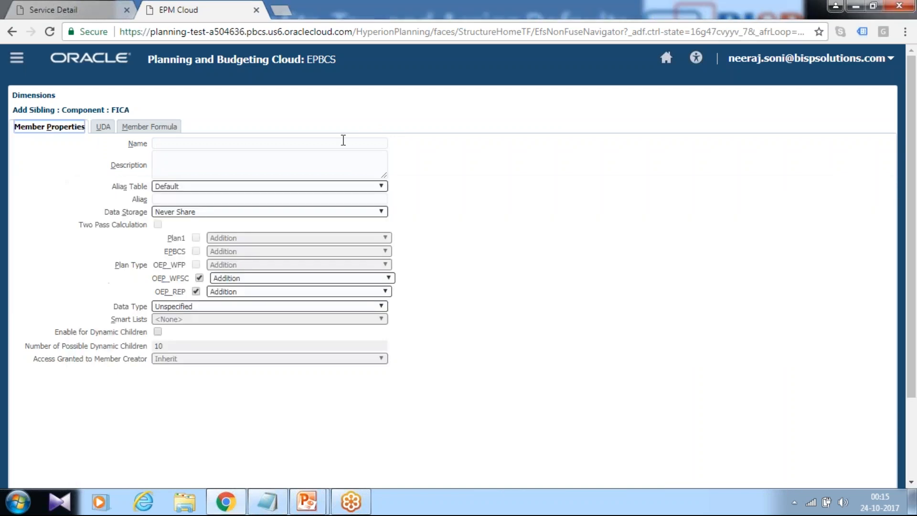
type("Tuition Reimbursement")
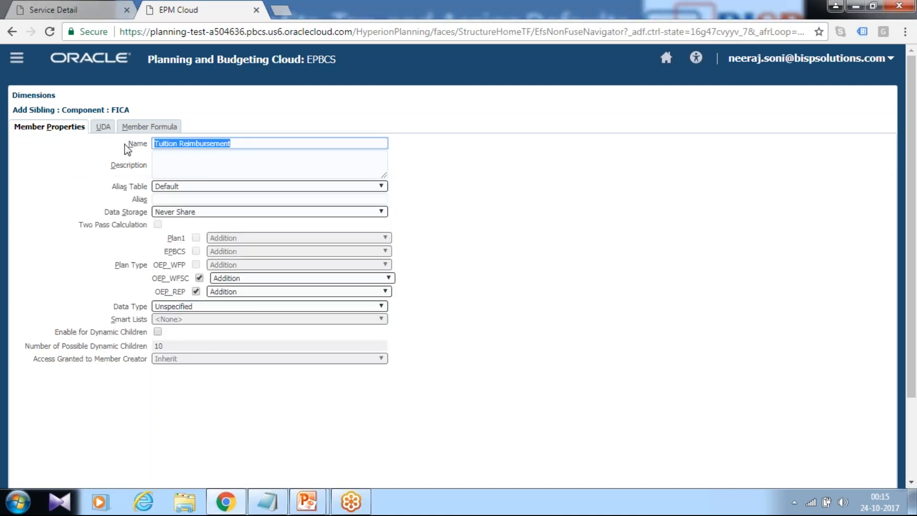
type("Federal income taxes")
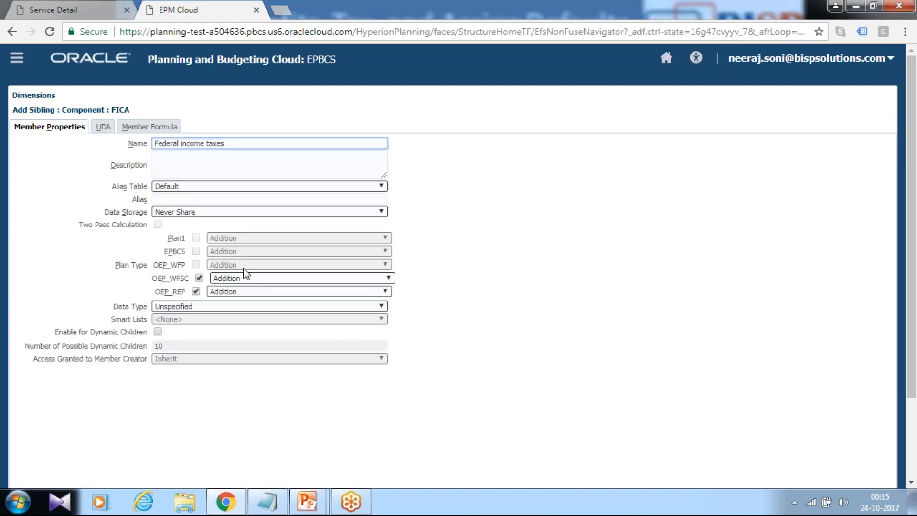
left_click(381, 212)
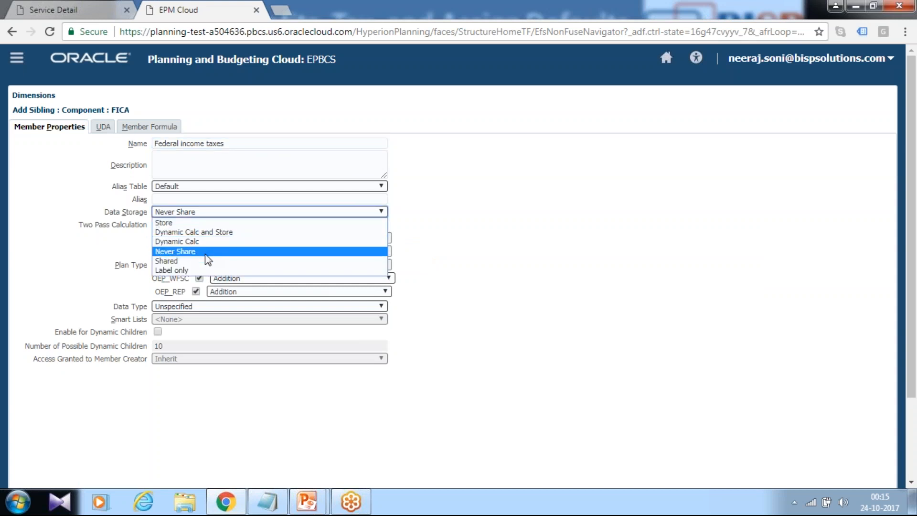
left_click(163, 222)
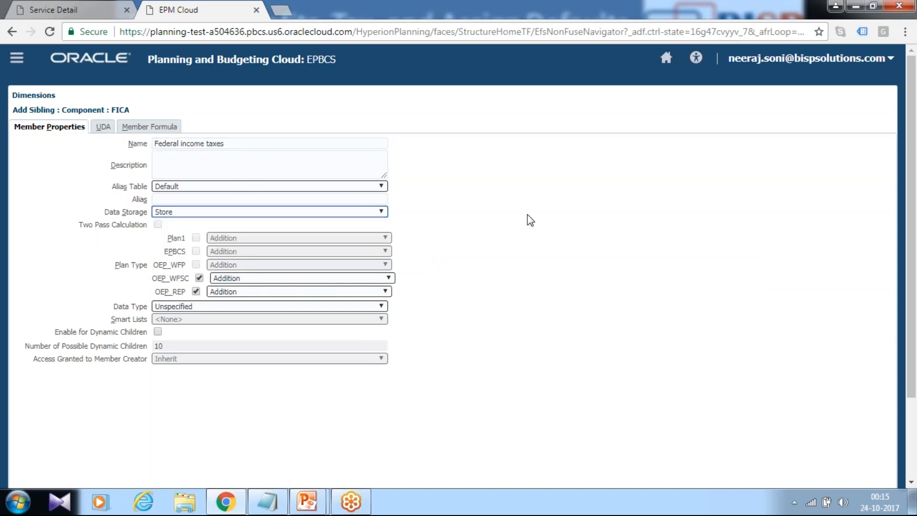
scroll("down", 3)
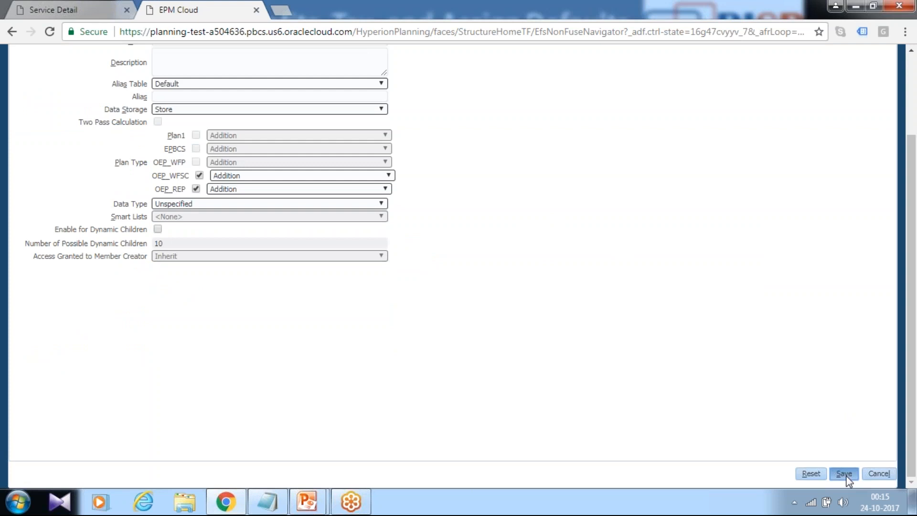
left_click(843, 473)
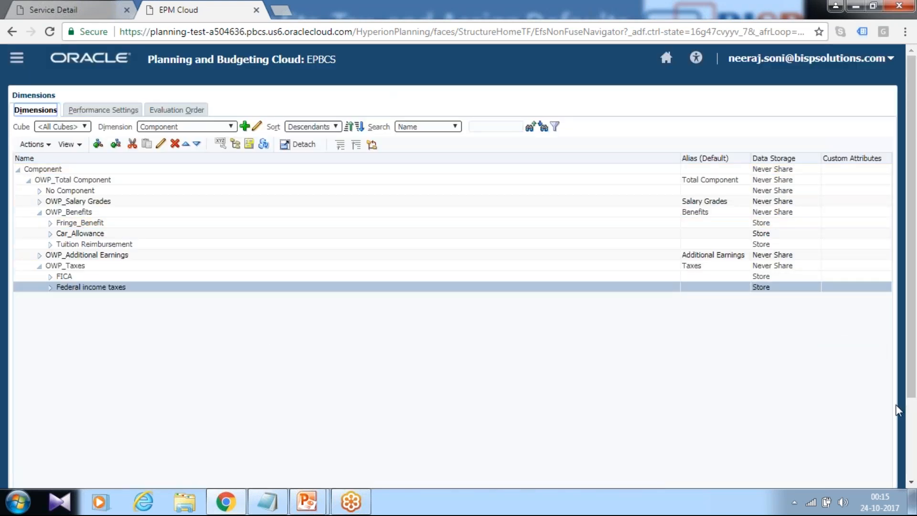
mouse_move(789, 309)
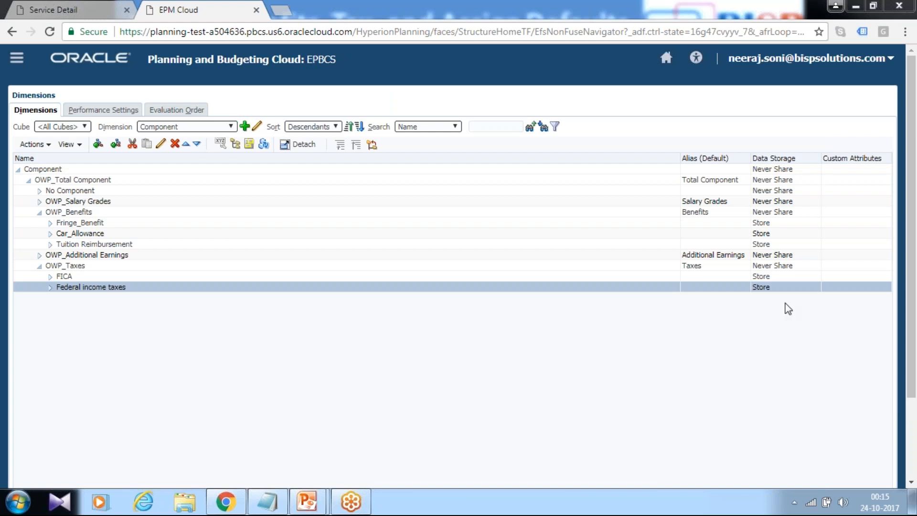
mouse_move(227, 137)
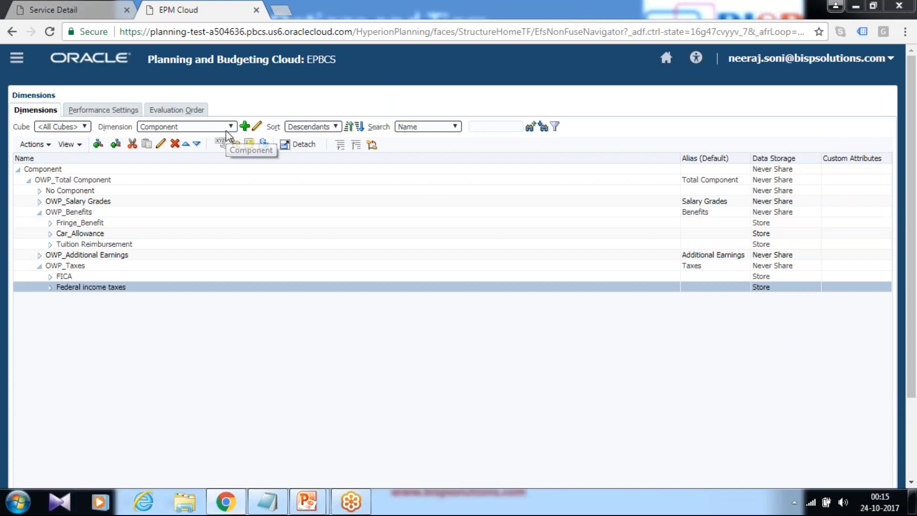
mouse_move(554, 87)
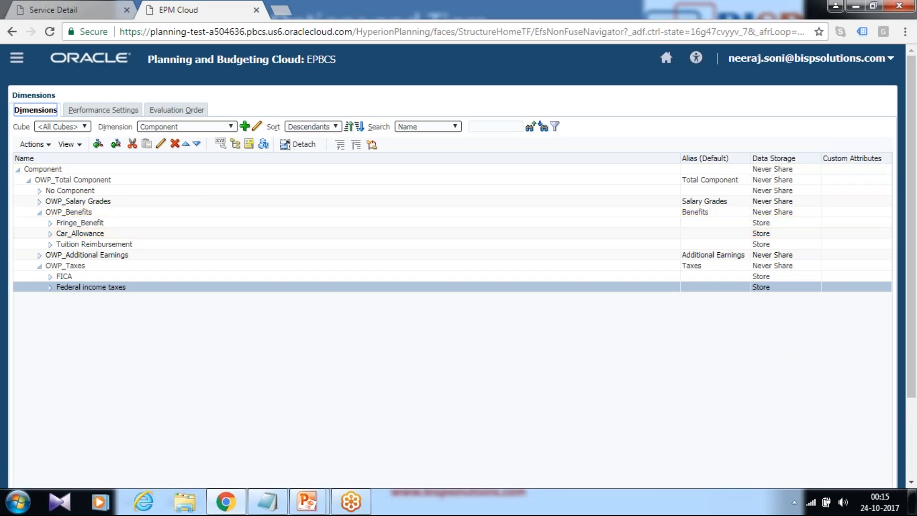
mouse_move(666, 57)
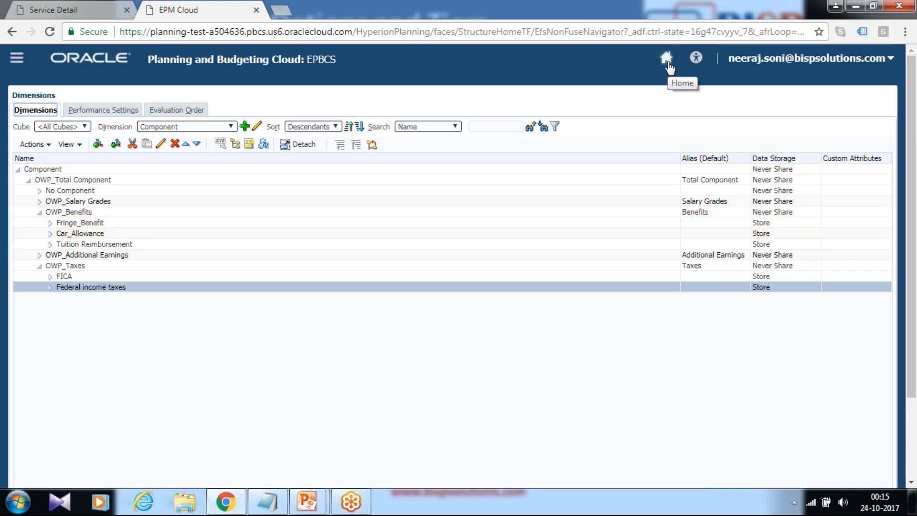
mouse_move(677, 62)
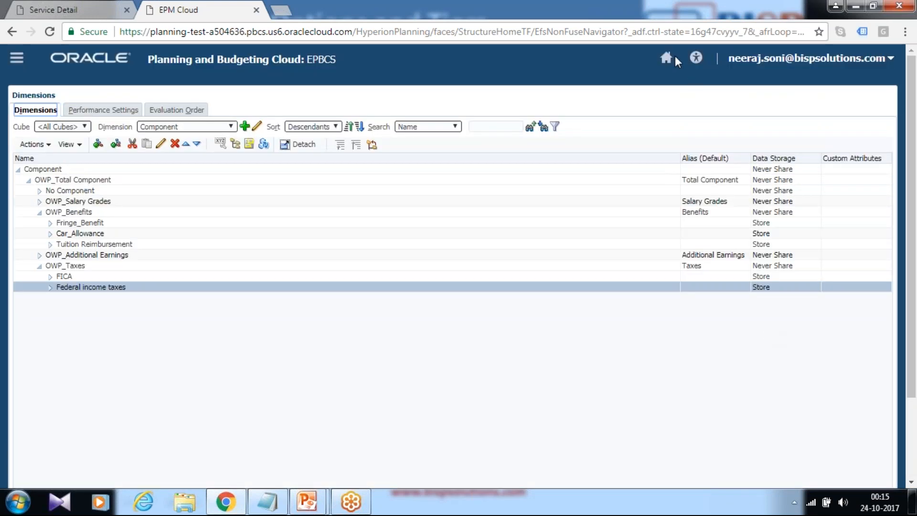
- Return to the Welcome home page from the dimension editor
left_click(665, 58)
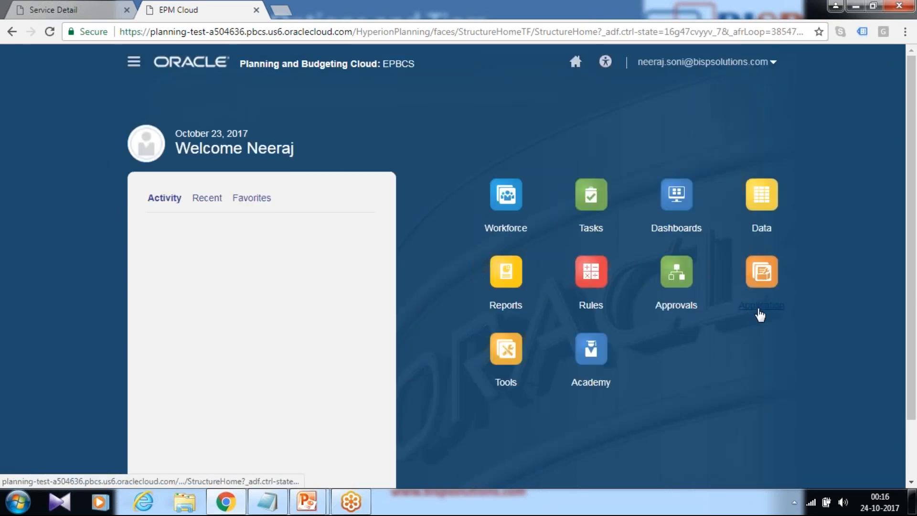
- Choose Configure under the Application card
left_click(762, 271)
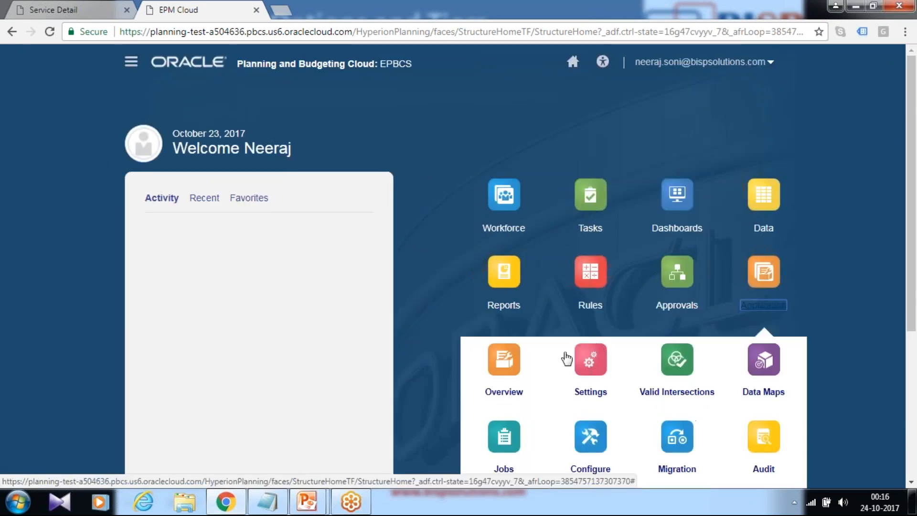
mouse_move(696, 295)
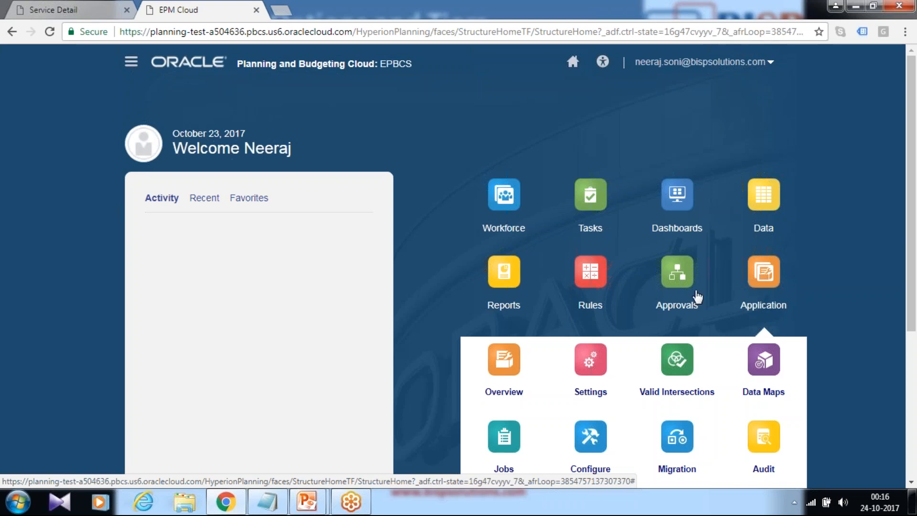
left_click(503, 392)
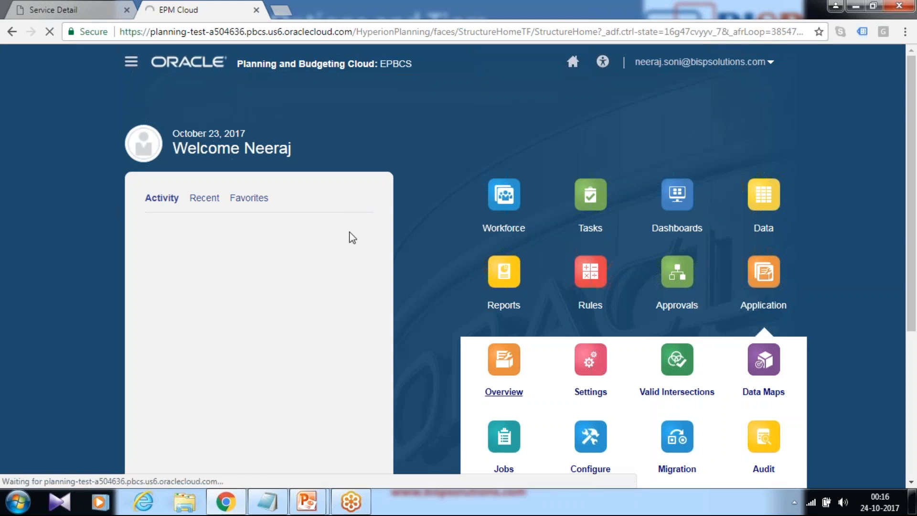
mouse_move(355, 191)
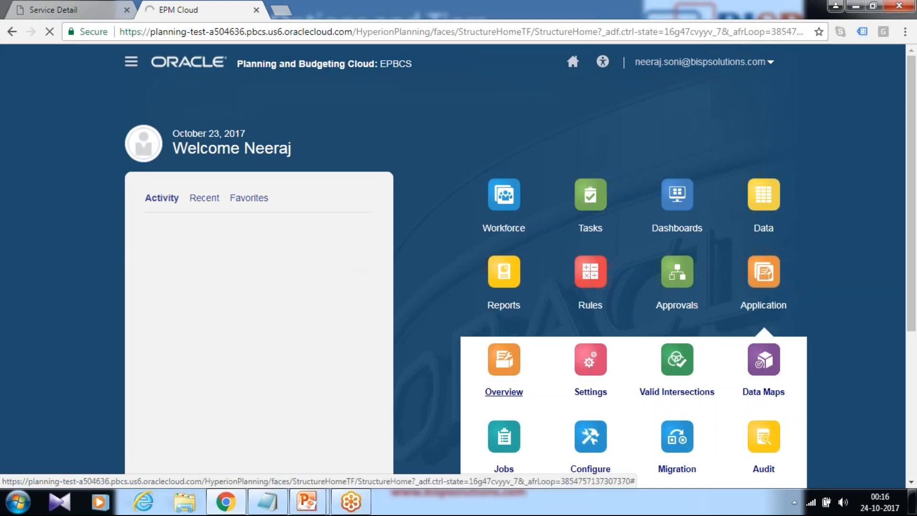
left_click(503, 391)
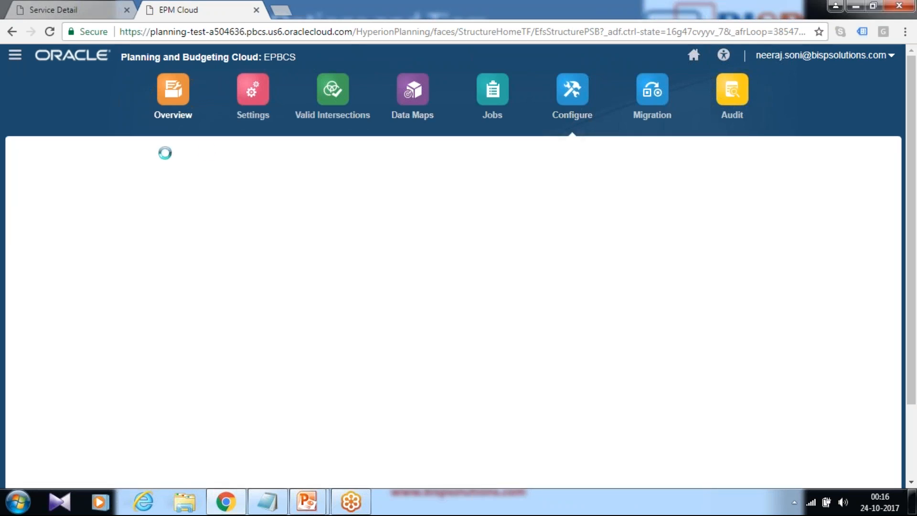
- Open the Workforce Options and Tiers editor from the Configure menu
left_click(245, 164)
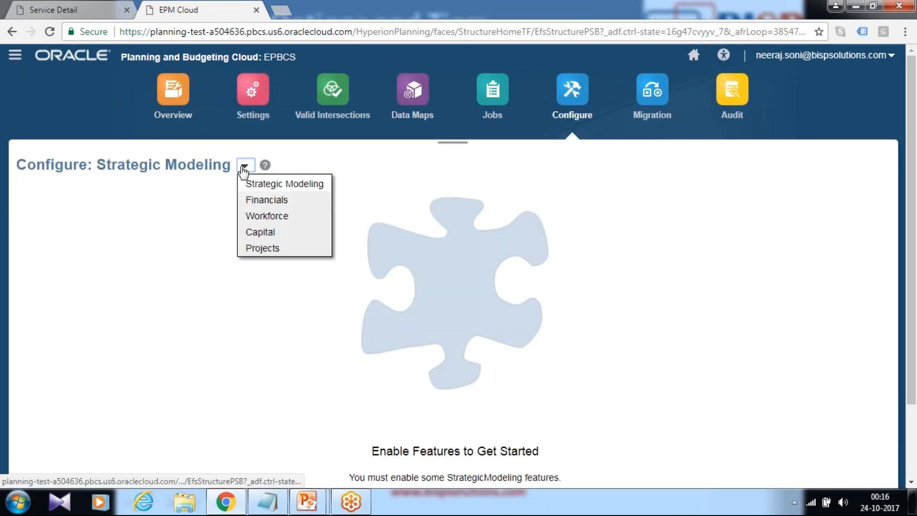
left_click(285, 183)
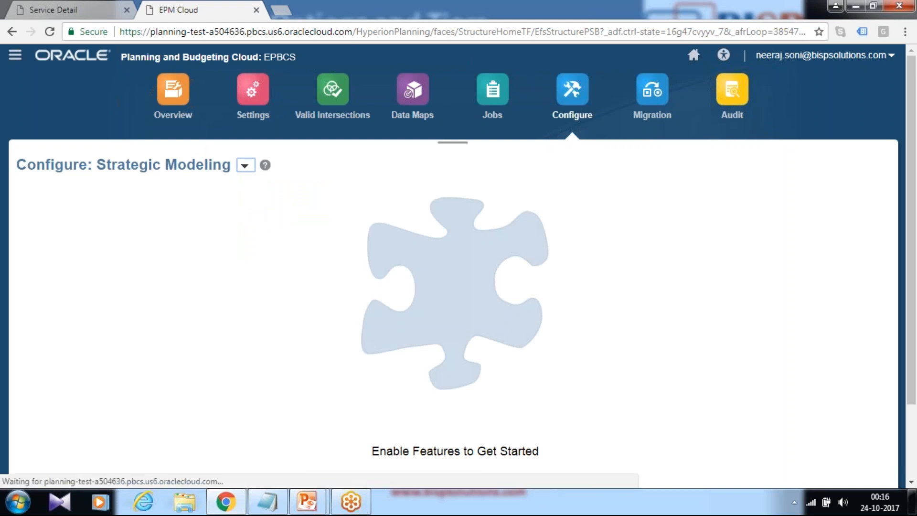
left_click(245, 164)
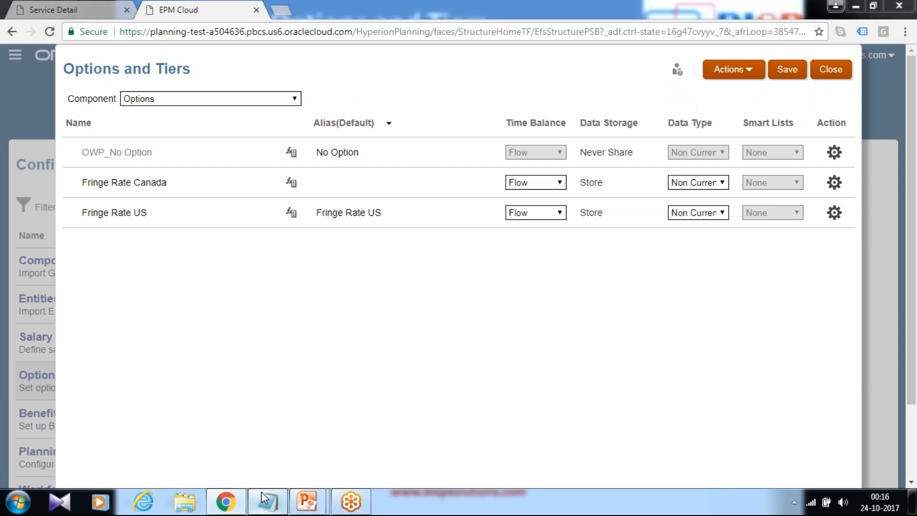
- Add the option row 'Tuition Reimbursement Rate Canada', copying the name from the notes
left_click(266, 502)
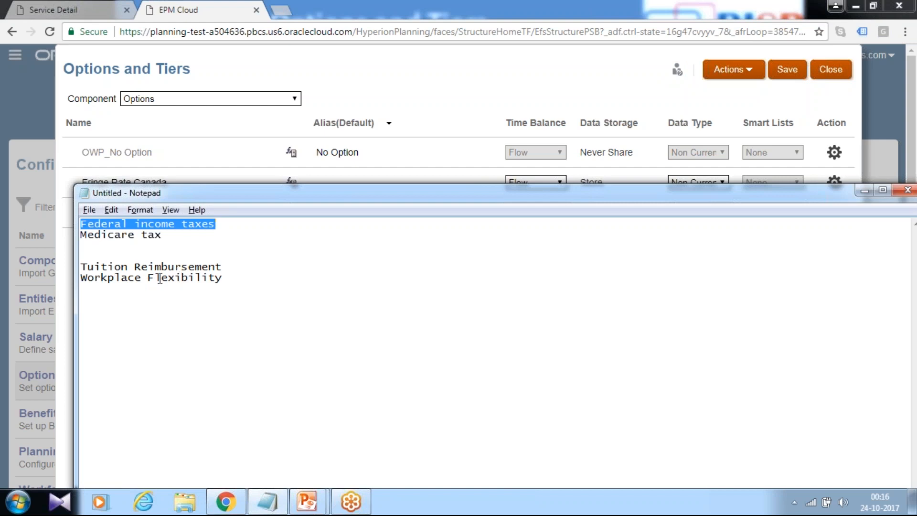
mouse_move(398, 71)
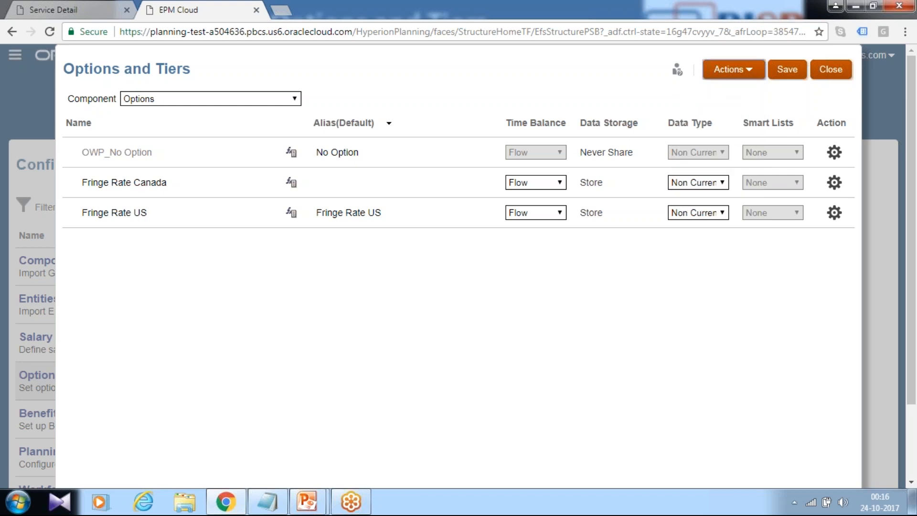
left_click(732, 69)
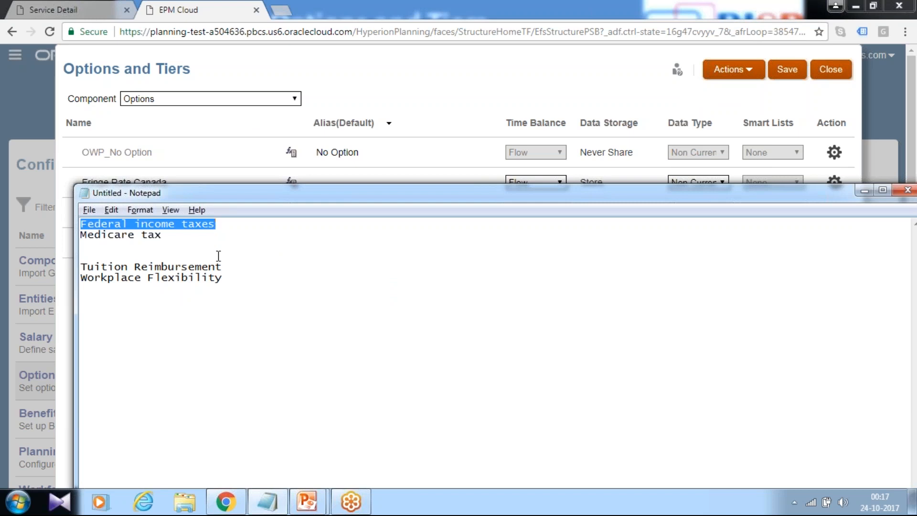
double_click(151, 267)
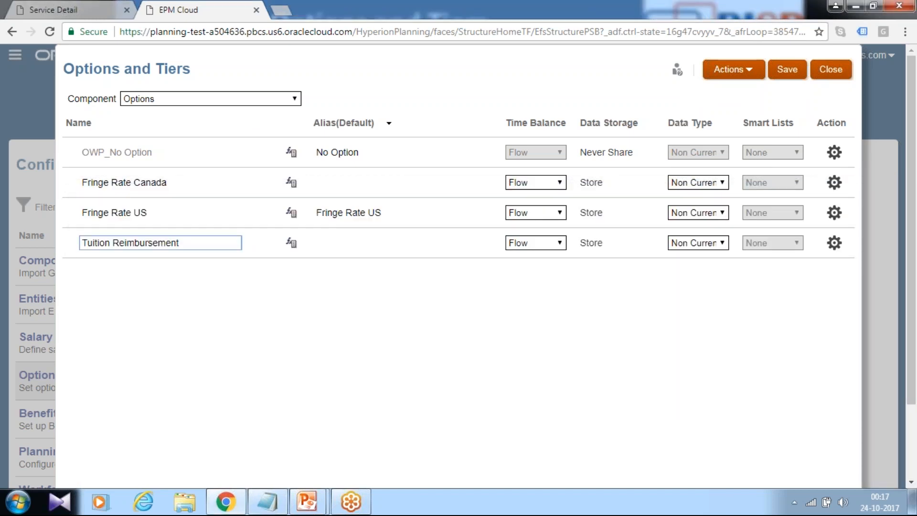
type("Rat")
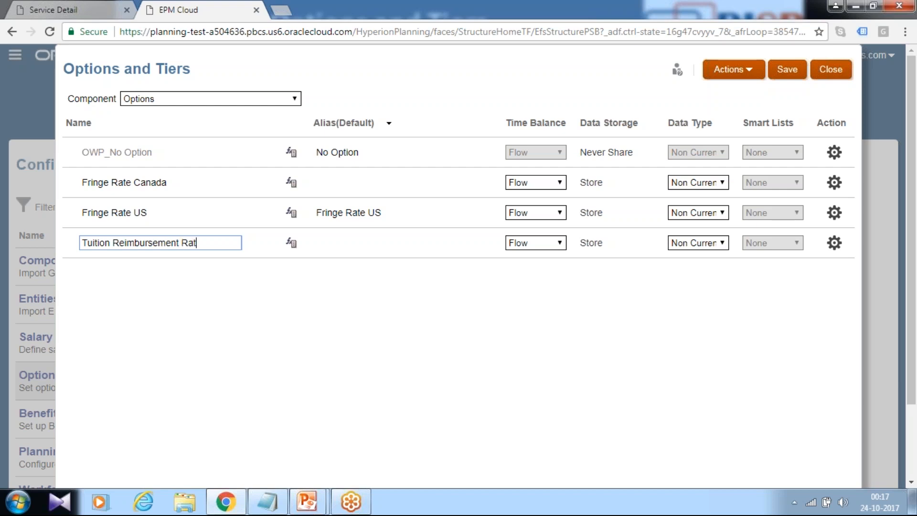
type("e")
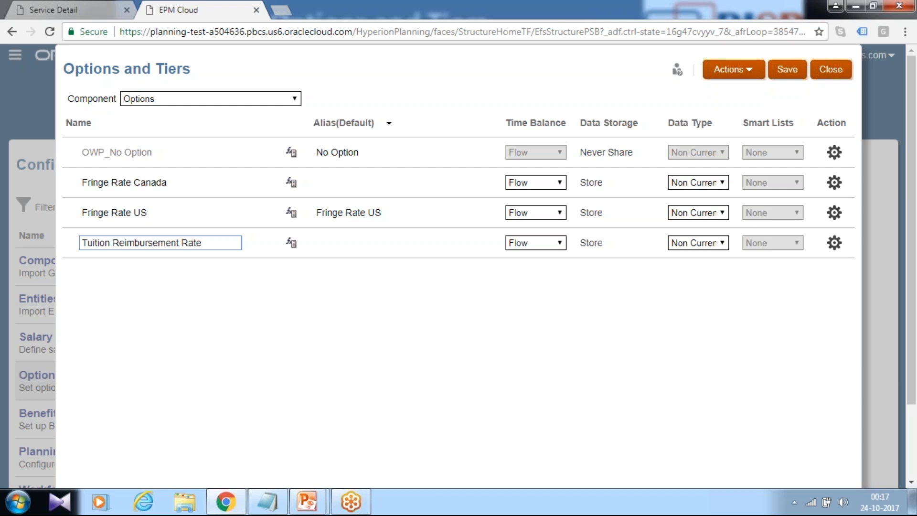
type("C")
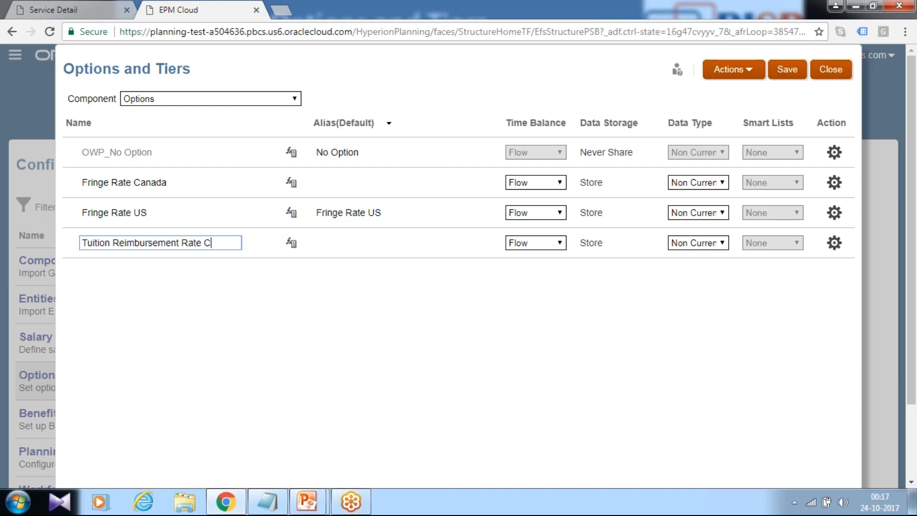
type("anada")
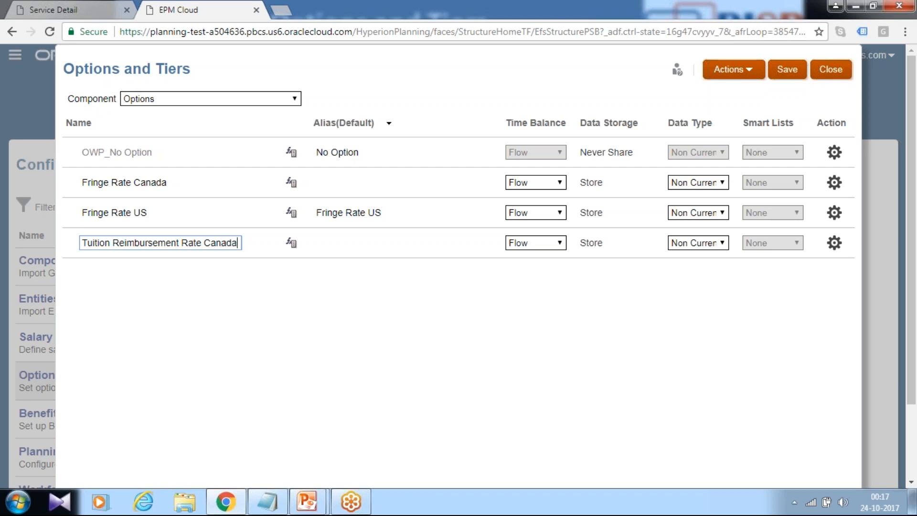
left_click(399, 242)
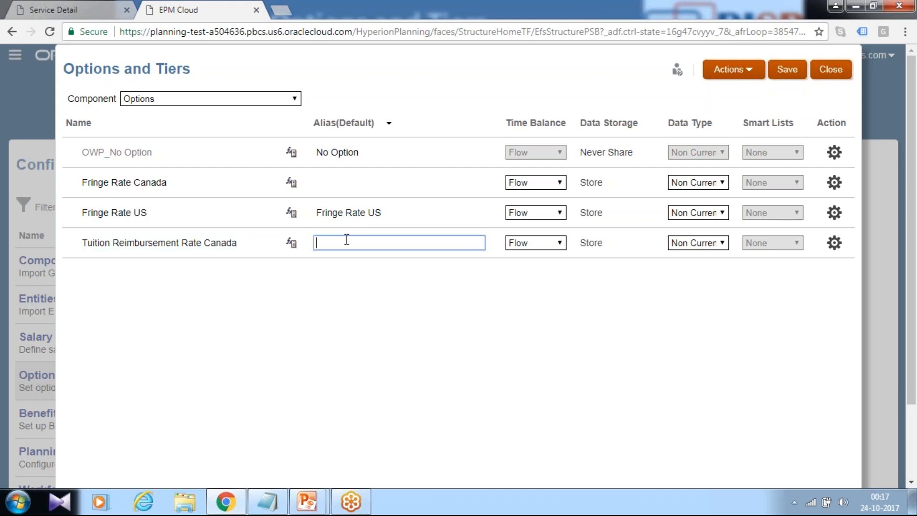
mouse_move(610, 227)
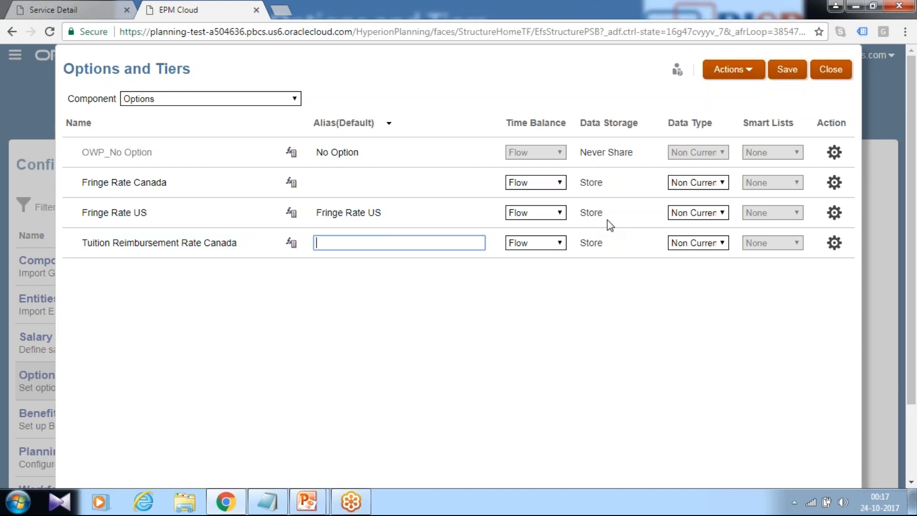
mouse_move(758, 203)
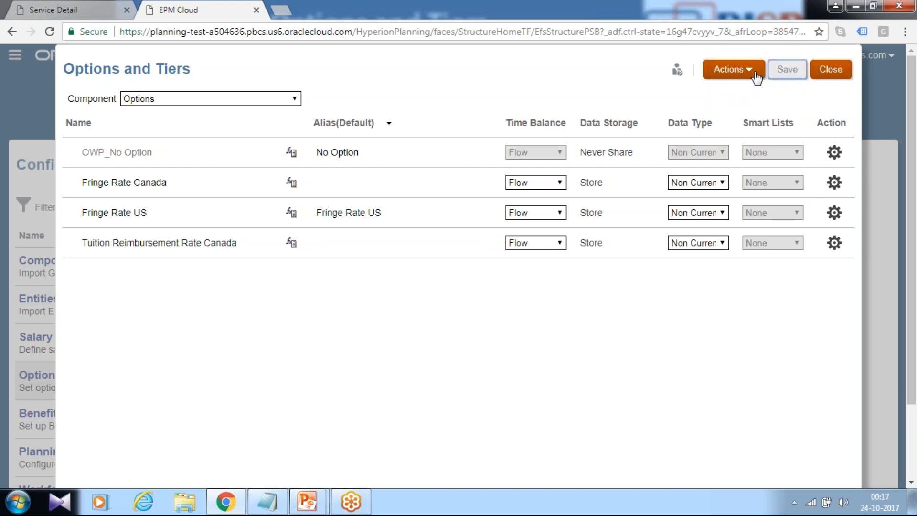
- Add the option row 'Tuition Reimbursement Rate USA' and save both options
left_click(786, 69)
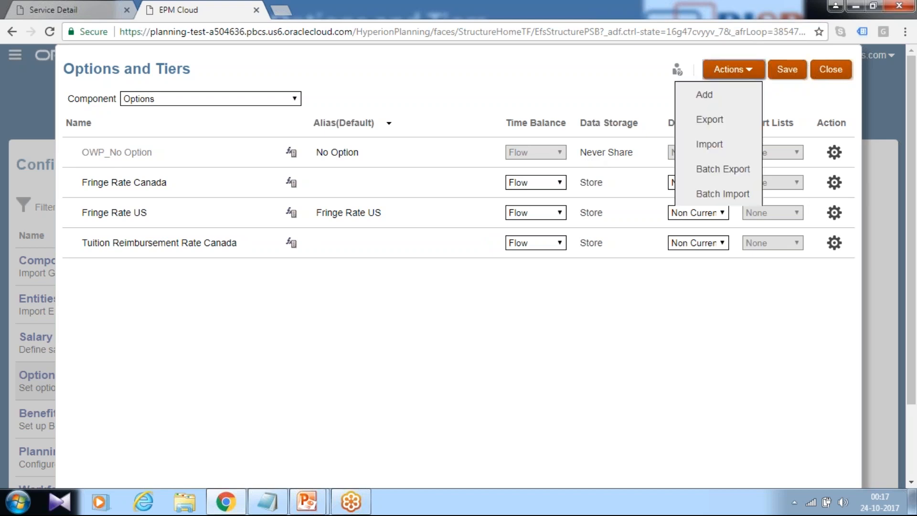
left_click(704, 94)
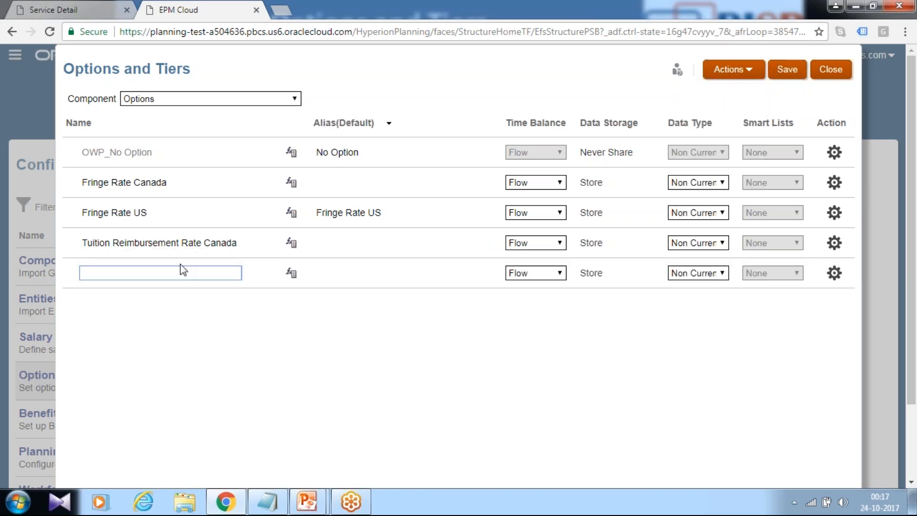
left_click(158, 242)
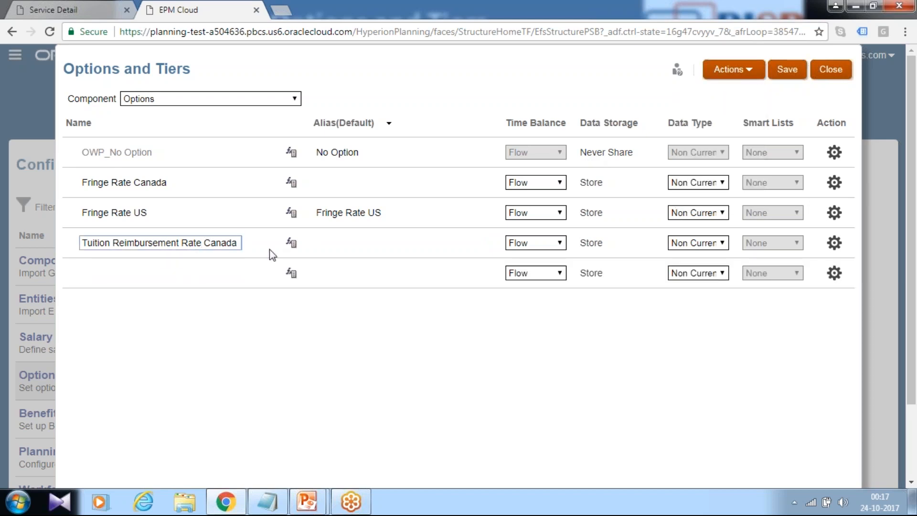
left_click(159, 272)
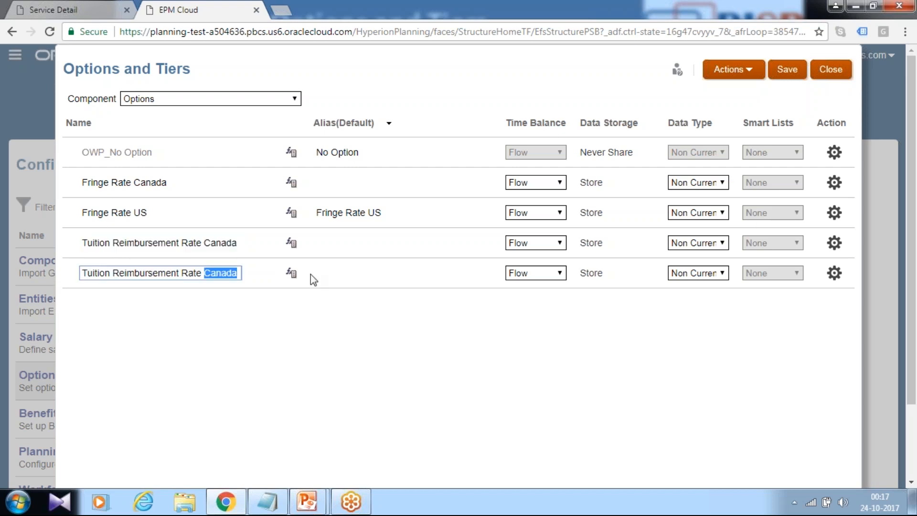
type("USA")
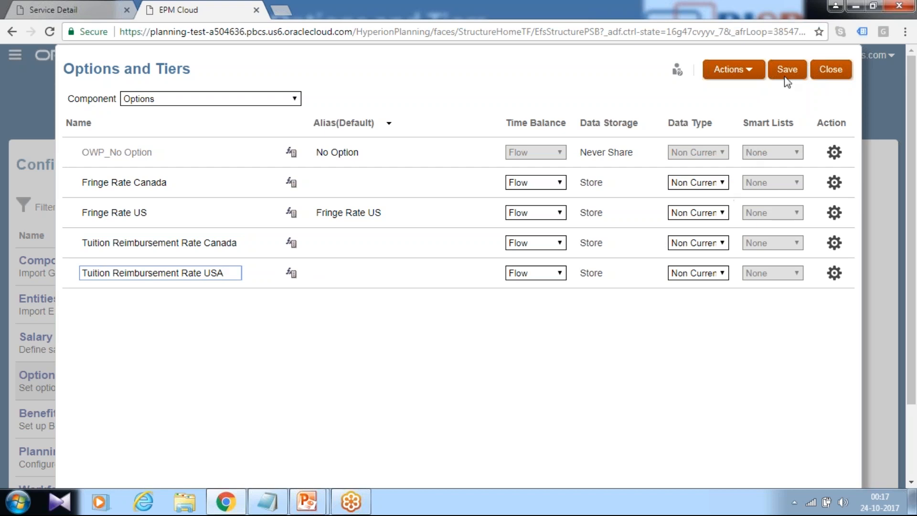
left_click(398, 273)
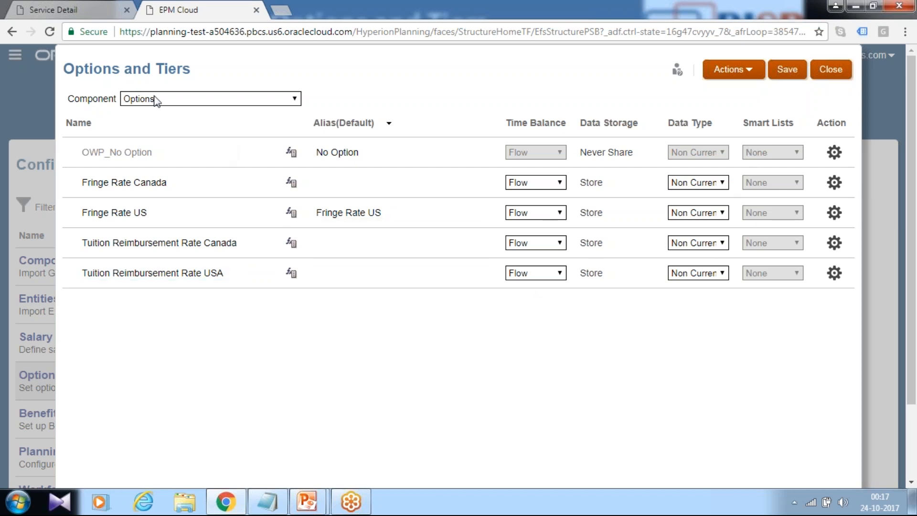
left_click(209, 98)
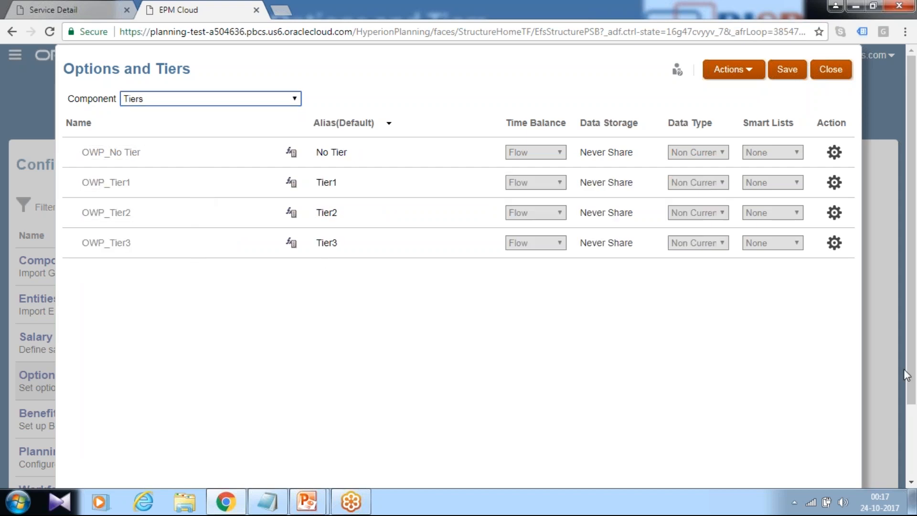
mouse_move(498, 220)
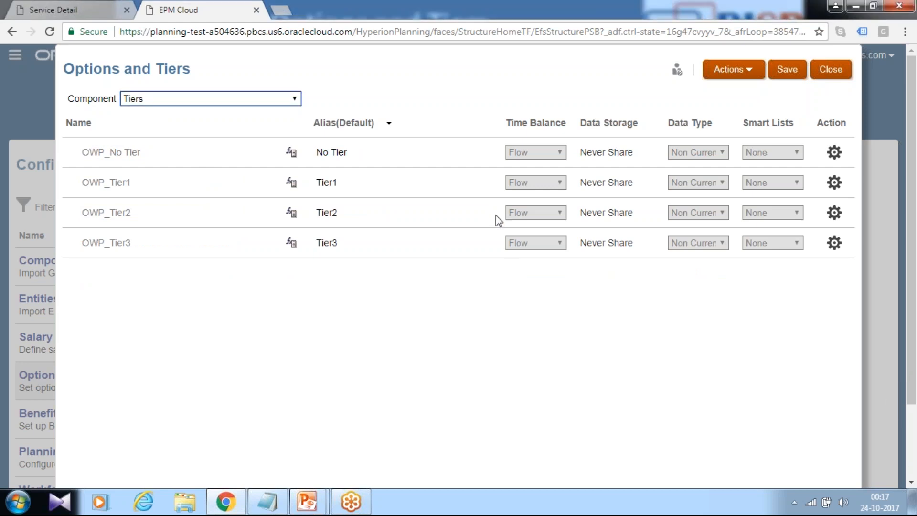
mouse_move(778, 353)
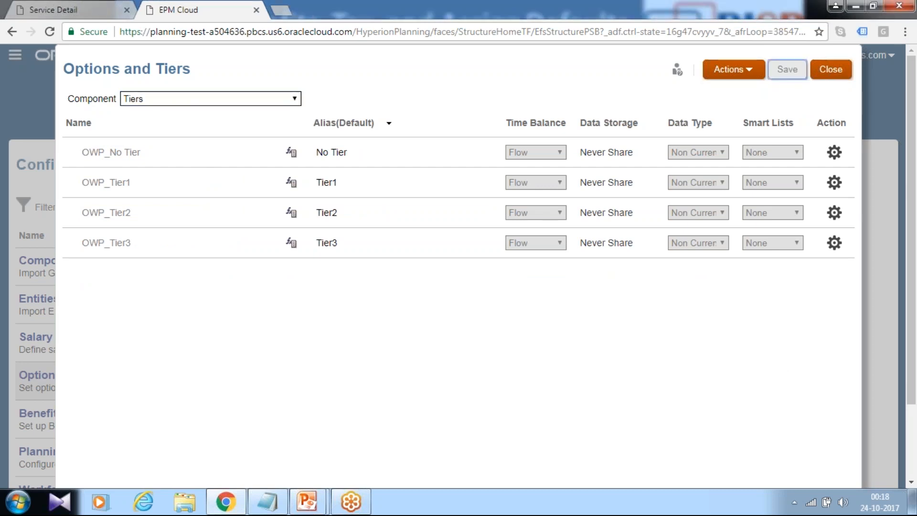
- Save the options and tiers data and dismiss the confirmation
left_click(786, 69)
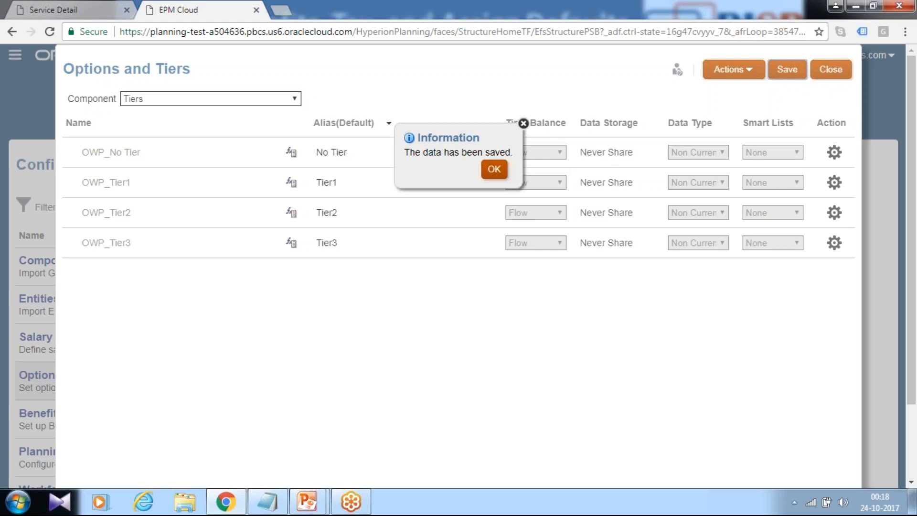
left_click(493, 170)
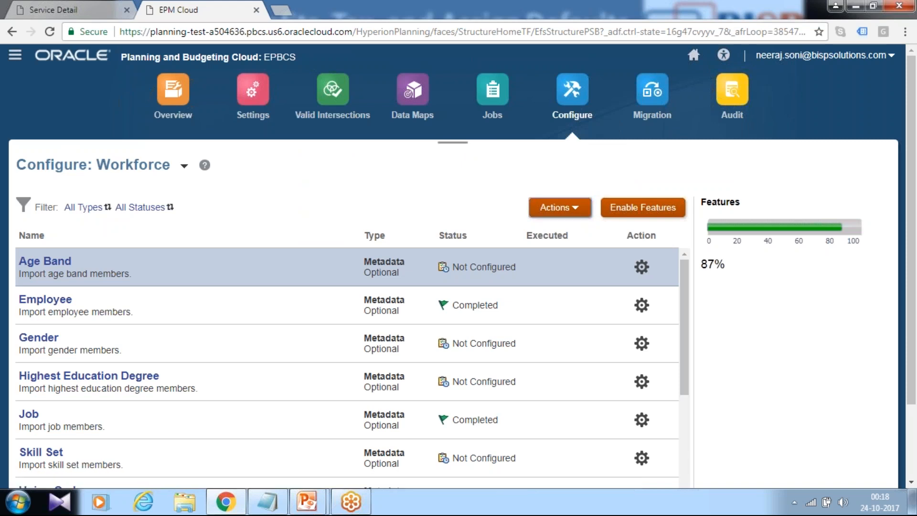
mouse_move(506, 261)
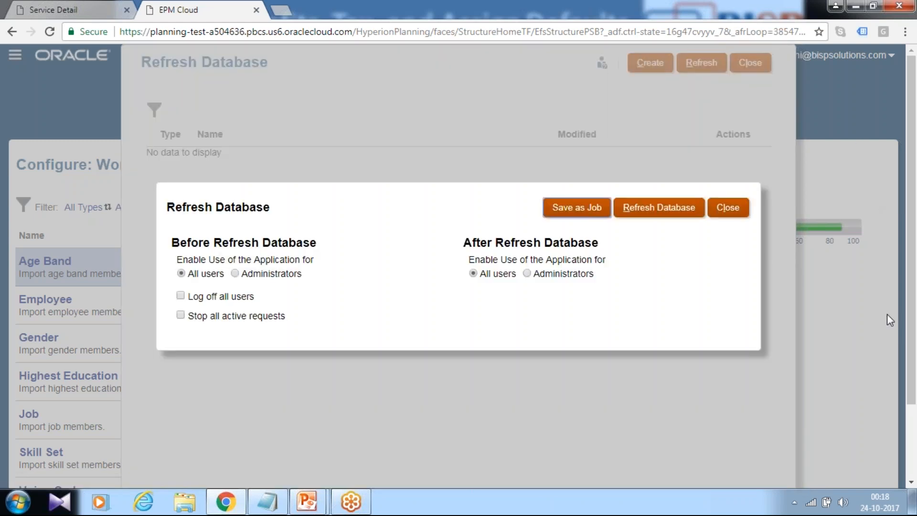
mouse_move(677, 221)
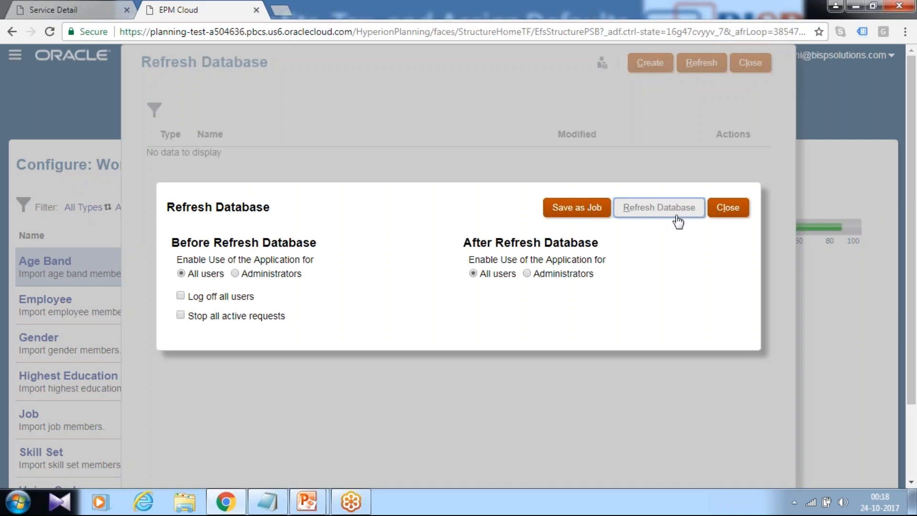
- Run and confirm a database refresh, finish it, and close both refresh windows
left_click(659, 207)
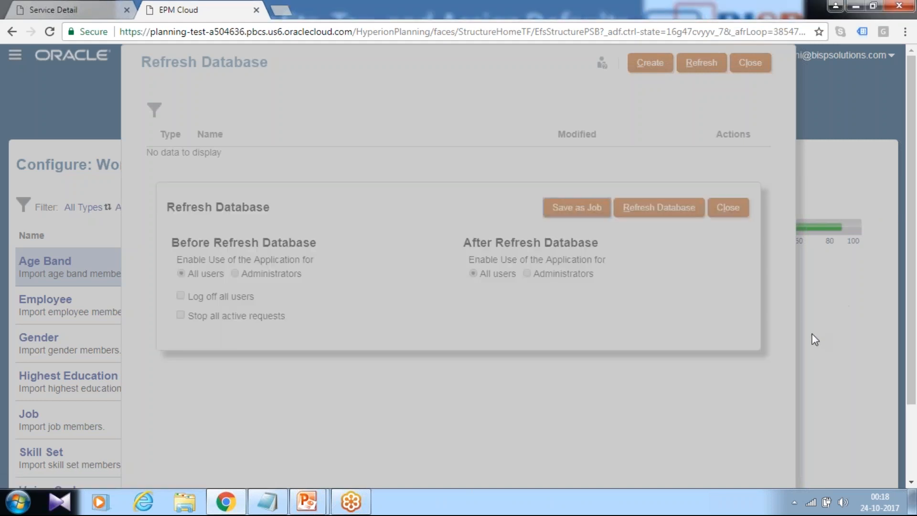
left_click(659, 207)
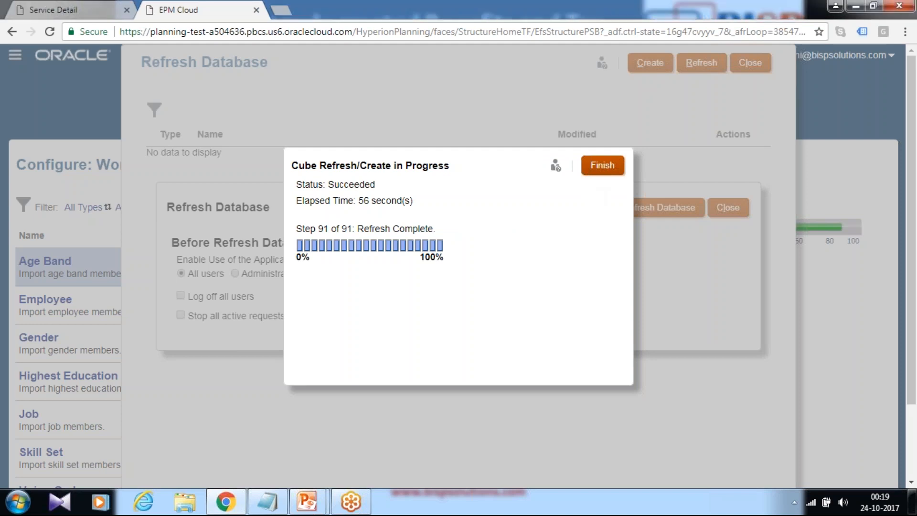
left_click(602, 164)
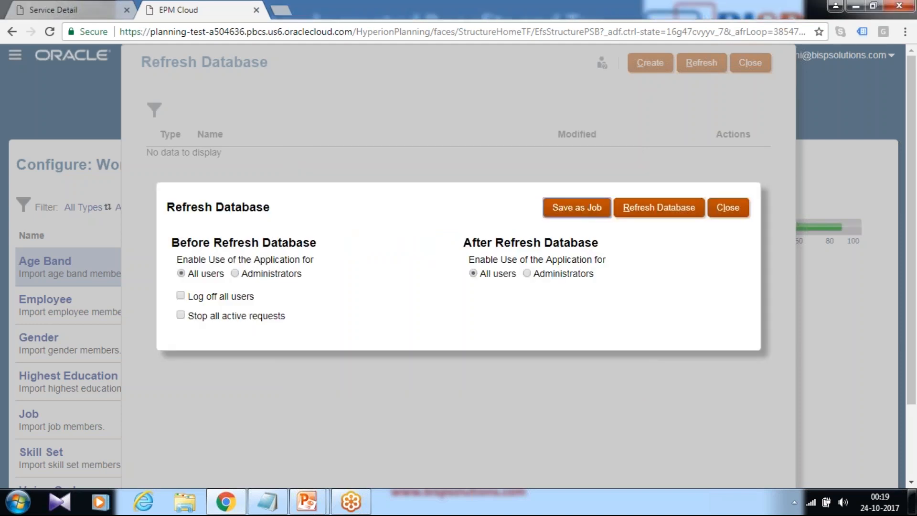
left_click(727, 207)
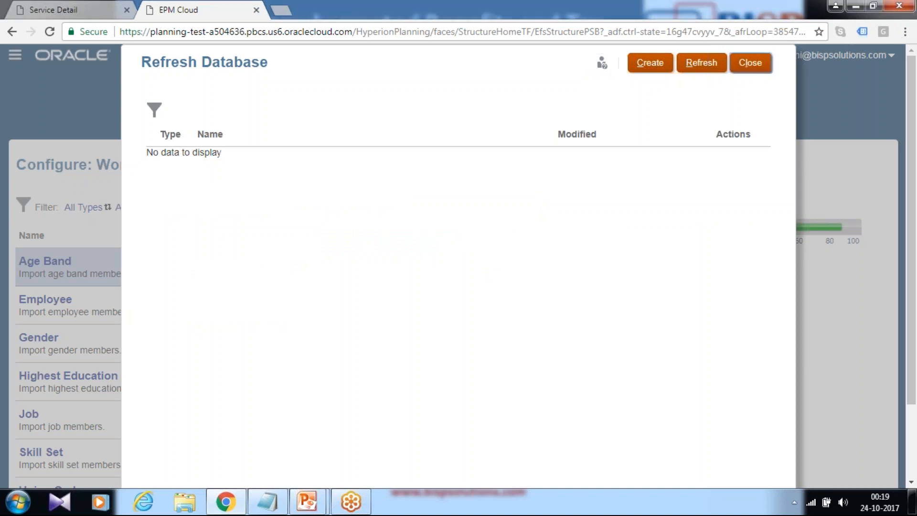
left_click(750, 63)
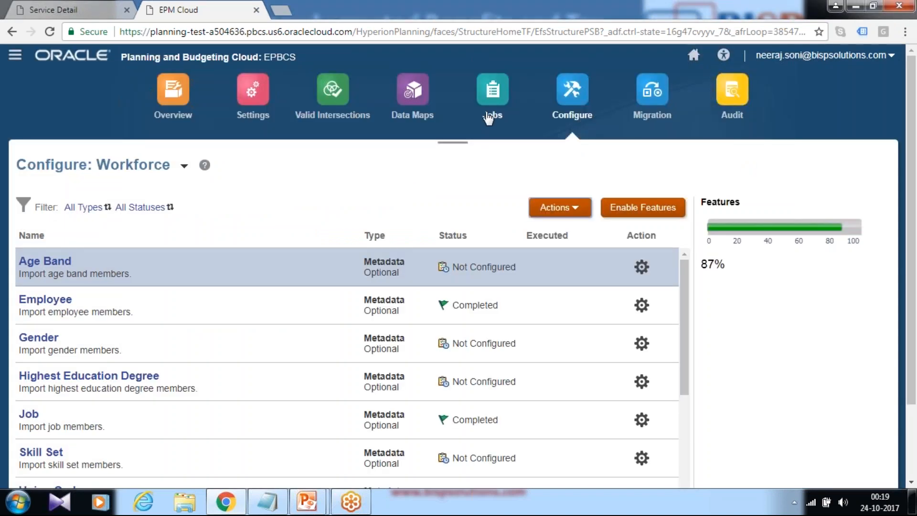
left_click(492, 96)
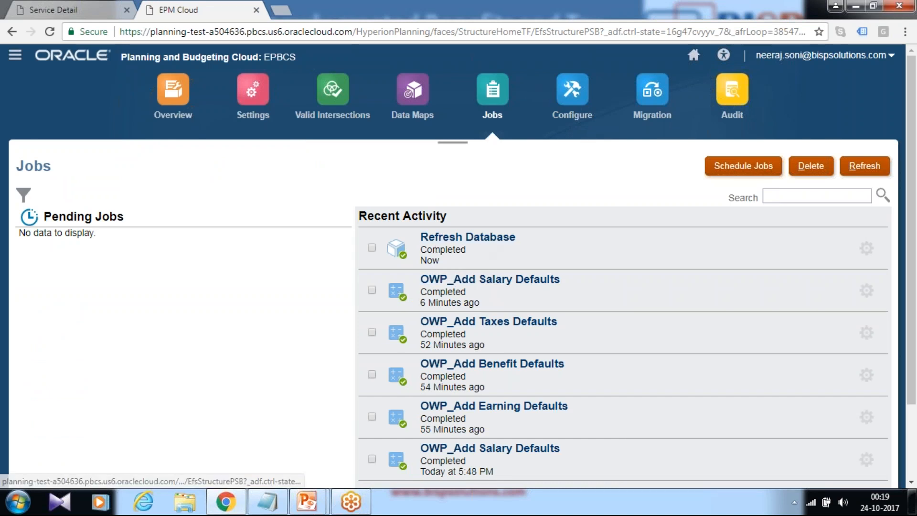
mouse_move(500, 351)
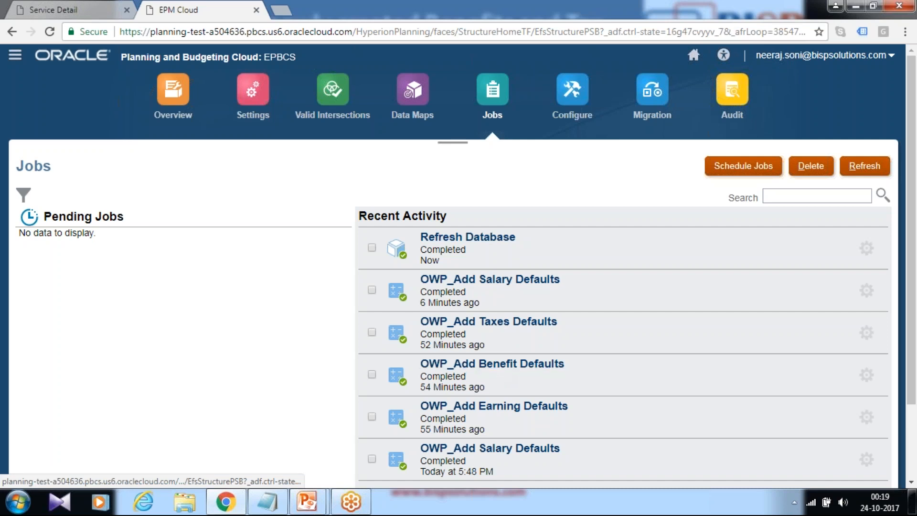
mouse_move(576, 120)
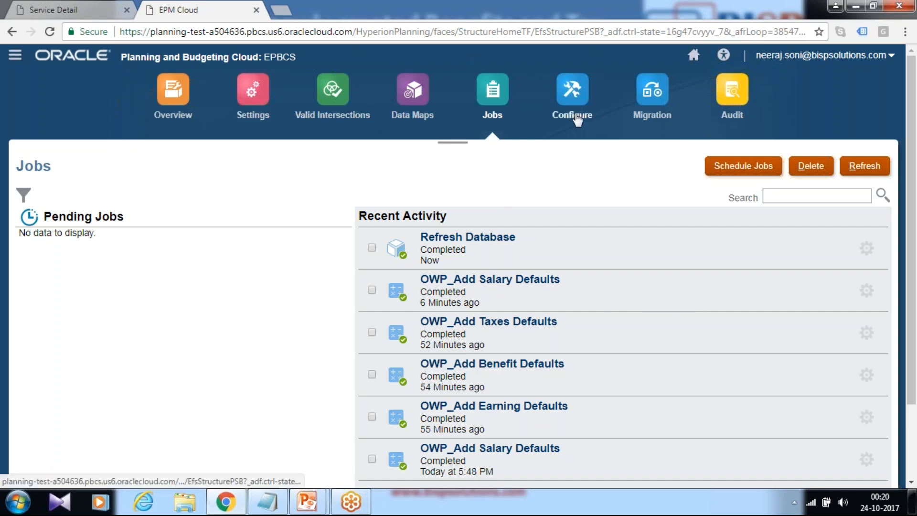
left_click(571, 94)
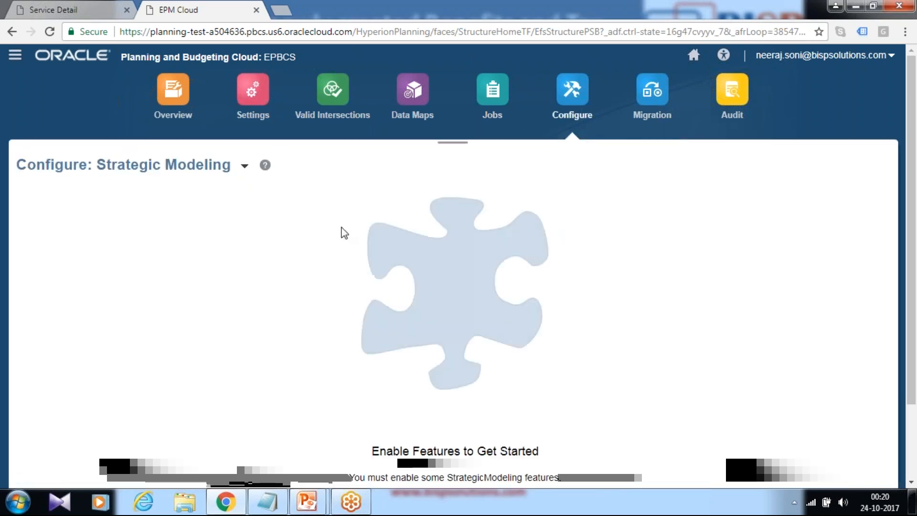
left_click(244, 165)
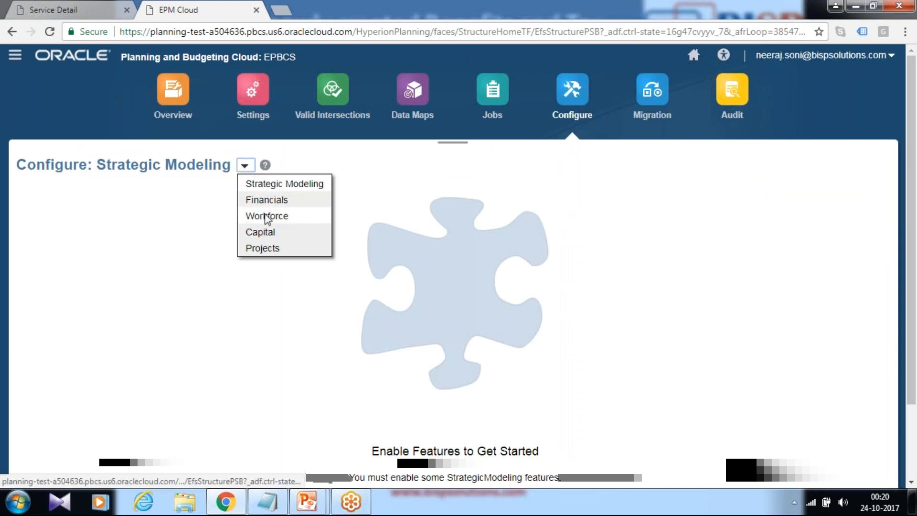
left_click(266, 216)
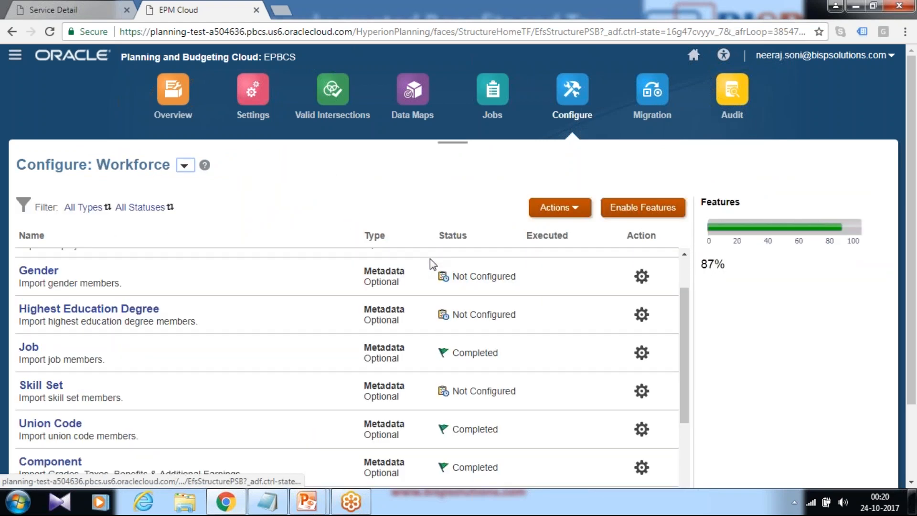
scroll("down", 3)
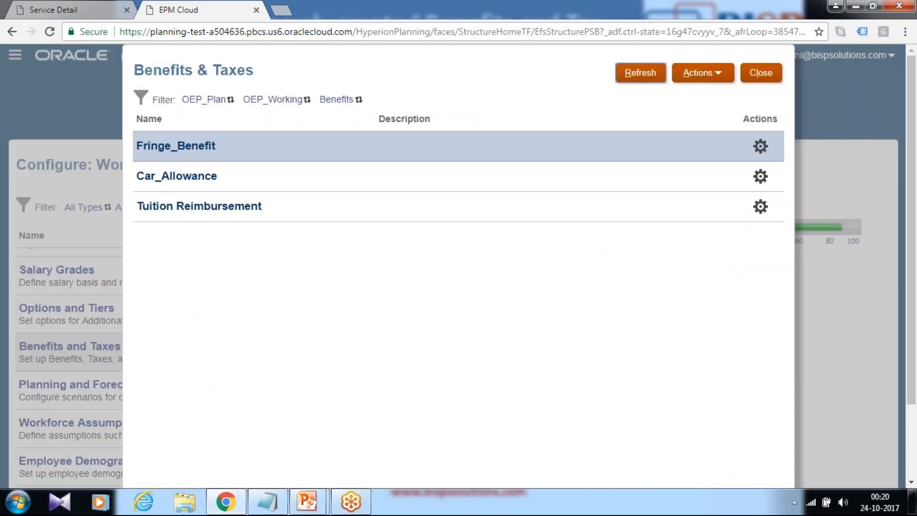
mouse_move(199, 206)
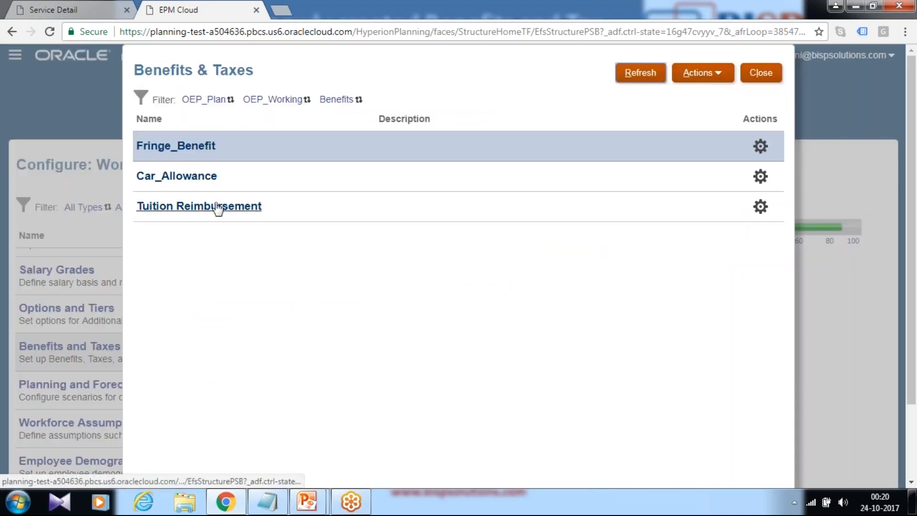
mouse_move(316, 175)
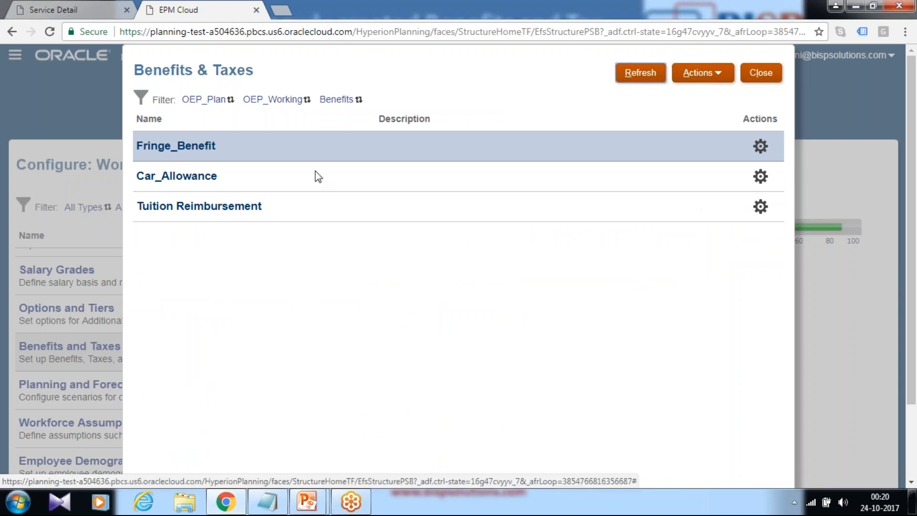
- Select the Tuition Reimbursement benefit and open it for editing
left_click(198, 206)
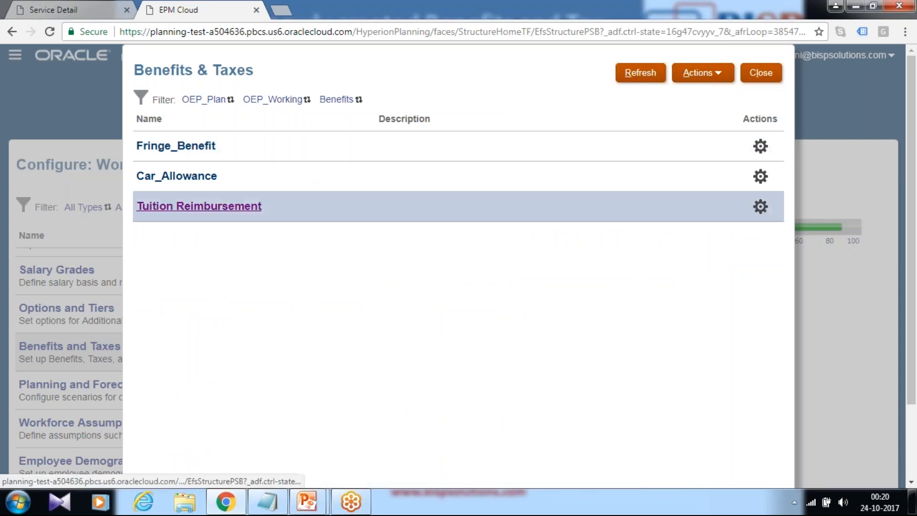
mouse_move(360, 159)
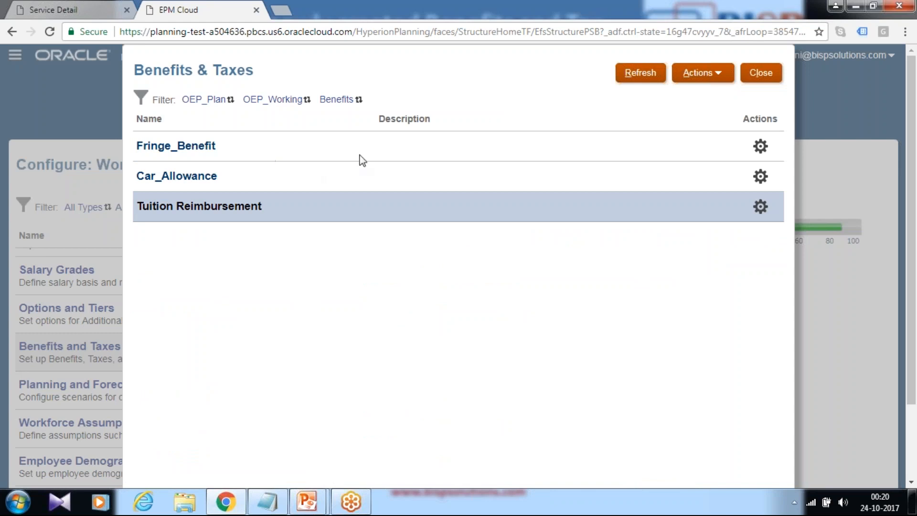
left_click(760, 206)
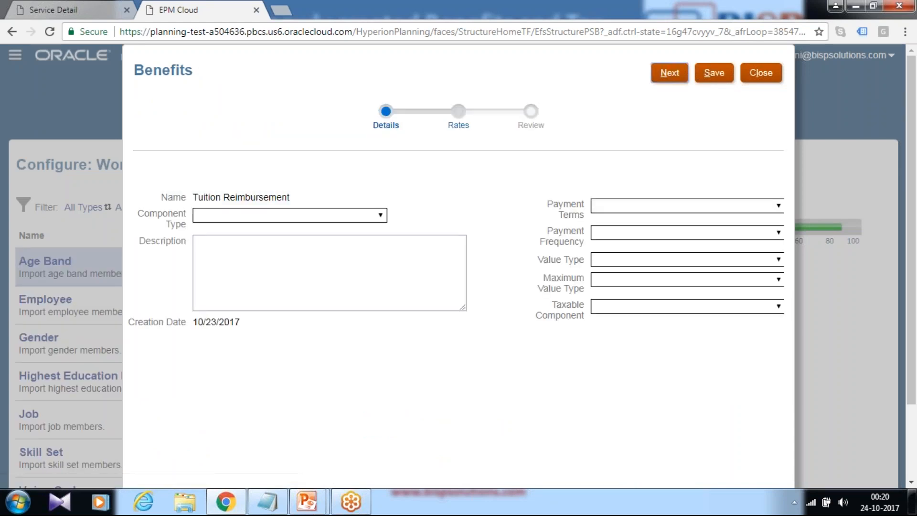
- Set Tuition Reimbursement to Rate Table, Monthly (Calendar Year), Flat Amount, non-taxable, and save
left_click(379, 214)
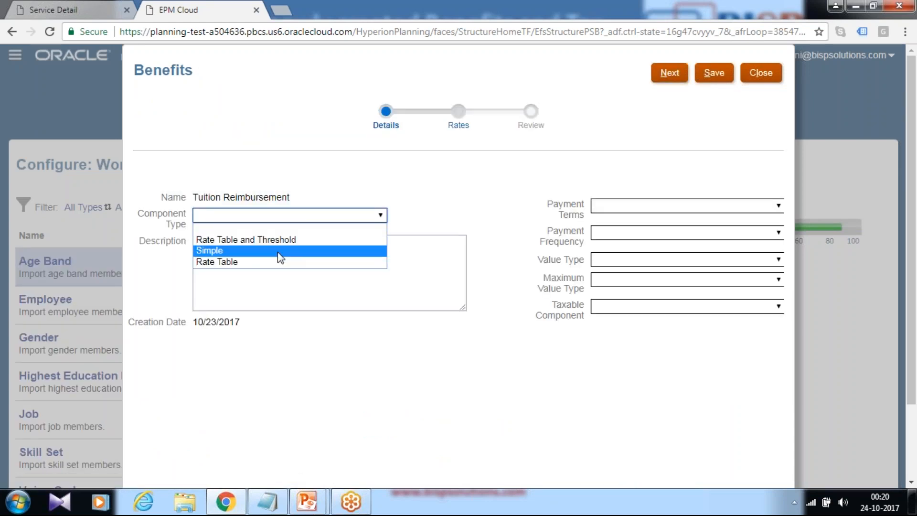
left_click(217, 261)
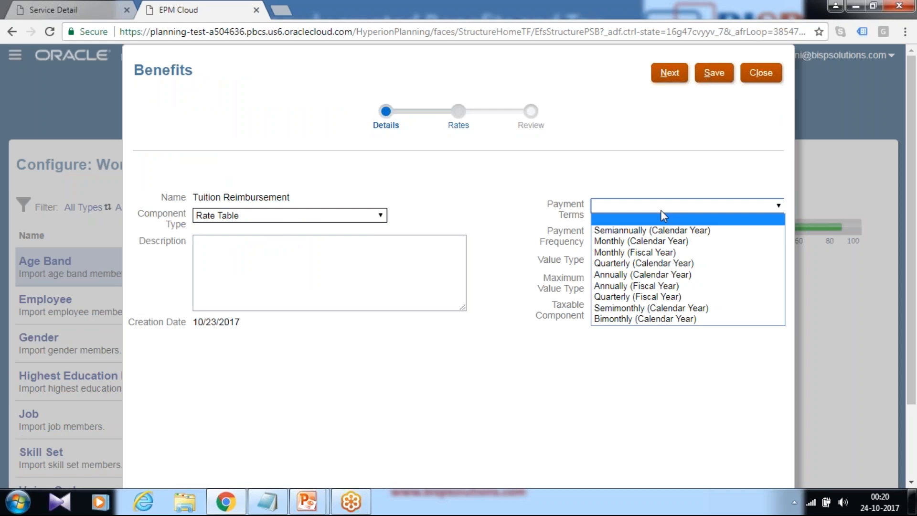
mouse_move(635, 252)
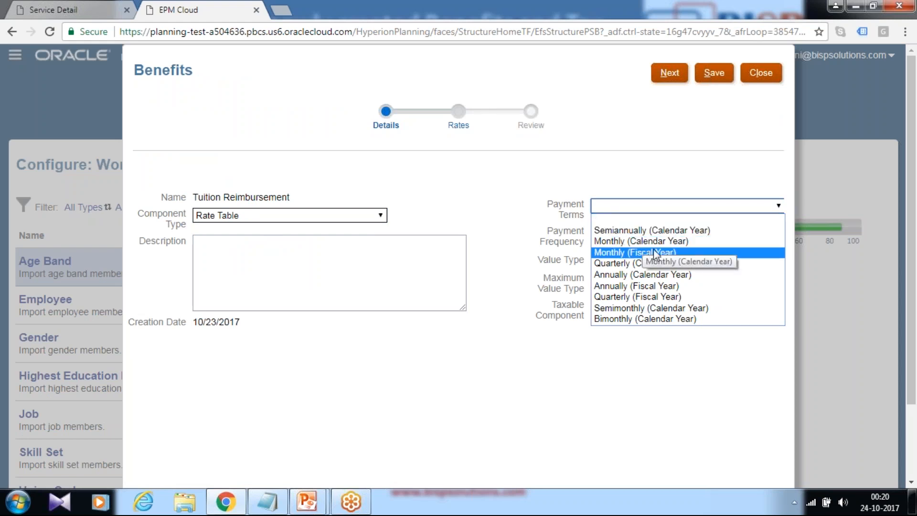
left_click(641, 240)
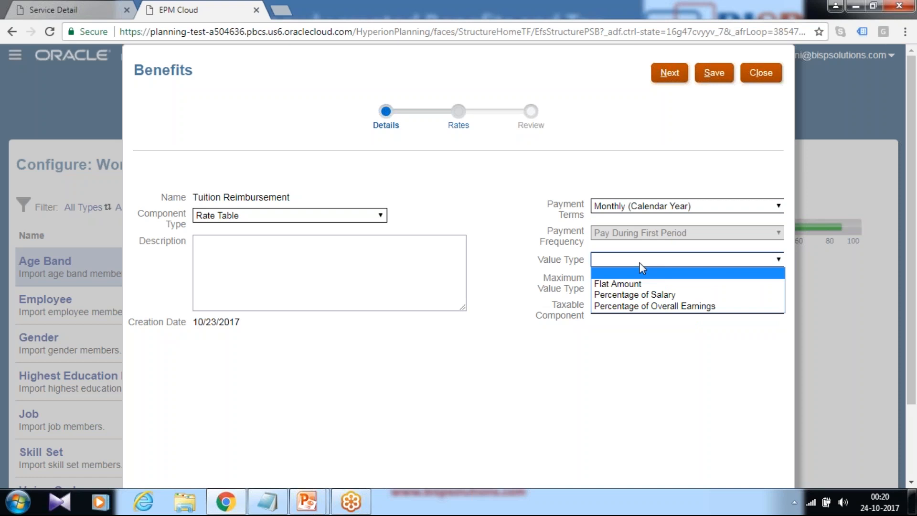
left_click(617, 284)
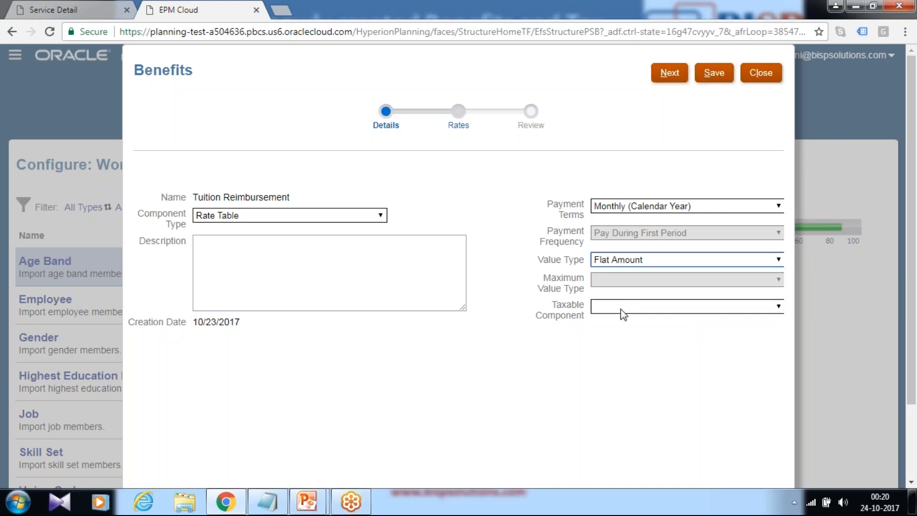
left_click(686, 306)
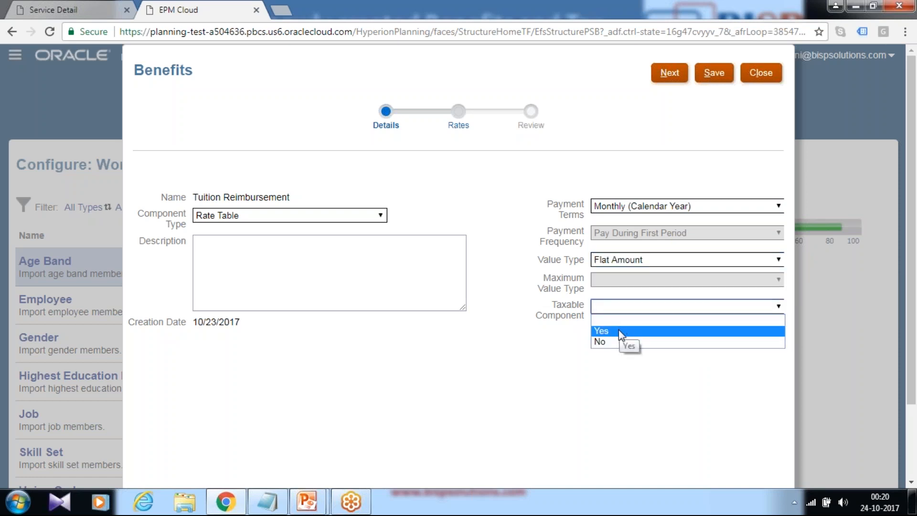
left_click(599, 342)
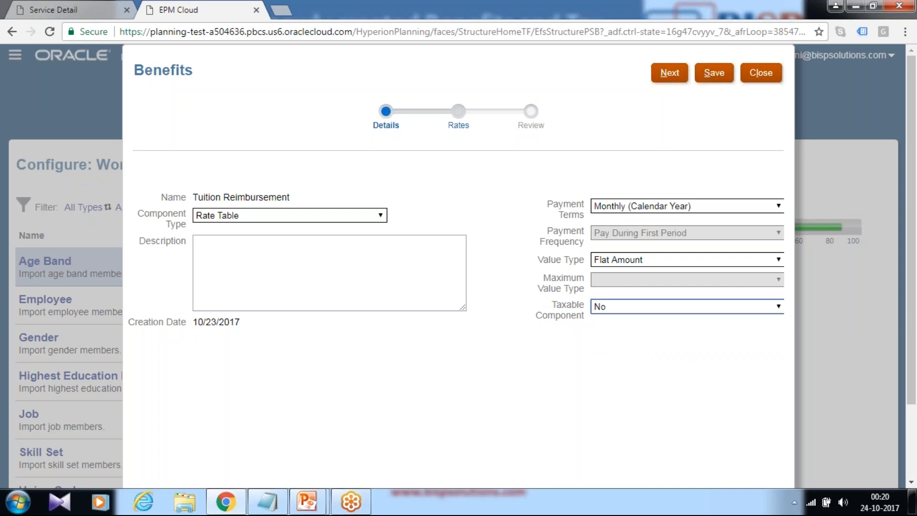
mouse_move(669, 23)
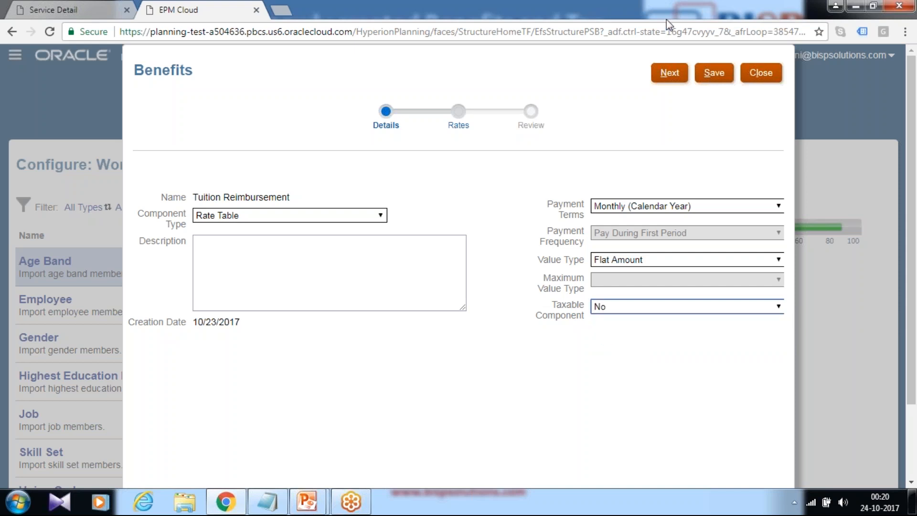
left_click(713, 73)
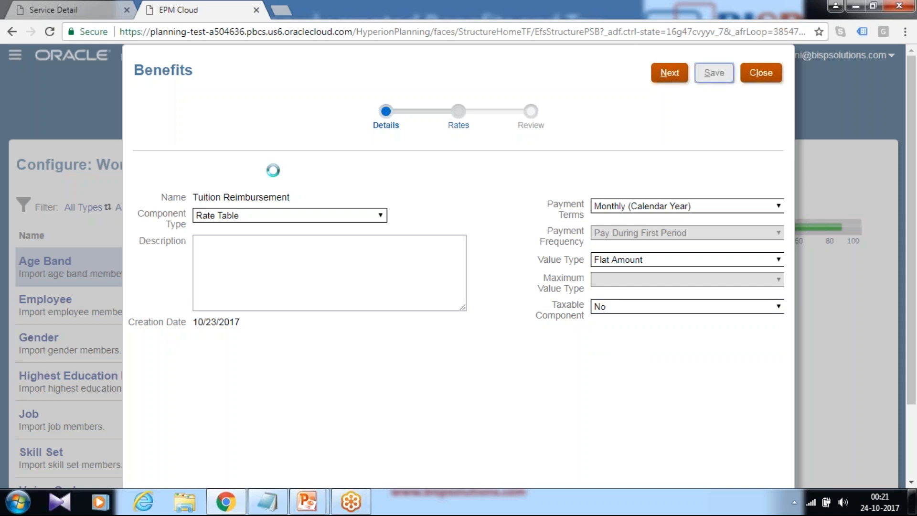
left_click(713, 72)
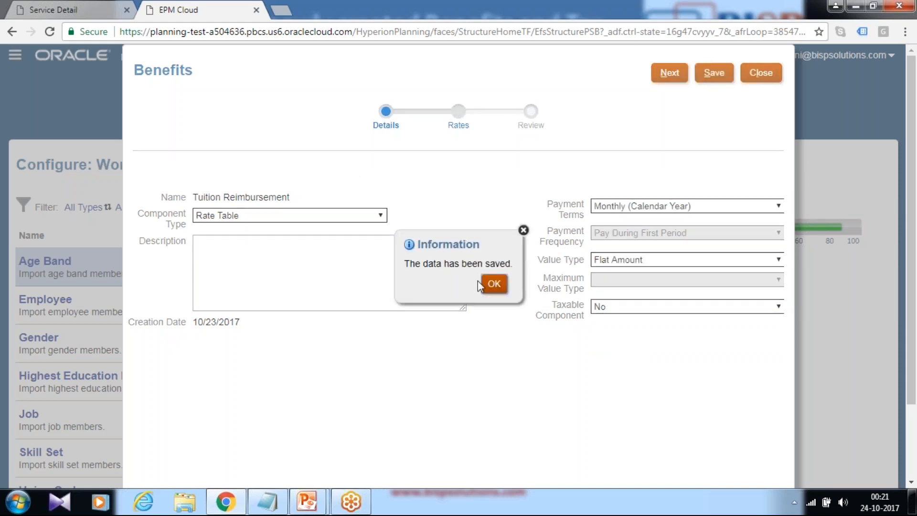
left_click(493, 283)
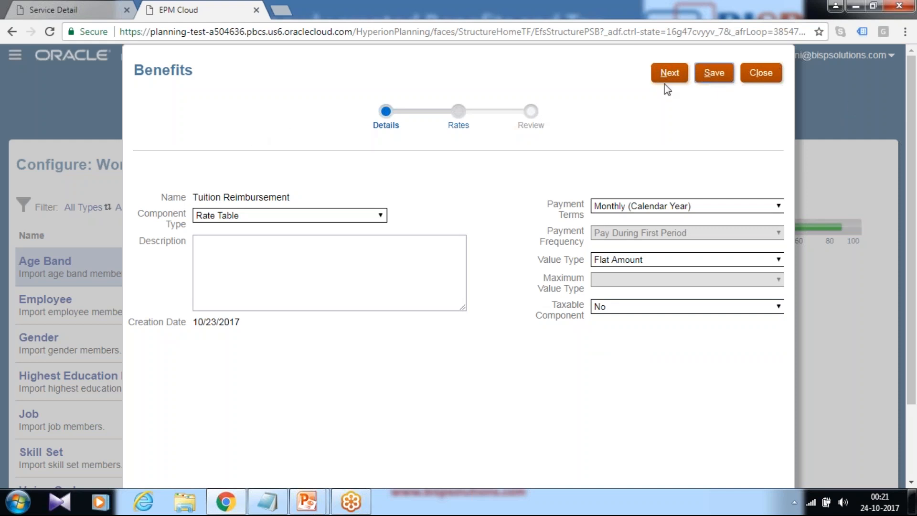
- Enter FY16–FY18 tuition rates: Canada 1000/1200/1500, USA 1200/1300/1500, and save
left_click(669, 73)
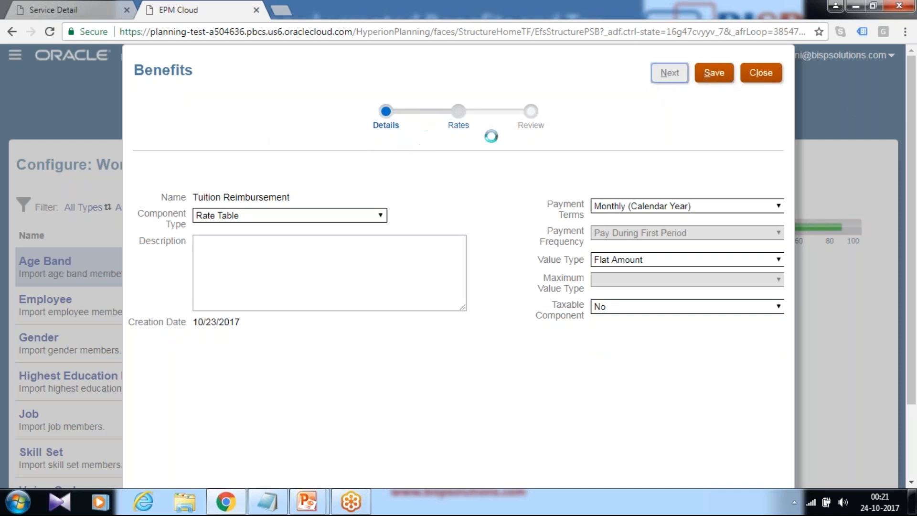
left_click(669, 73)
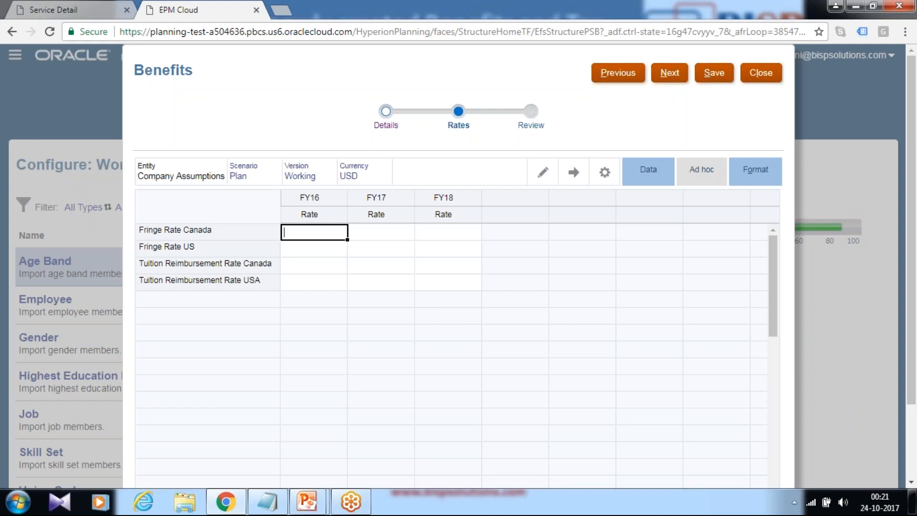
left_click(314, 266)
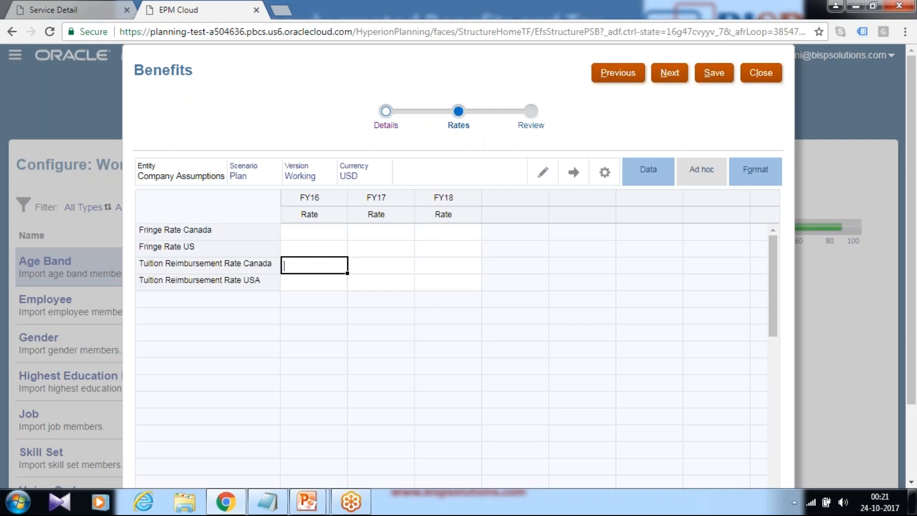
mouse_move(321, 263)
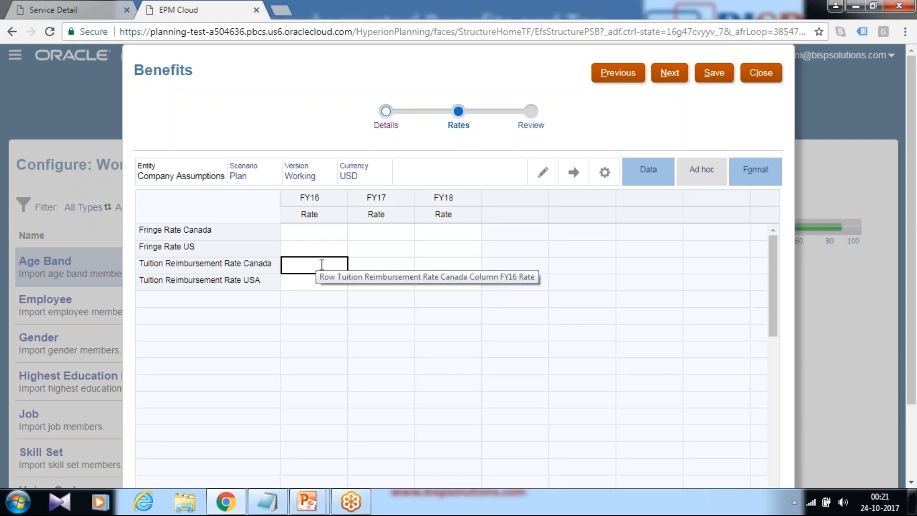
type("1000")
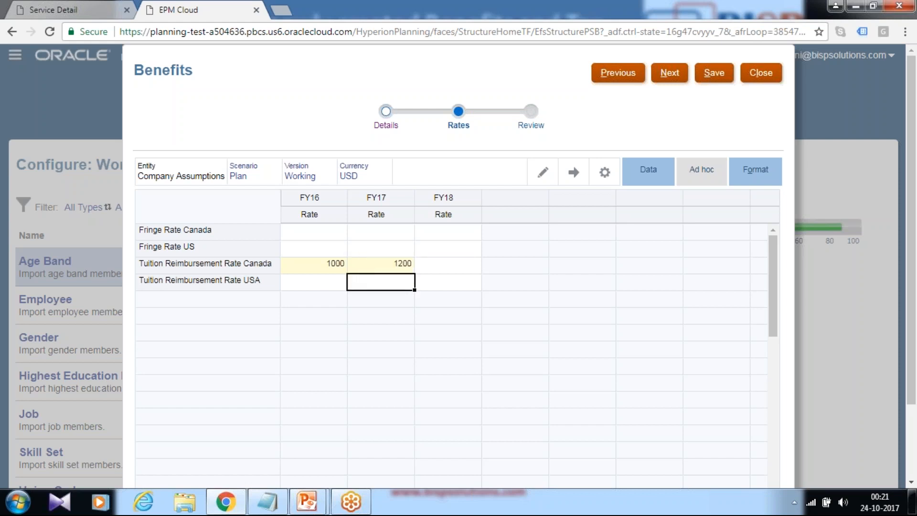
left_click(447, 265)
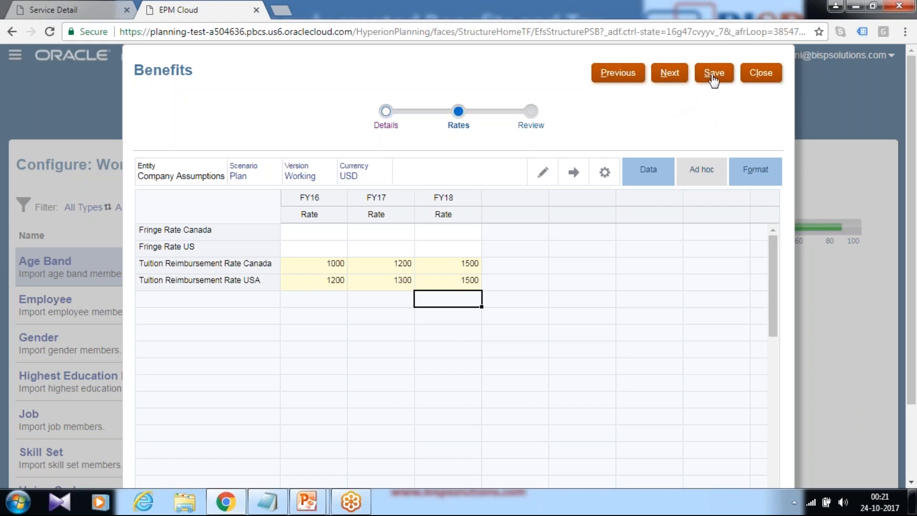
left_click(713, 73)
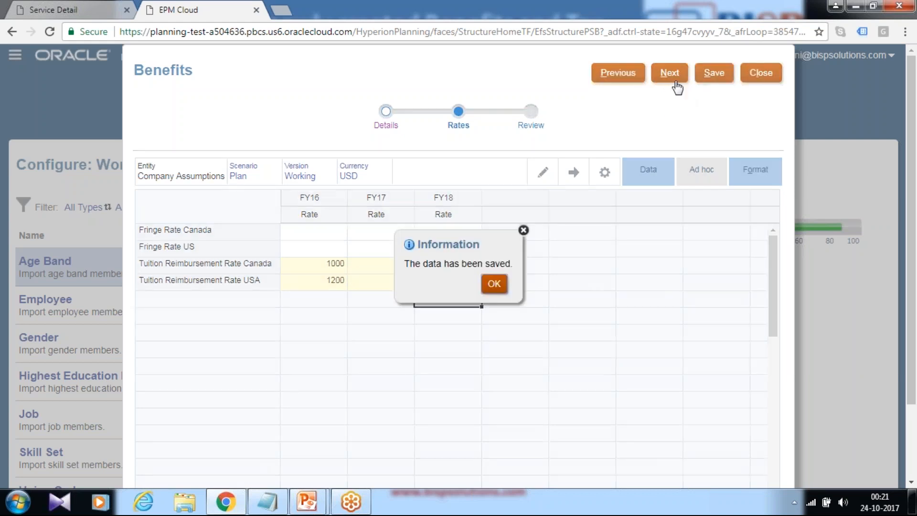
left_click(493, 284)
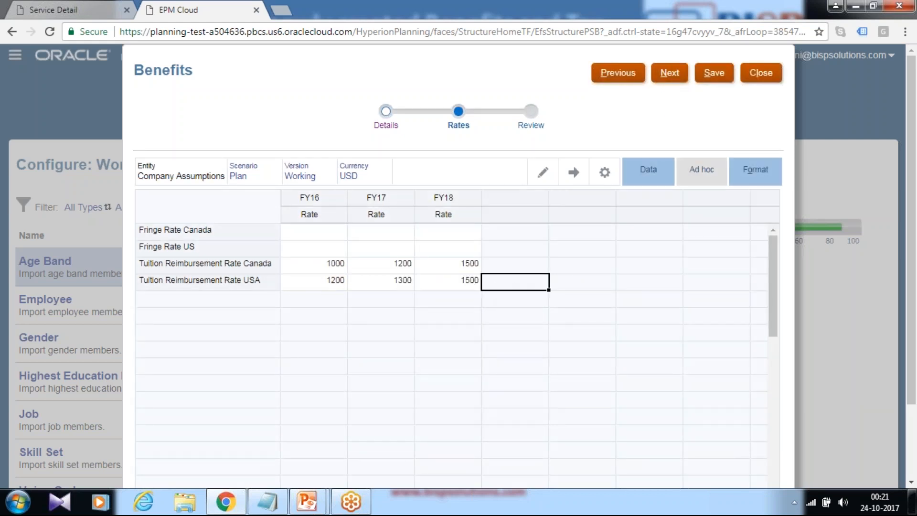
- Review FY17 monthly tuition amounts: 1200 for Canada, 1300 for USA
left_click(669, 72)
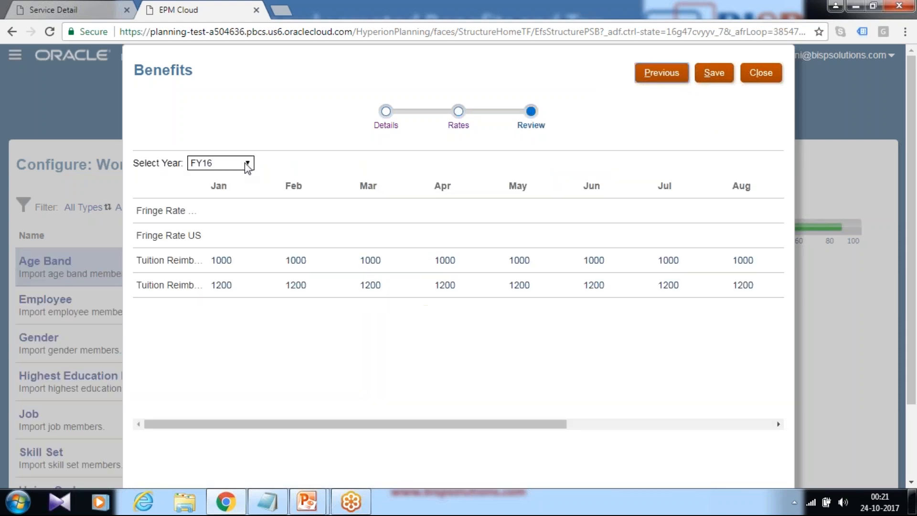
mouse_move(219, 215)
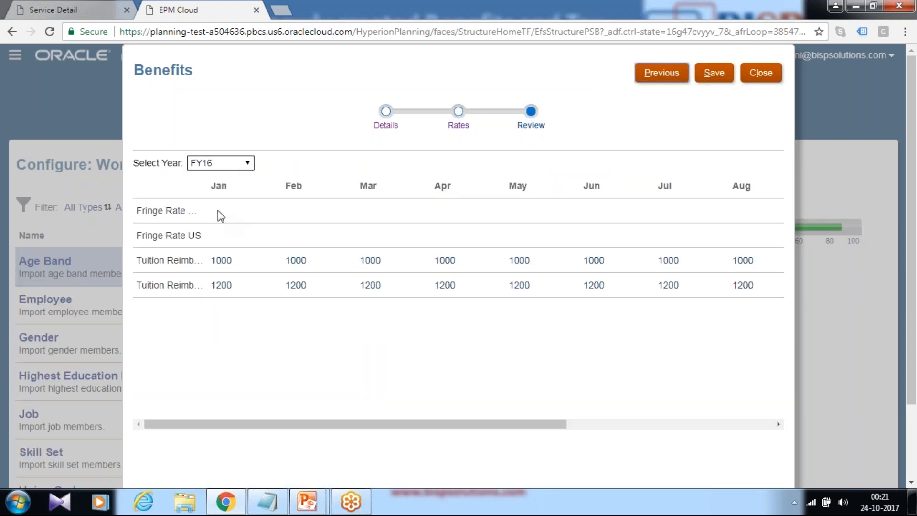
left_click(220, 163)
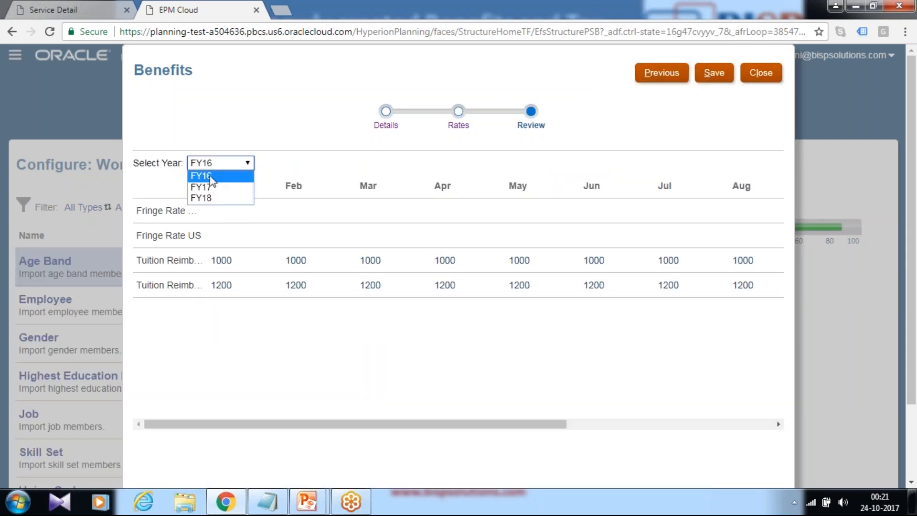
left_click(200, 175)
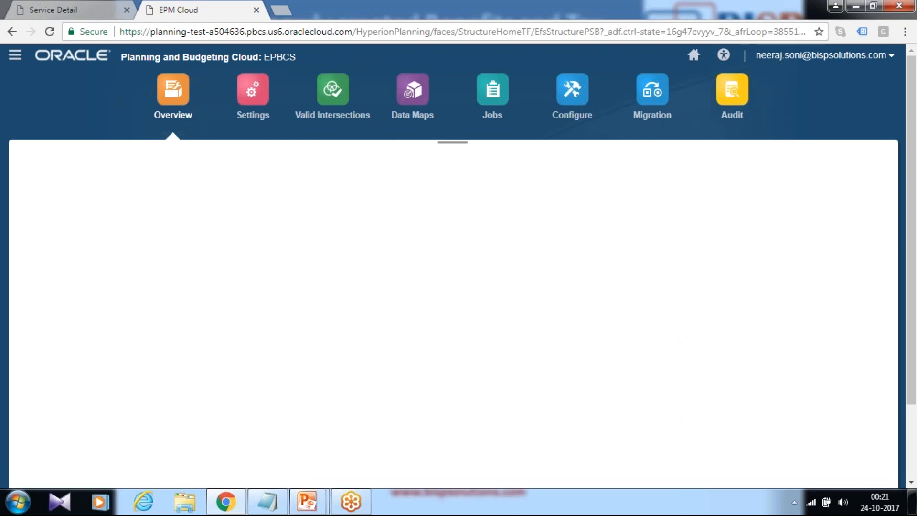
mouse_move(904, 409)
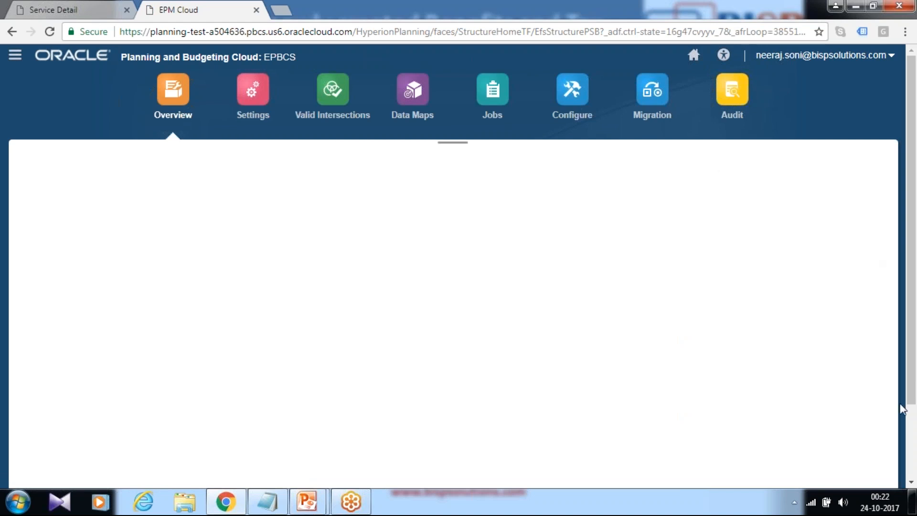
mouse_move(572, 115)
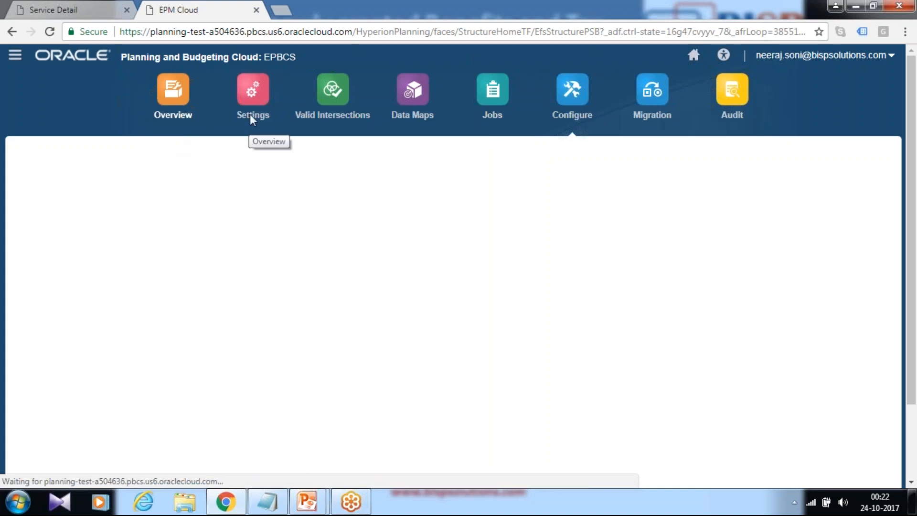
- Return to the Workforce configuration list and reopen Benefits and Taxes
left_click(571, 94)
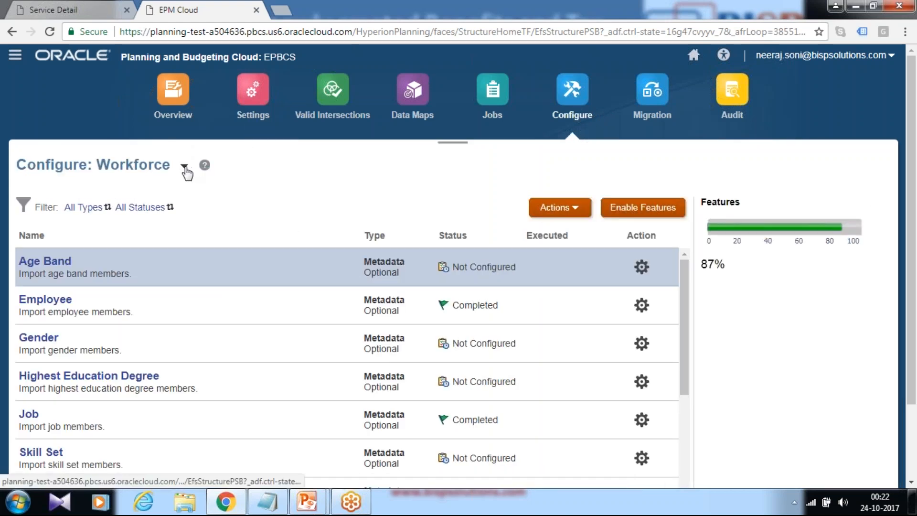
scroll("down", 3)
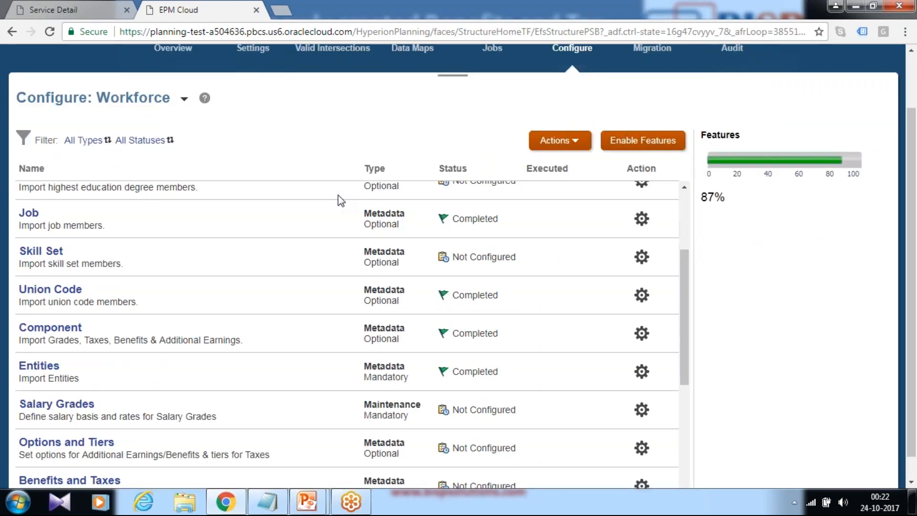
scroll("down", 3)
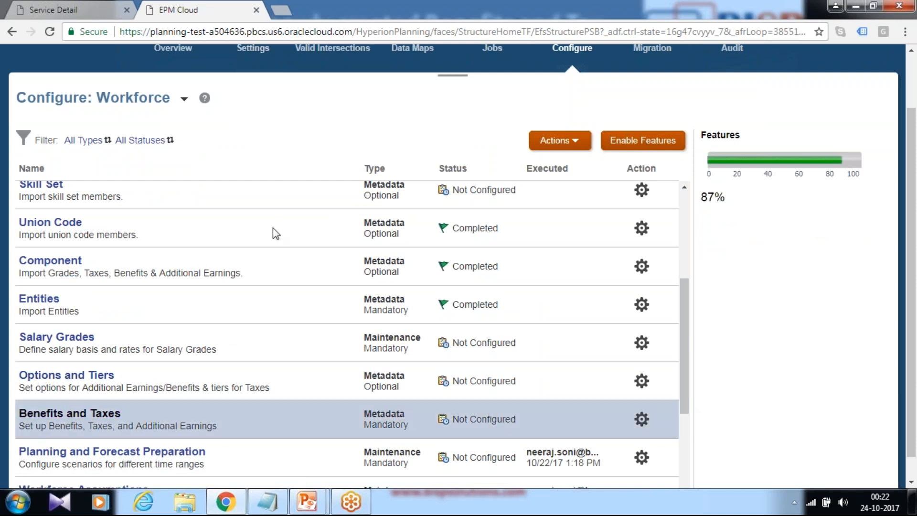
left_click(641, 419)
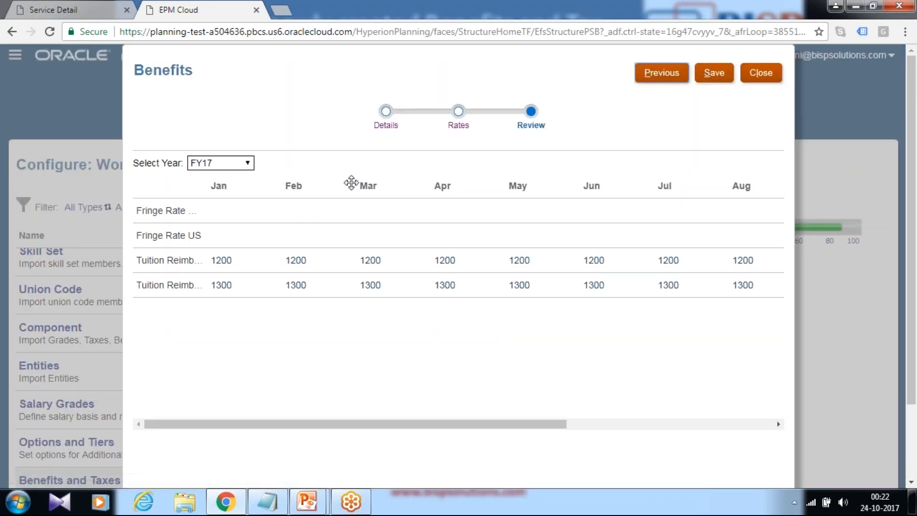
mouse_move(807, 140)
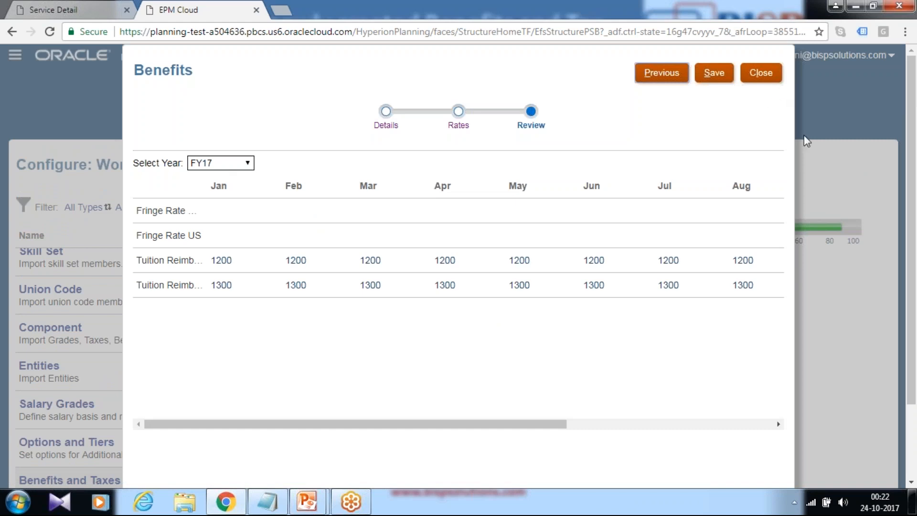
- Close the wizard and filter Benefits & Taxes to Taxes, showing FICA and Federal income taxes
left_click(760, 72)
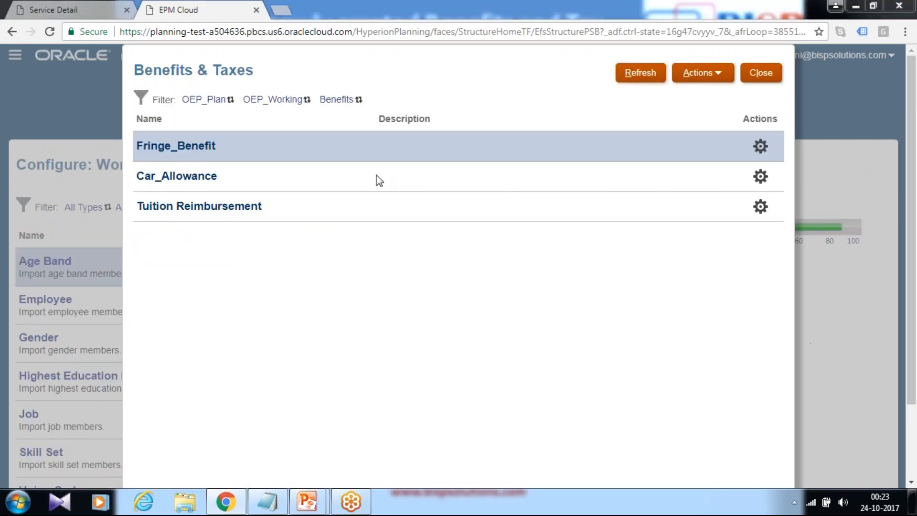
mouse_move(337, 98)
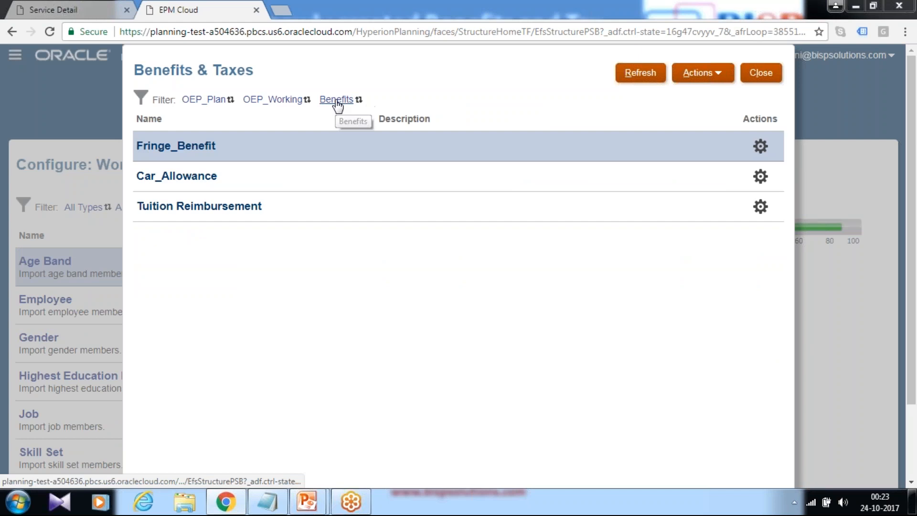
mouse_move(351, 104)
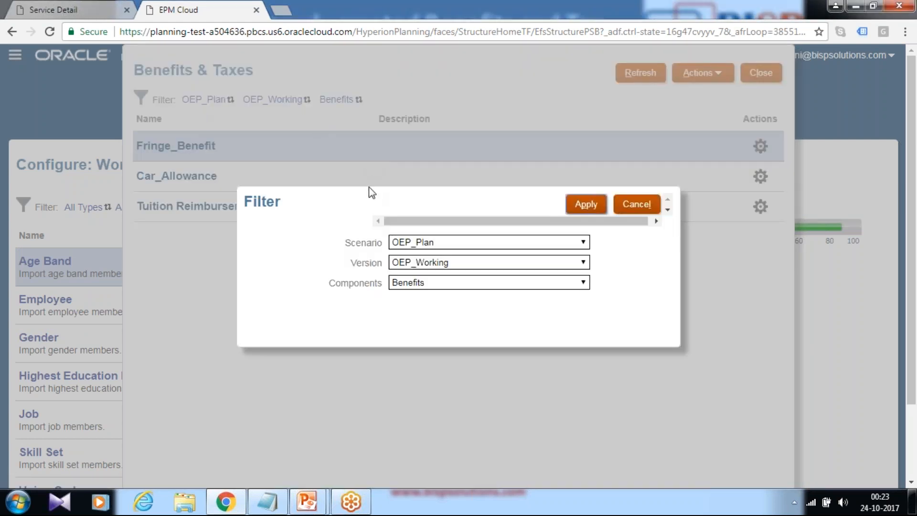
left_click(489, 281)
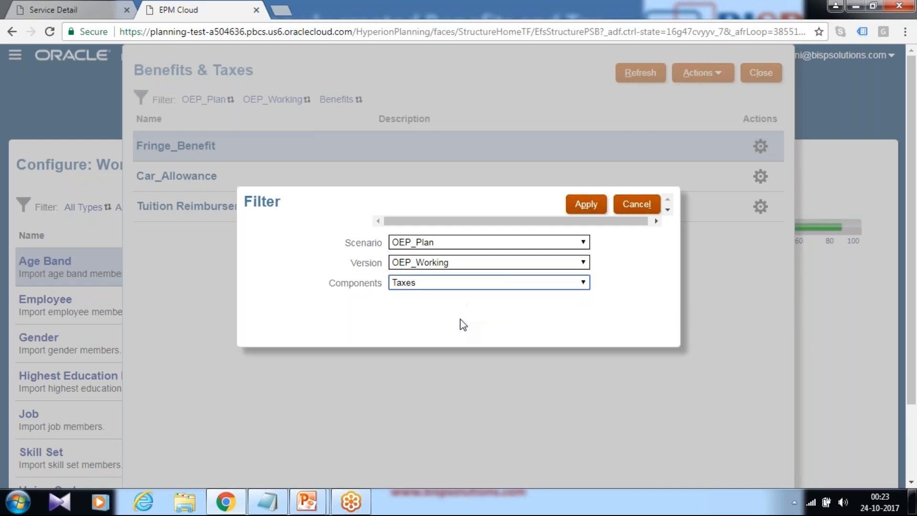
left_click(585, 204)
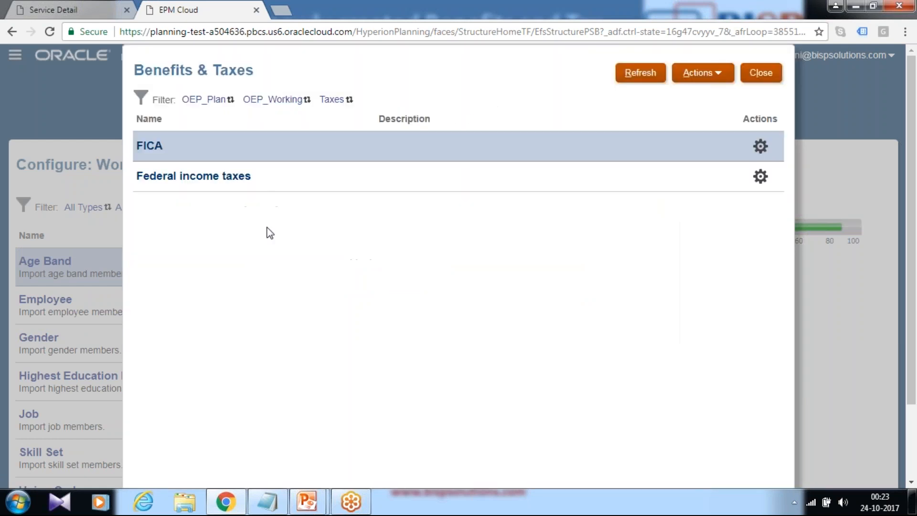
mouse_move(223, 178)
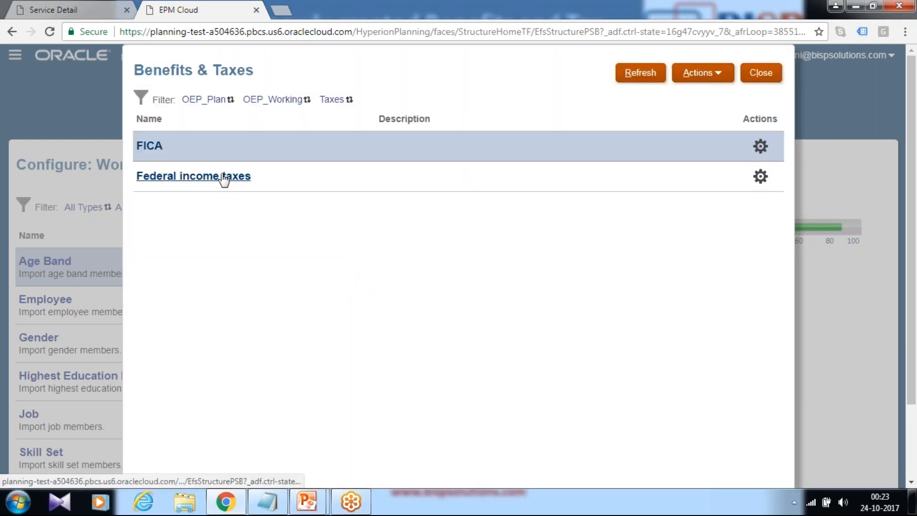
mouse_move(214, 178)
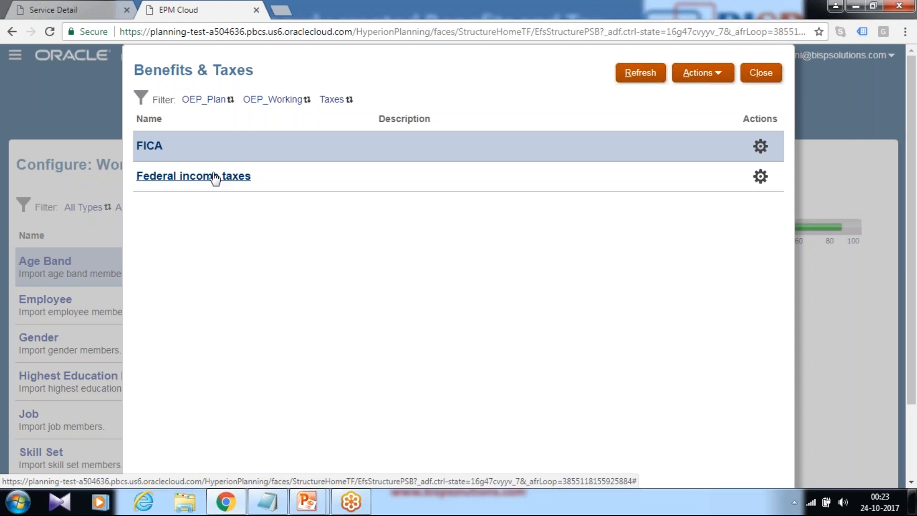
- Give Federal income taxes Monthly (Calendar Year) terms and advance to the rates step
left_click(193, 176)
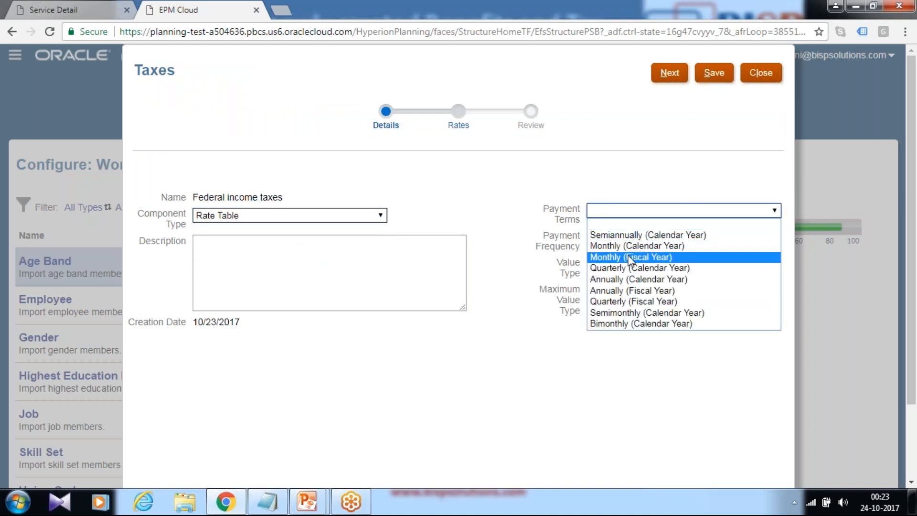
left_click(636, 246)
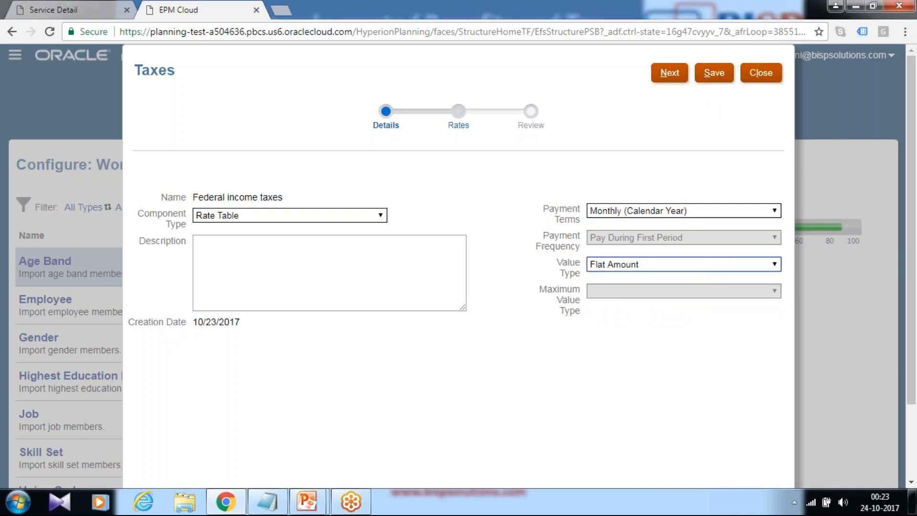
left_click(670, 72)
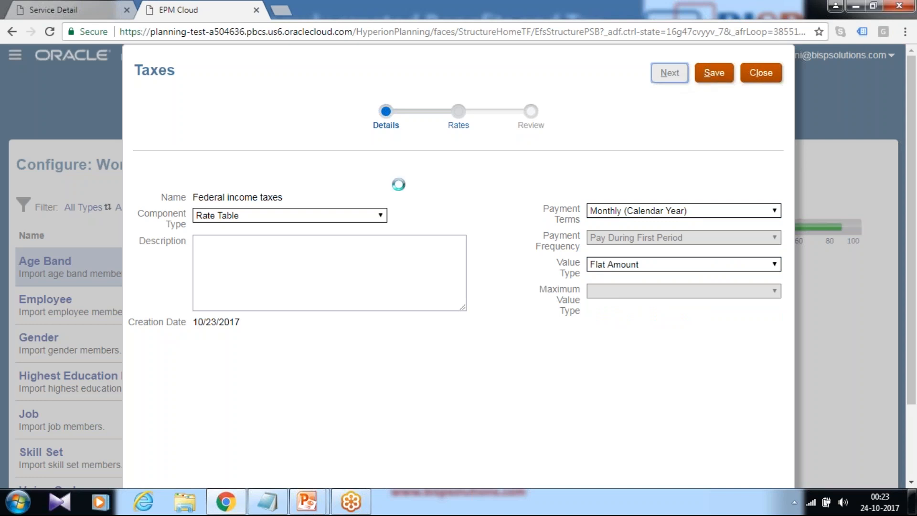
- Enter Tier1 Federal income tax rates 1000, 1200 and 1500 for FY16–FY18 and save
left_click(669, 72)
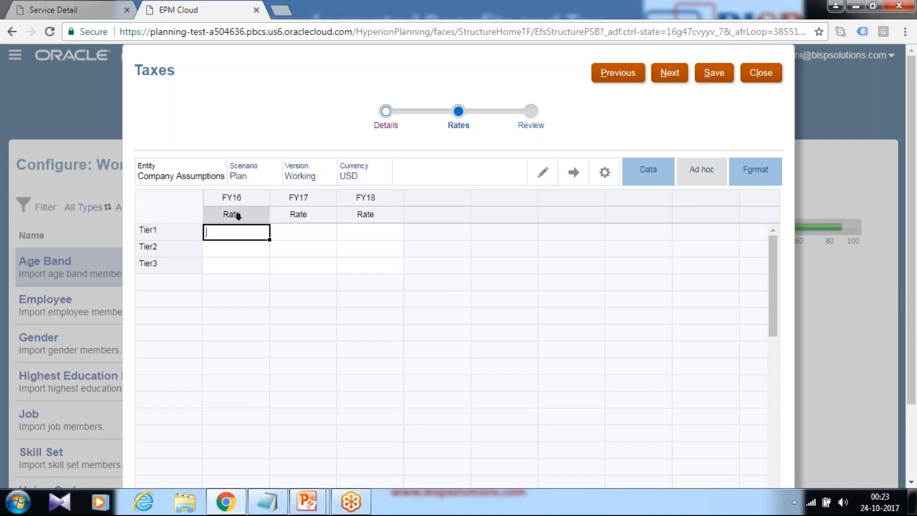
mouse_move(333, 235)
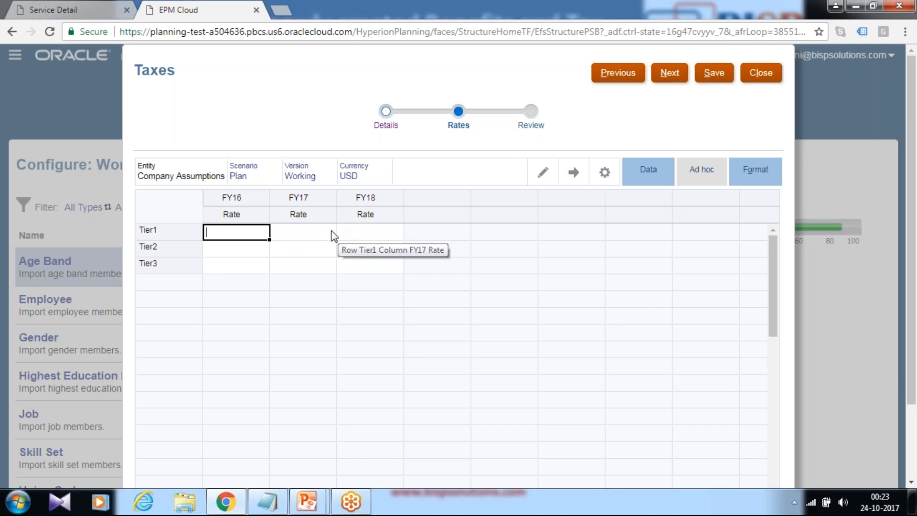
mouse_move(343, 233)
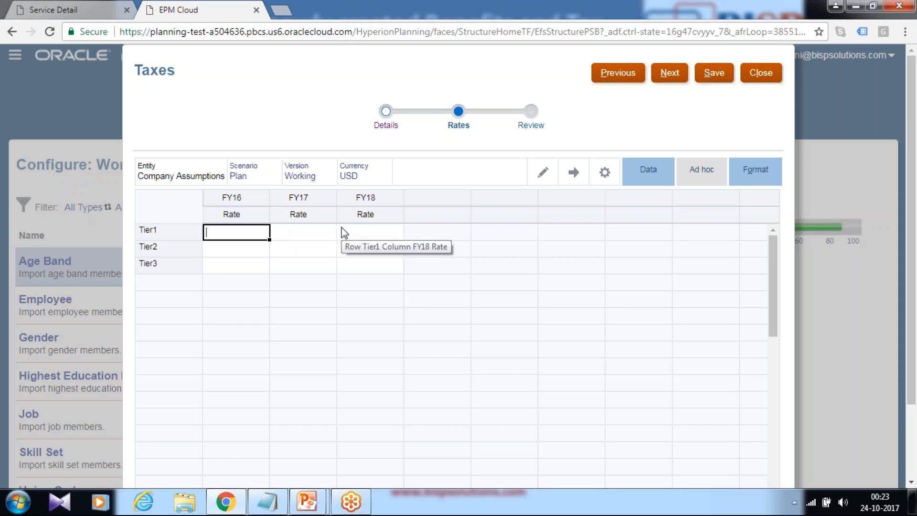
type("1000")
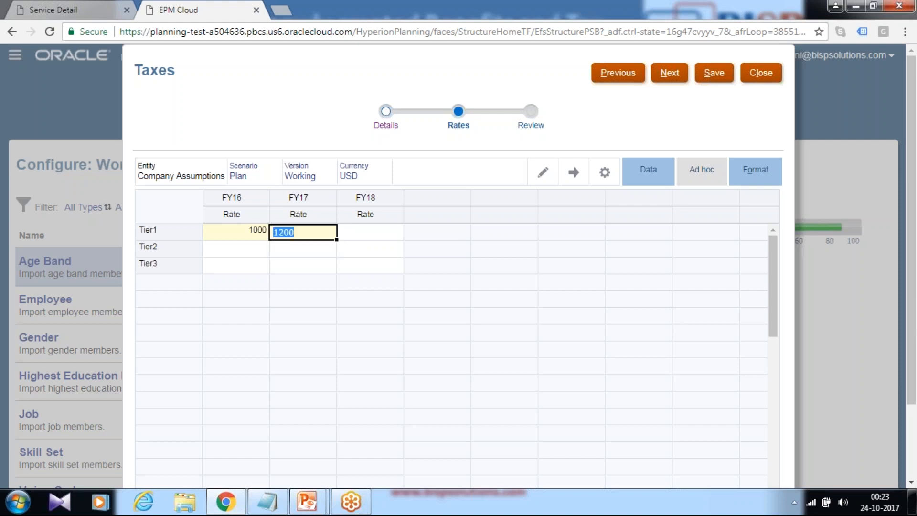
key("Tab")
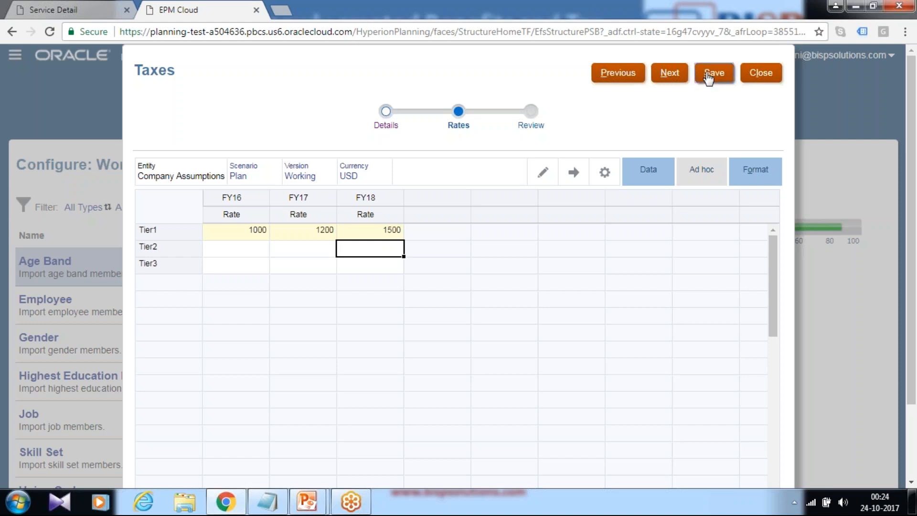
left_click(713, 73)
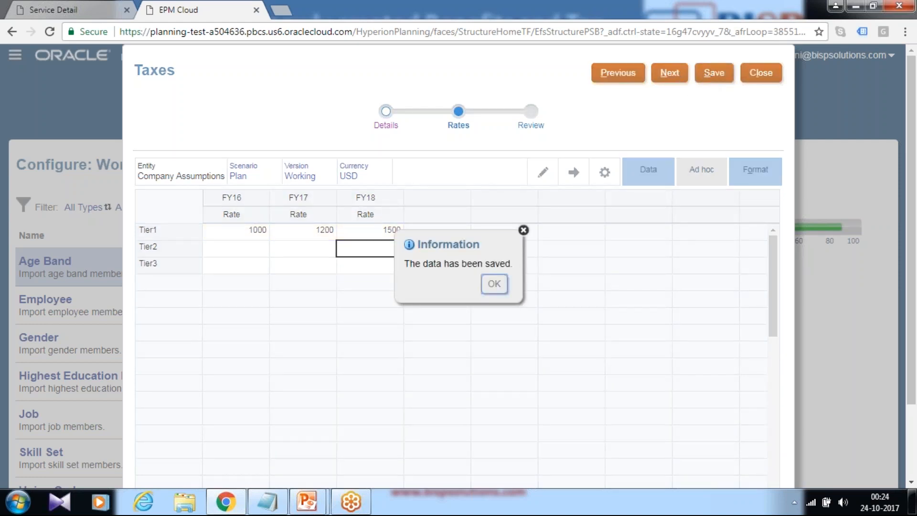
- Save the reviewed Federal income taxes with FY16 monthly Tier1 amounts of 1000, then close Benefits & Taxes
left_click(493, 283)
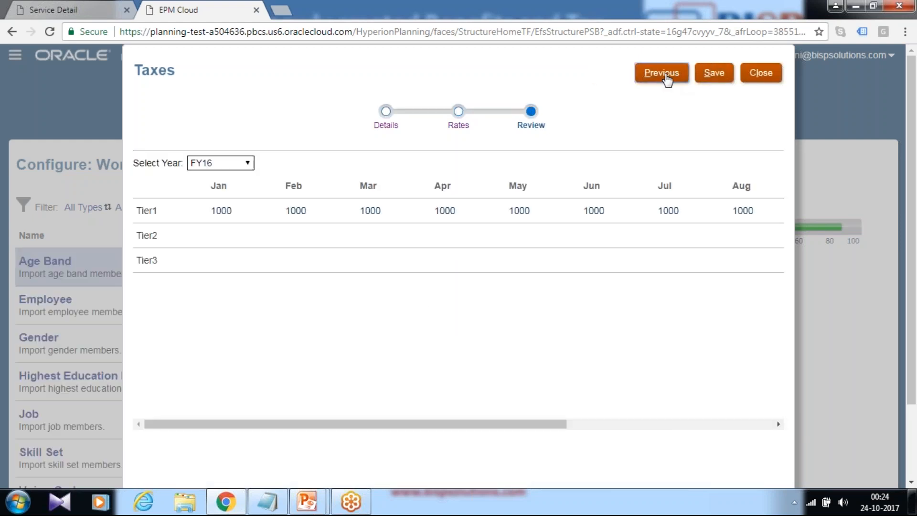
mouse_move(644, 83)
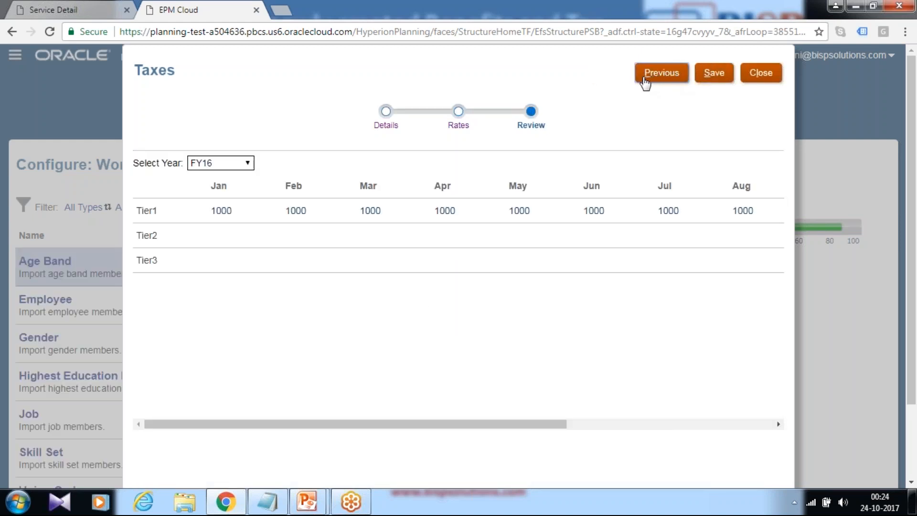
mouse_move(714, 73)
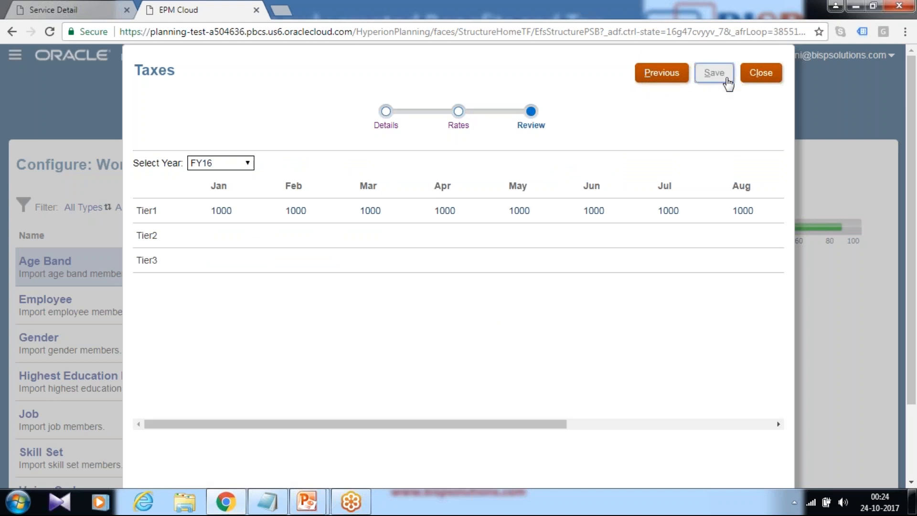
left_click(713, 72)
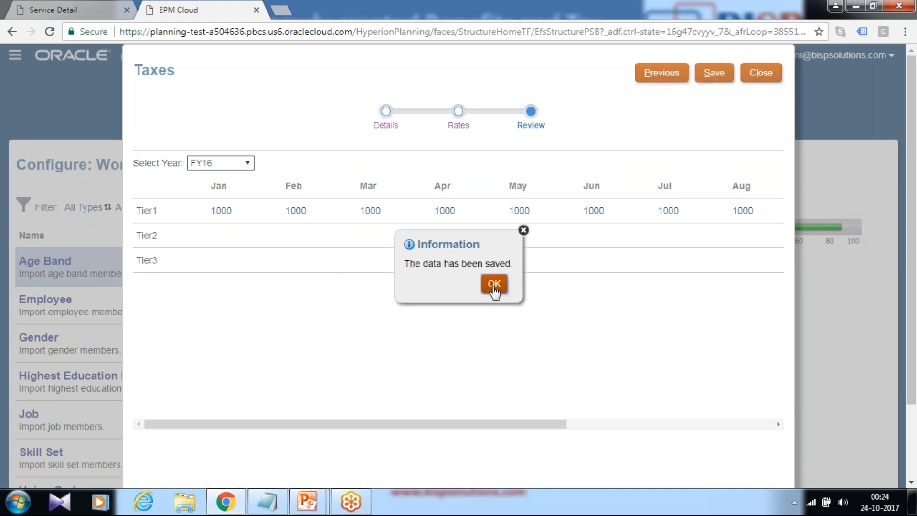
left_click(494, 285)
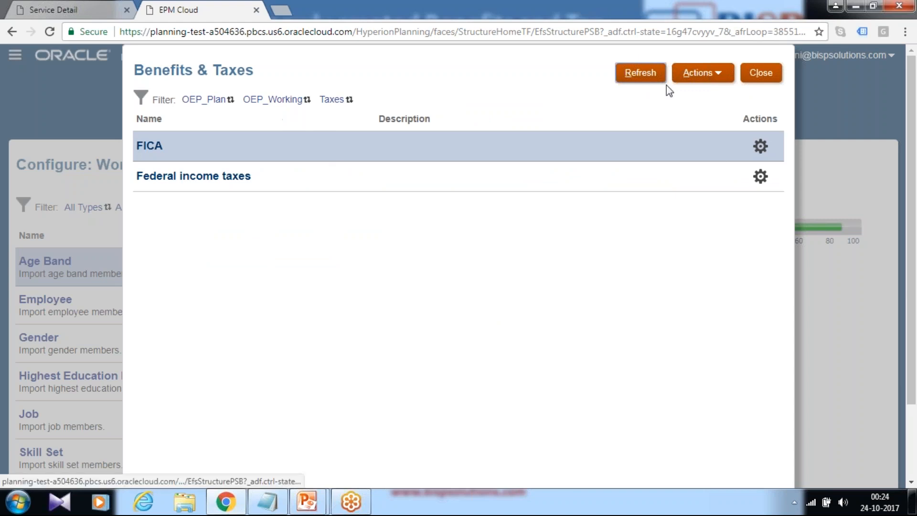
left_click(761, 73)
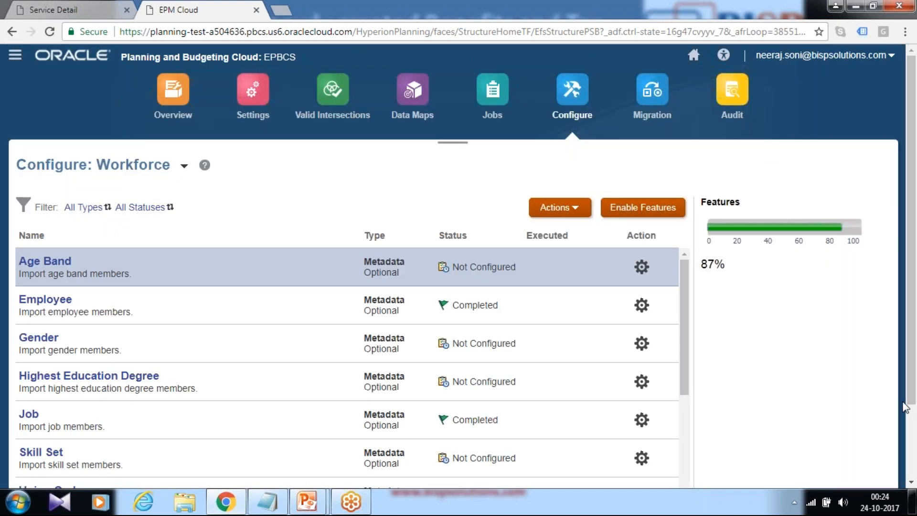
mouse_move(480, 210)
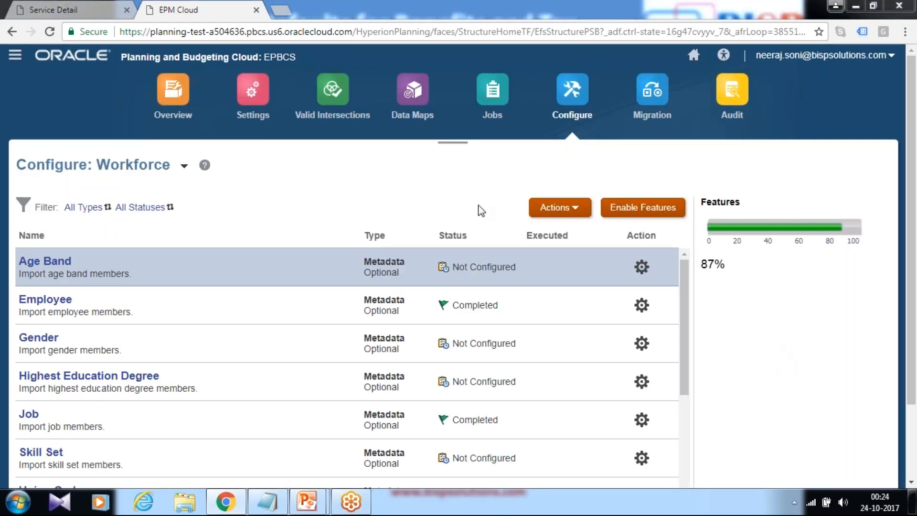
mouse_move(173, 97)
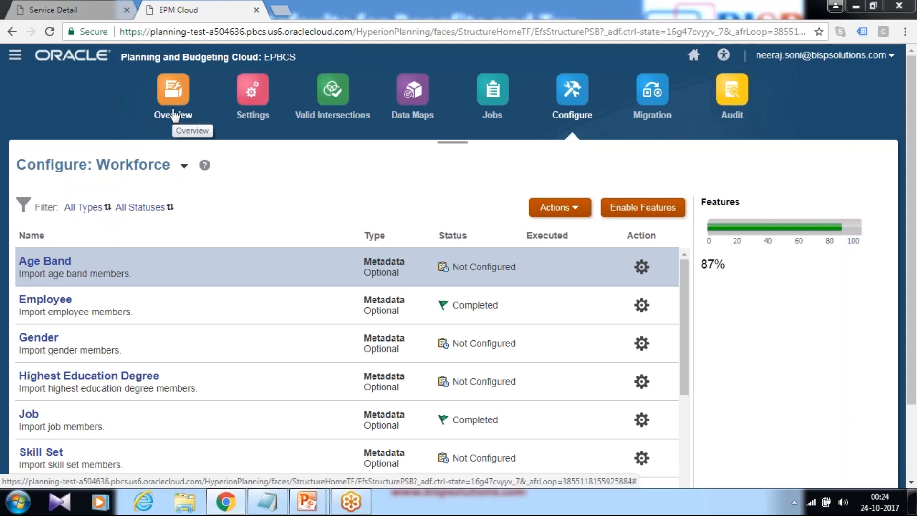
mouse_move(342, 169)
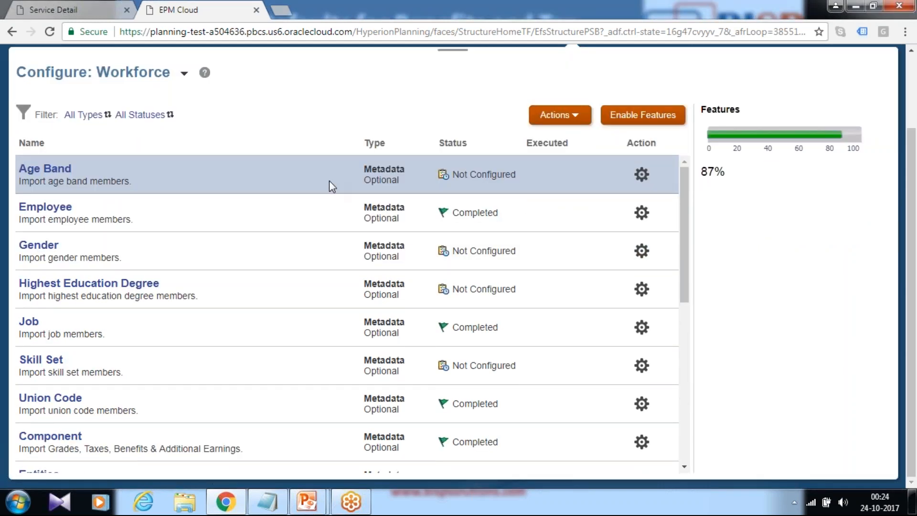
- Navigate from the home page through Workforce into Compensation Planning's Summary dashboard for Sales US
scroll("down", 3)
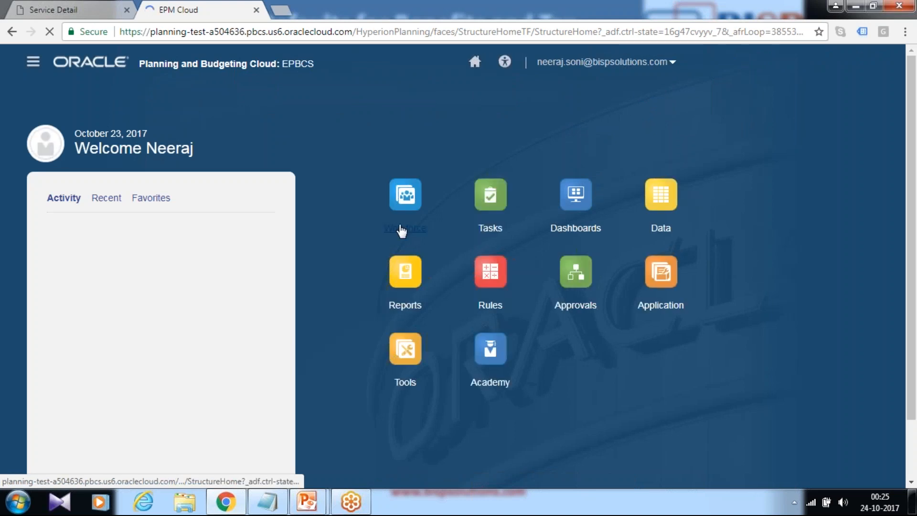
left_click(406, 195)
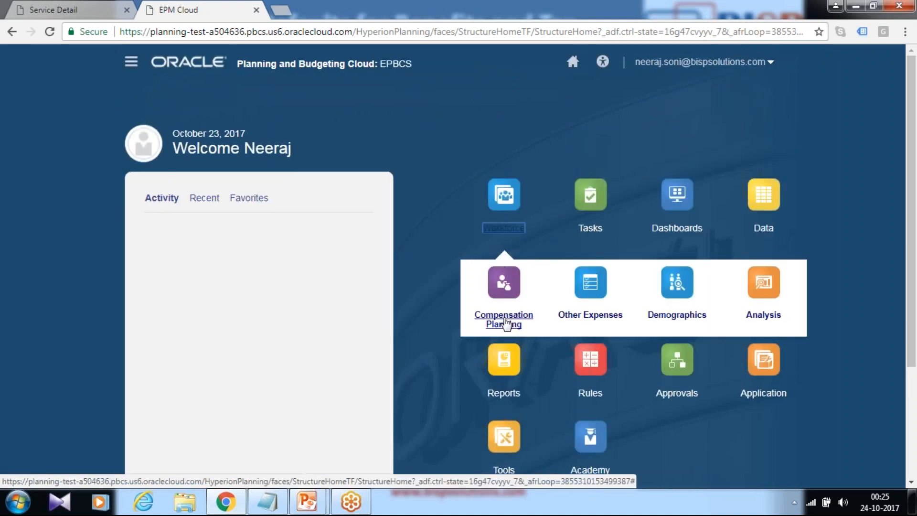
left_click(503, 319)
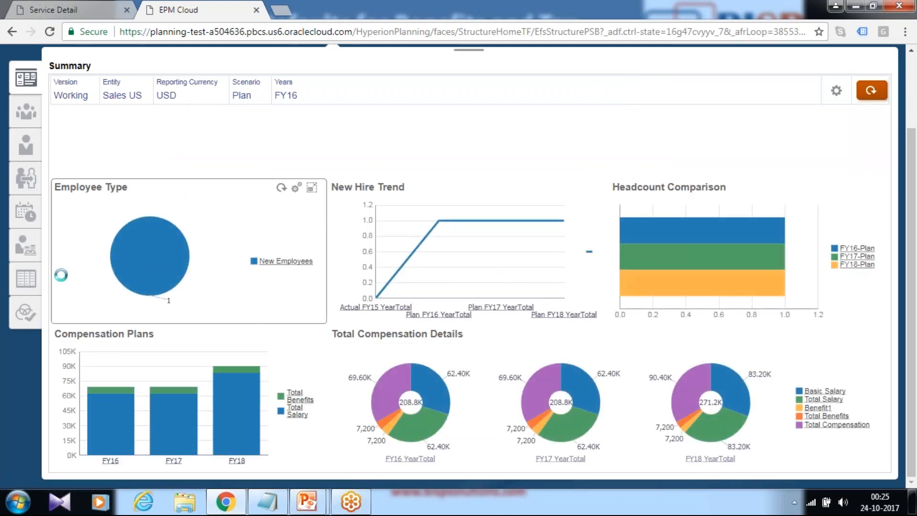
- Open the Benefits assumptions form for Plan, Working, Sales US and select Accountant's benefit row
left_click(26, 278)
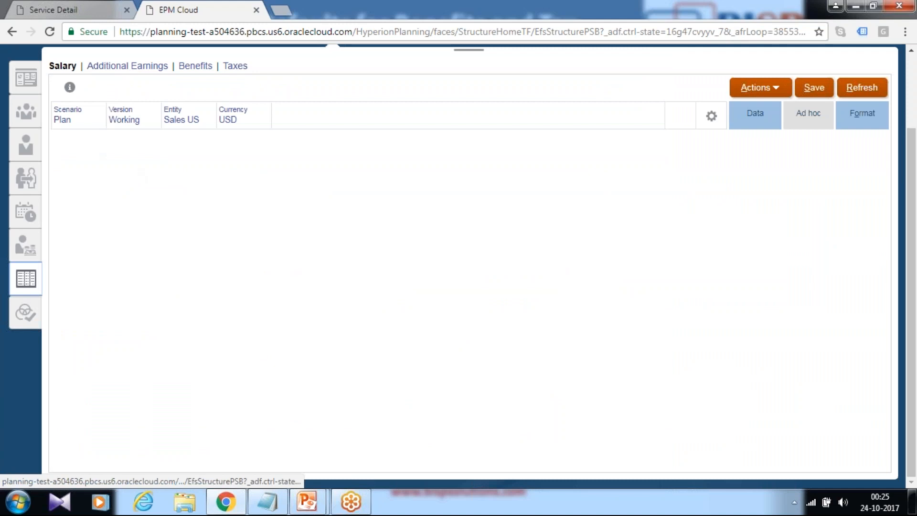
mouse_move(69, 87)
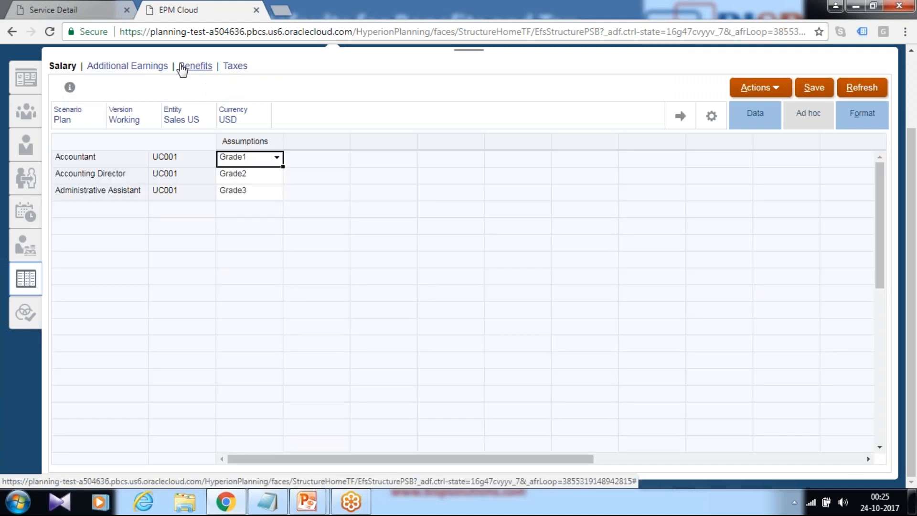
left_click(195, 65)
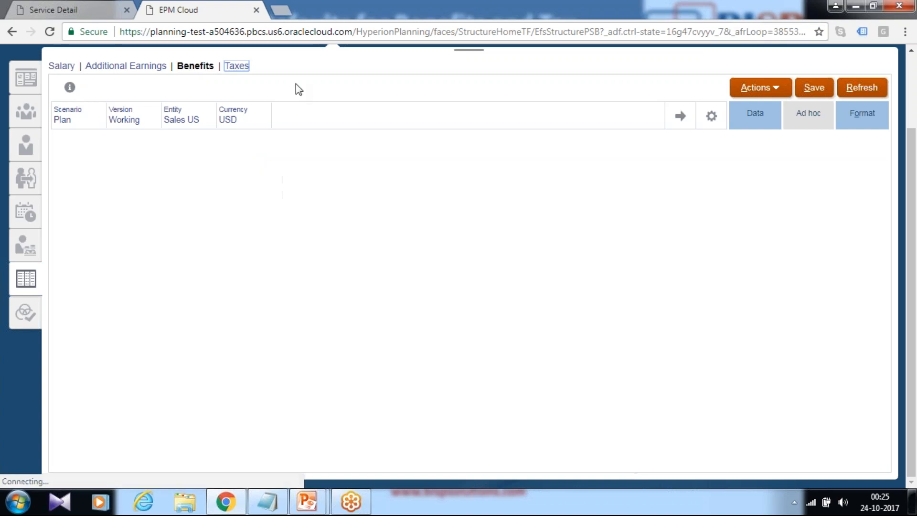
mouse_move(250, 157)
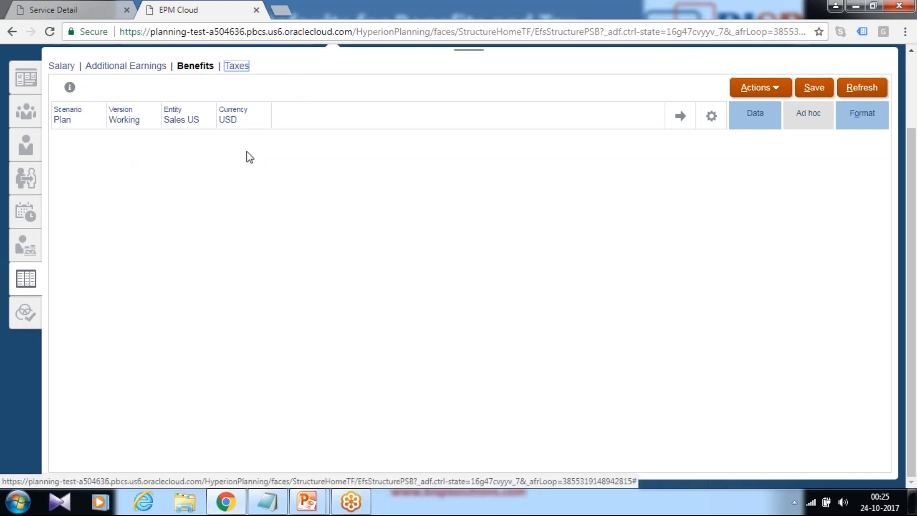
mouse_move(193, 154)
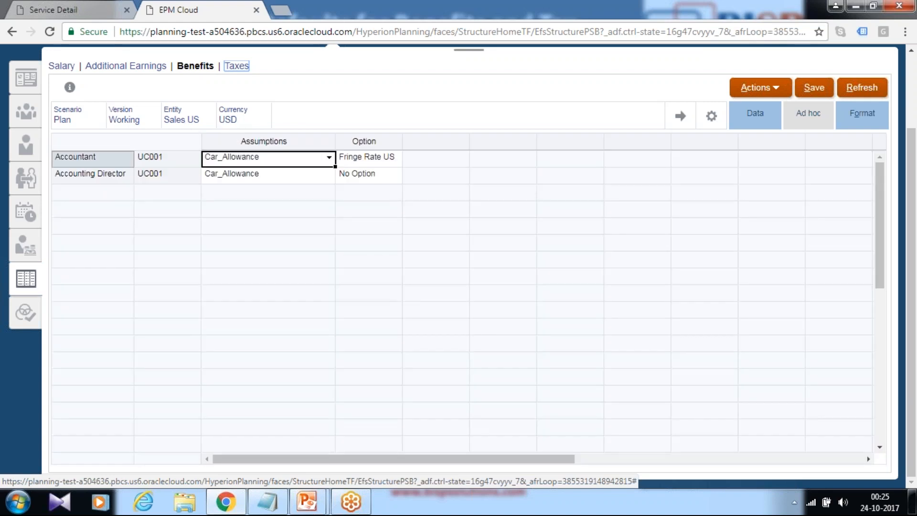
left_click(91, 173)
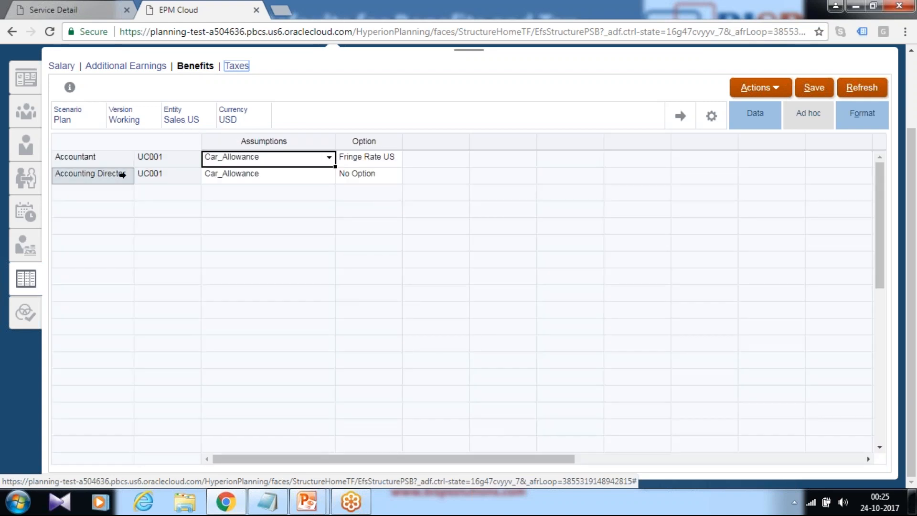
mouse_move(899, 75)
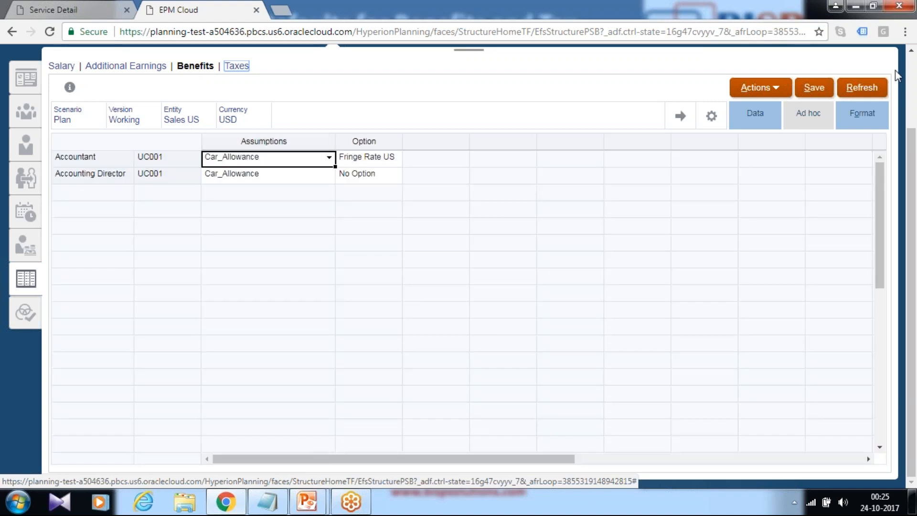
- Add a Tuition Reimbursement benefit default for Accountant using Tuition Reimbursement Rate USA
left_click(759, 87)
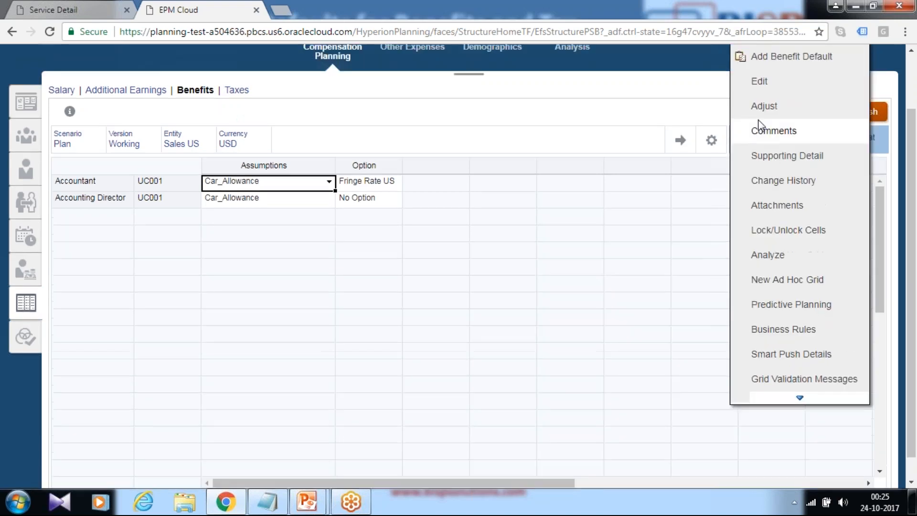
left_click(791, 56)
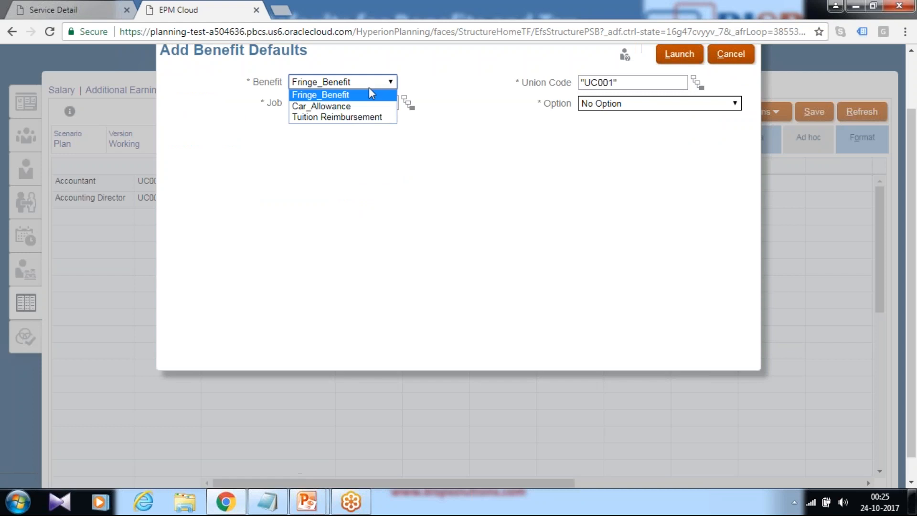
left_click(338, 117)
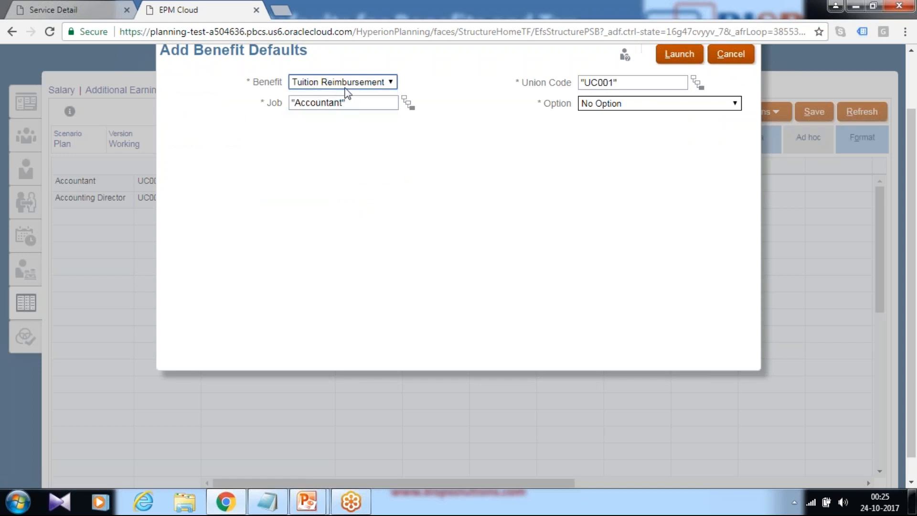
mouse_move(385, 99)
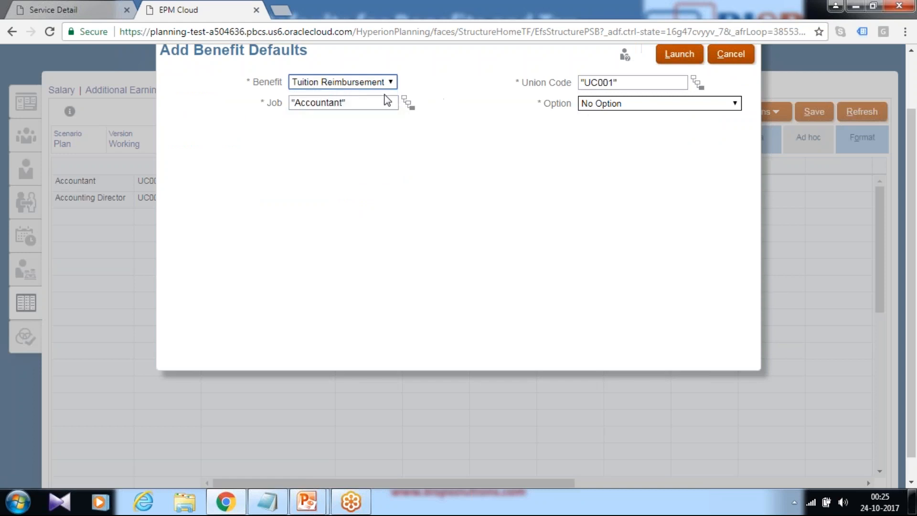
mouse_move(612, 97)
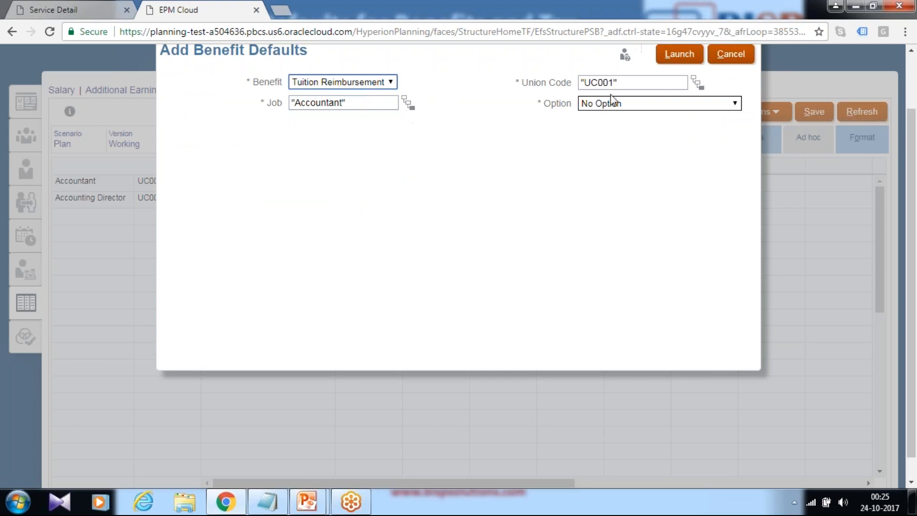
left_click(658, 103)
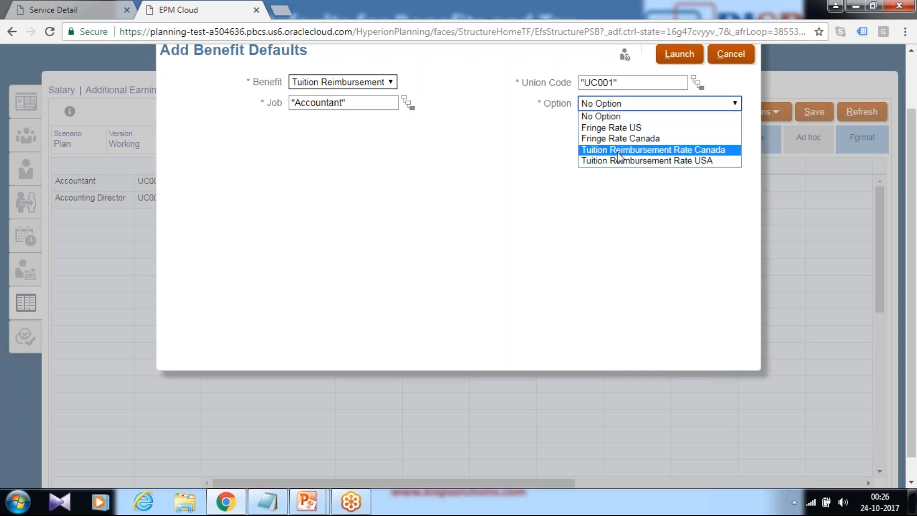
left_click(646, 161)
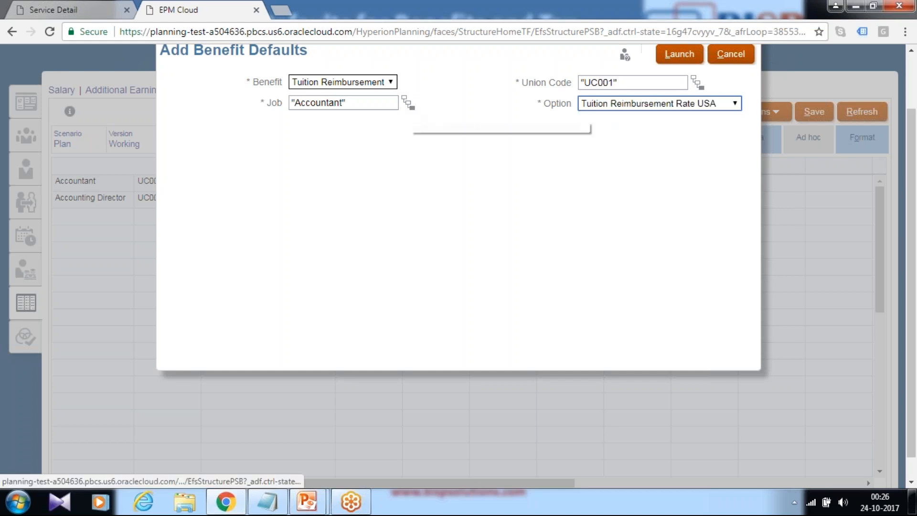
left_click(678, 54)
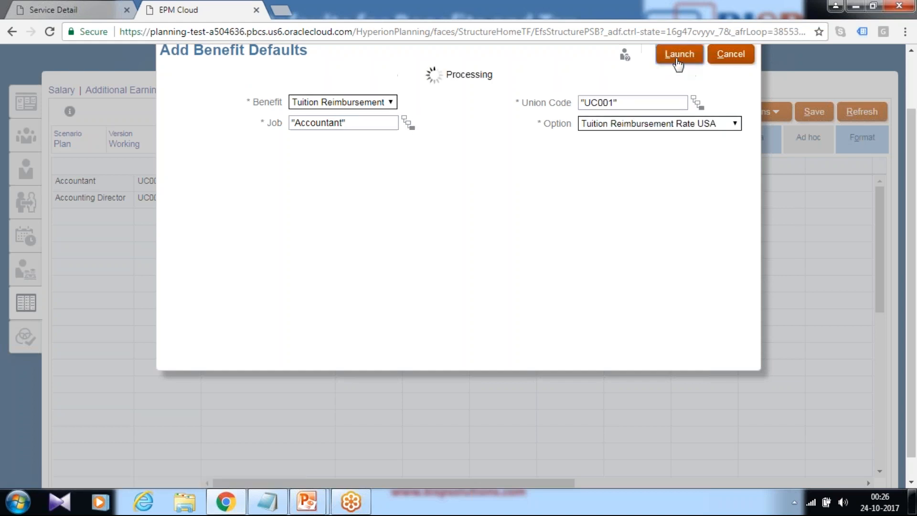
left_click(678, 54)
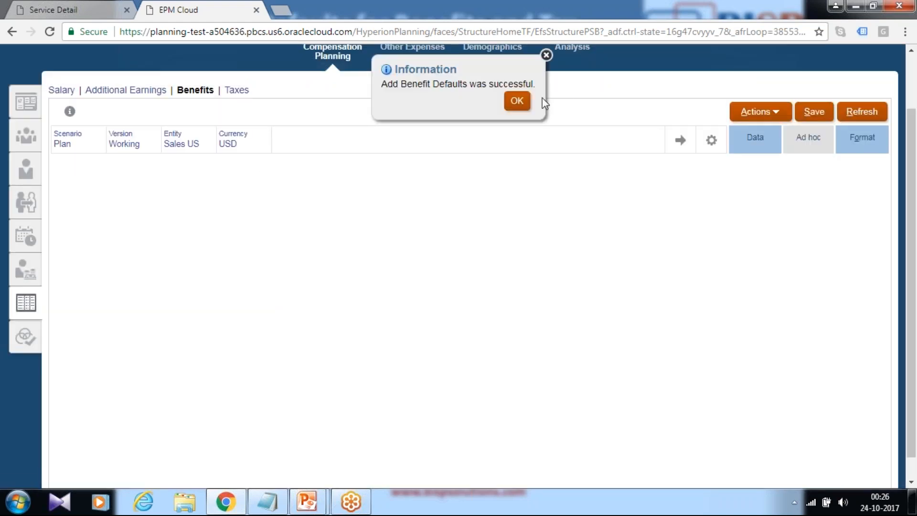
left_click(516, 101)
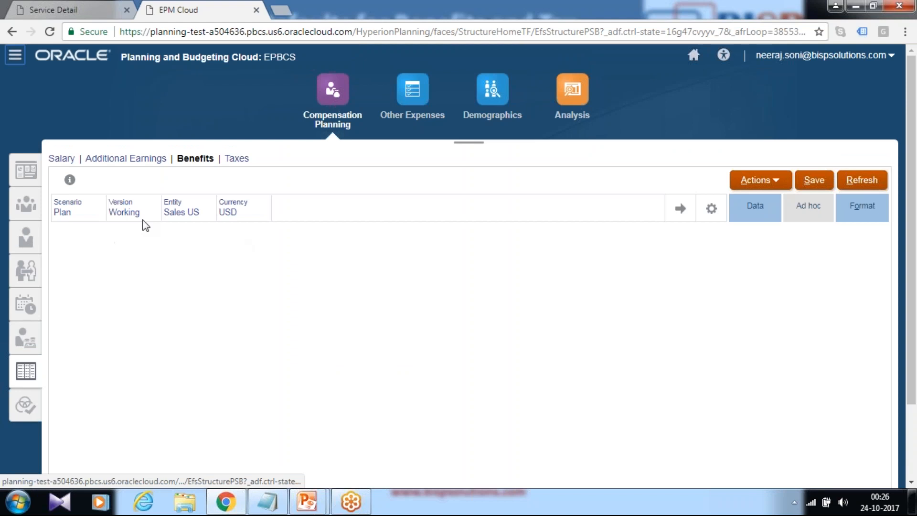
- Refresh the Benefits grid to confirm Accountant's Tuition Reimbursement Rate USA, then open Taxes defaults
left_click(755, 205)
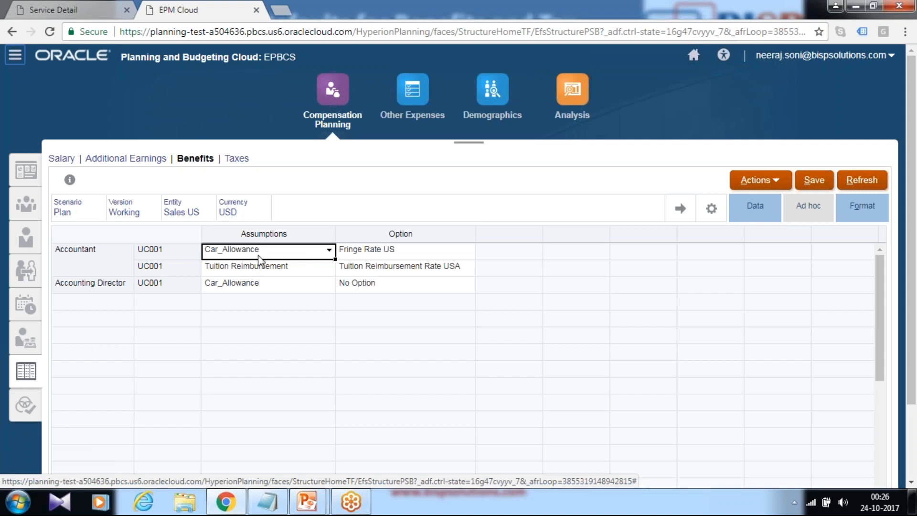
mouse_move(269, 255)
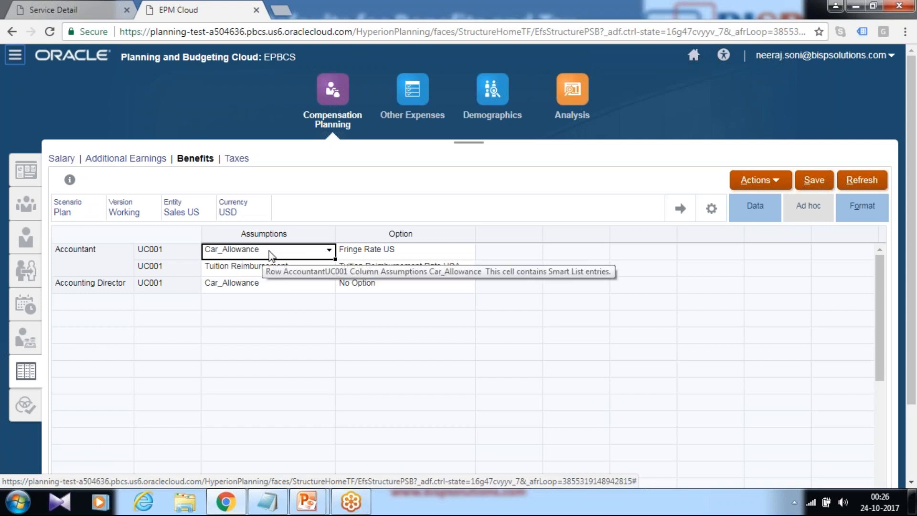
mouse_move(286, 276)
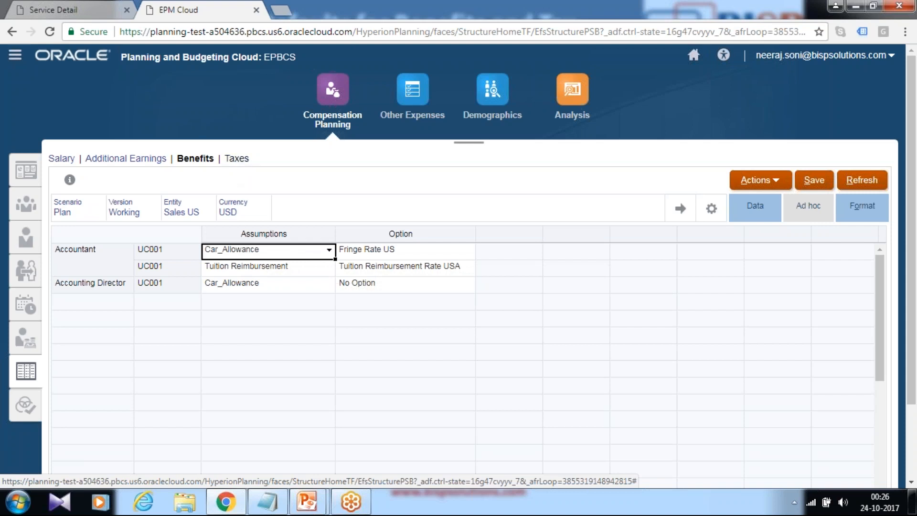
left_click(235, 159)
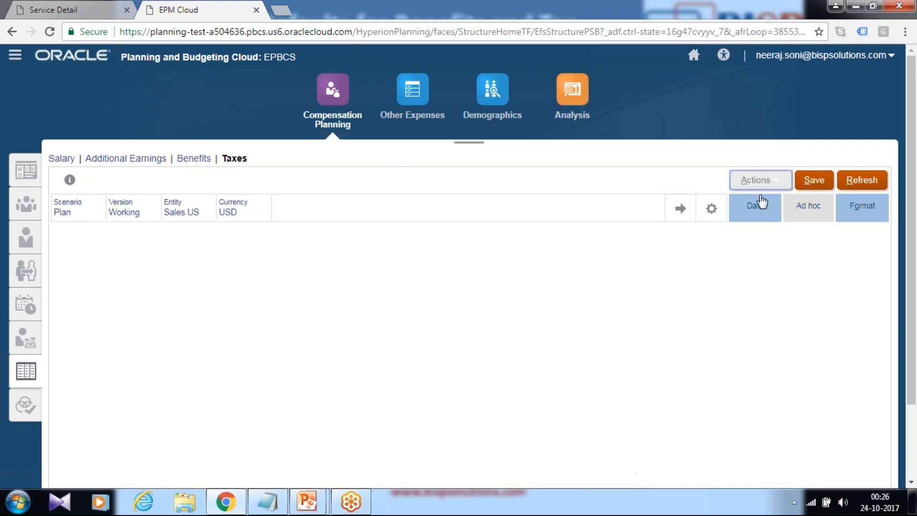
- Add a Federal income taxes tax default with No Tier for Accountant under UC001
left_click(755, 206)
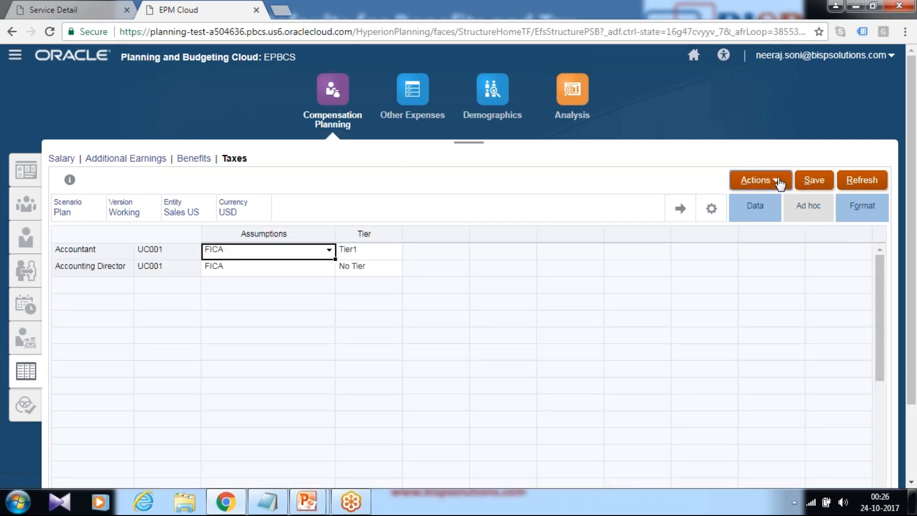
mouse_move(243, 269)
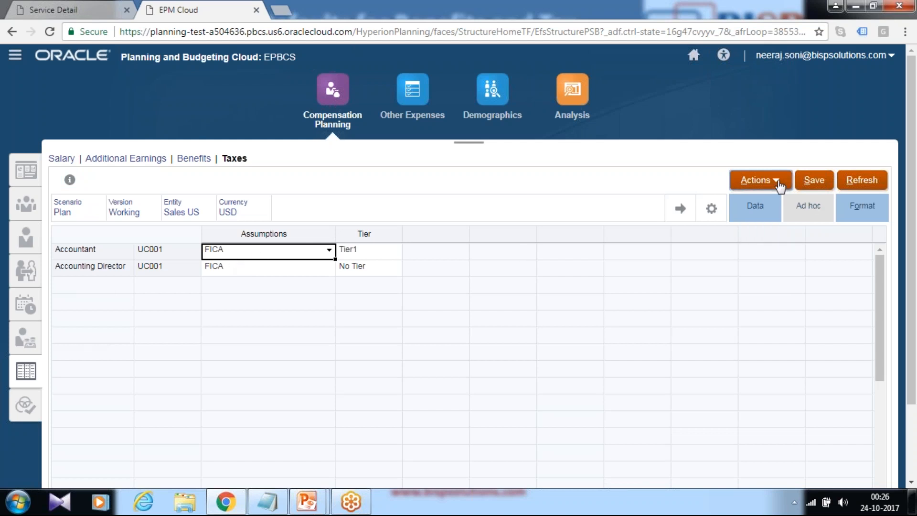
left_click(760, 181)
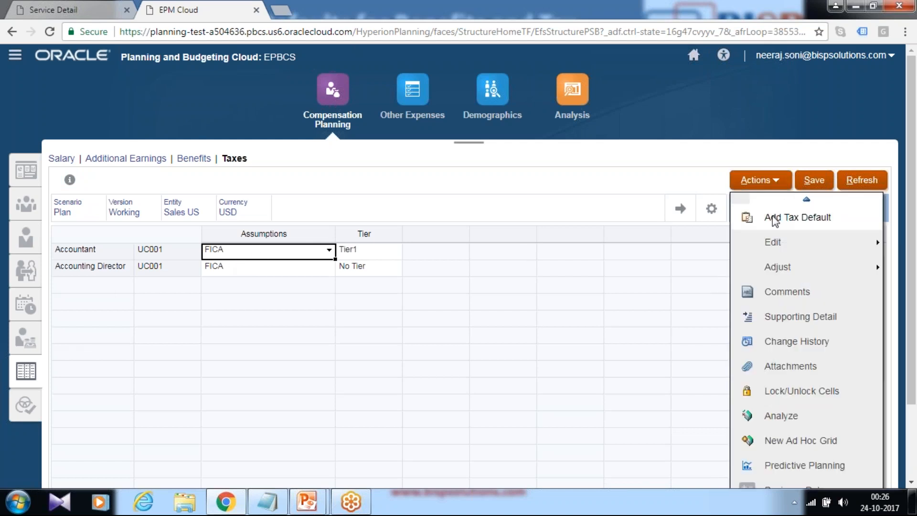
left_click(797, 217)
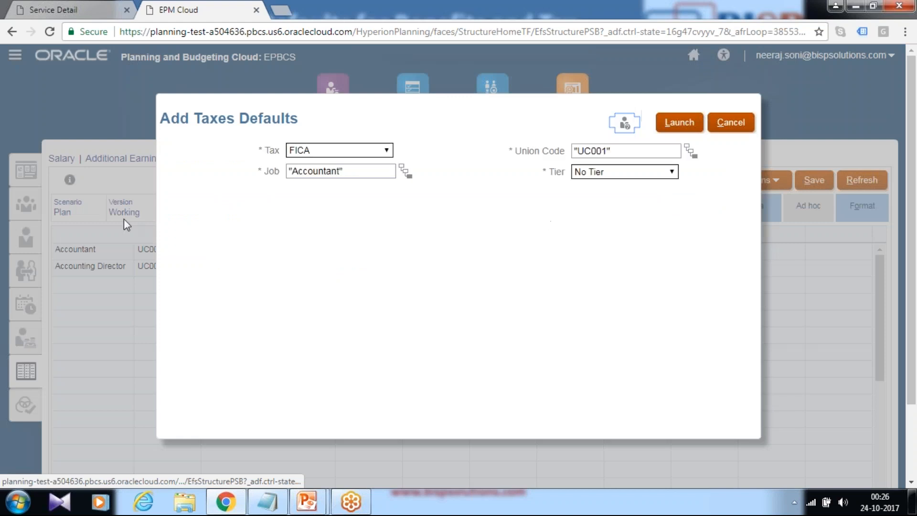
left_click(384, 150)
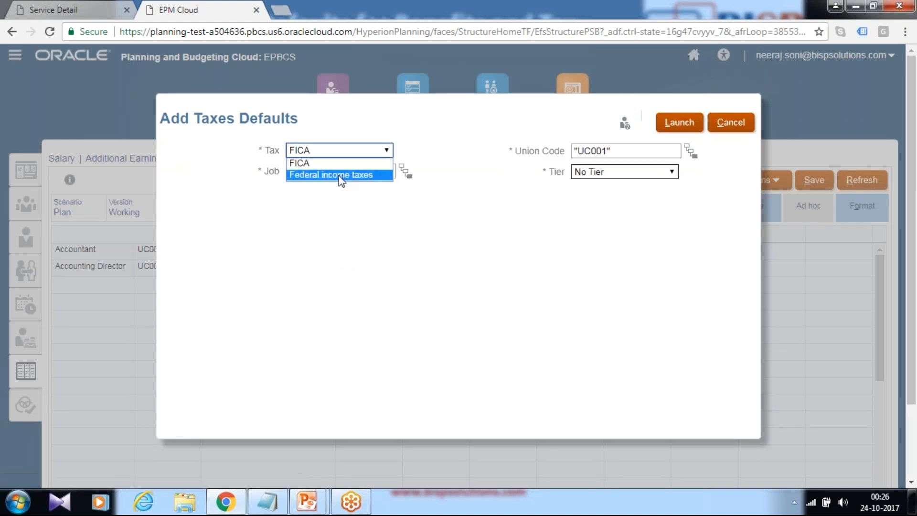
left_click(333, 175)
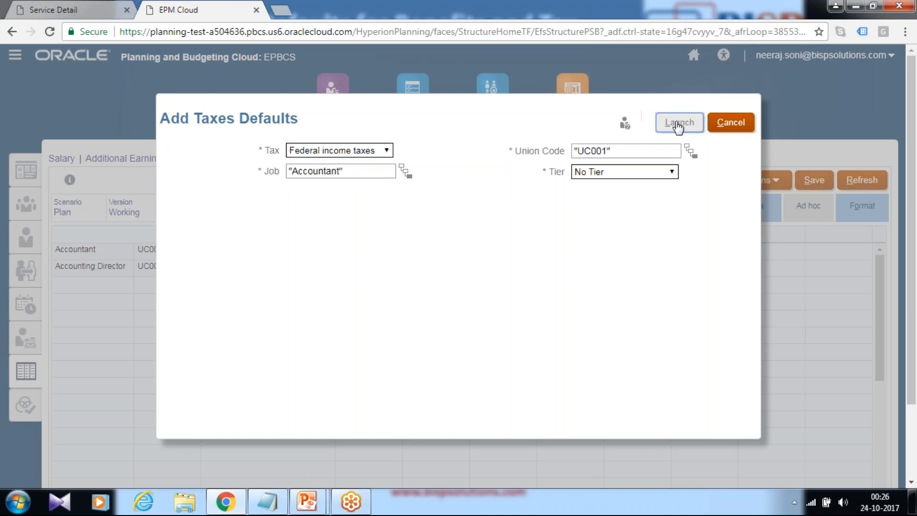
left_click(678, 123)
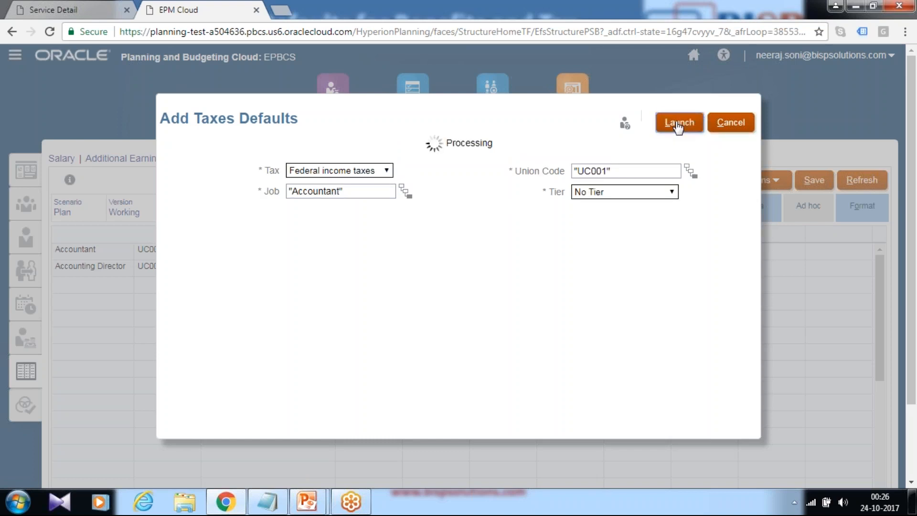
left_click(678, 122)
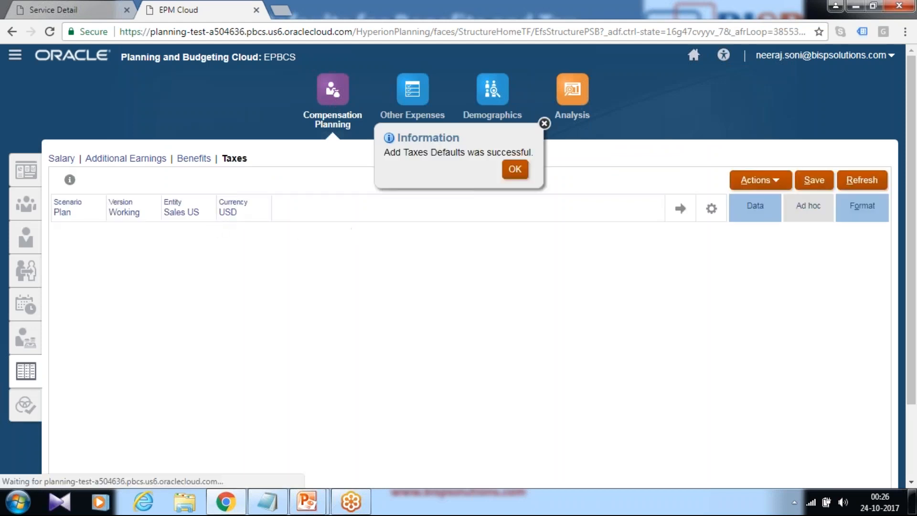
- Dismiss the success message and refresh the Taxes grid to show Accountant's Federal income taxes
left_click(514, 169)
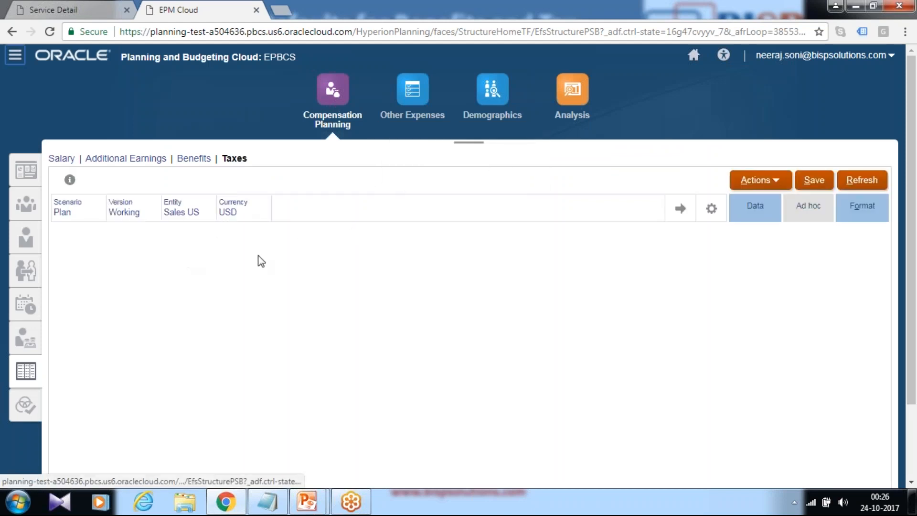
mouse_move(863, 310)
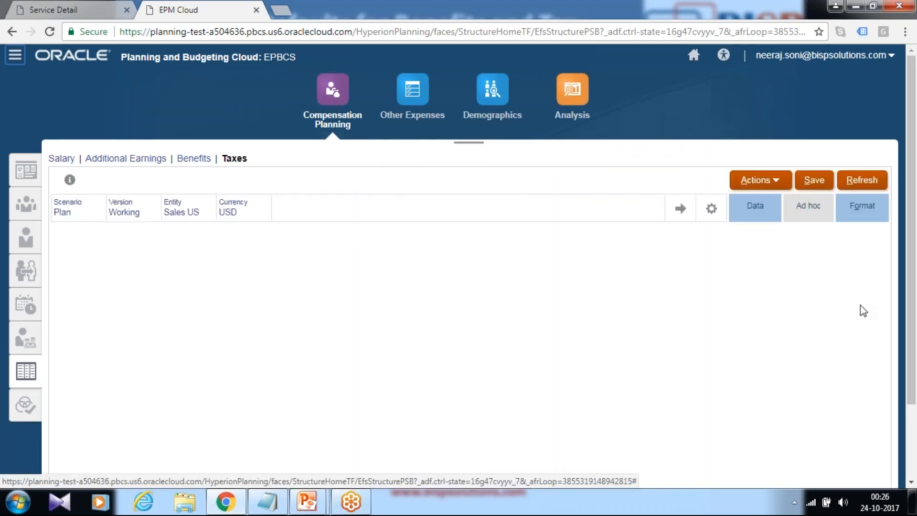
left_click(755, 206)
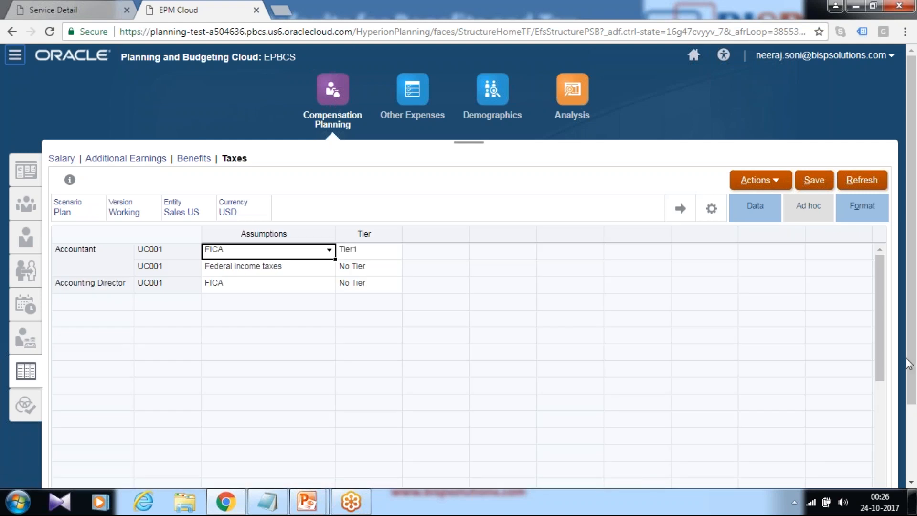
mouse_move(904, 406)
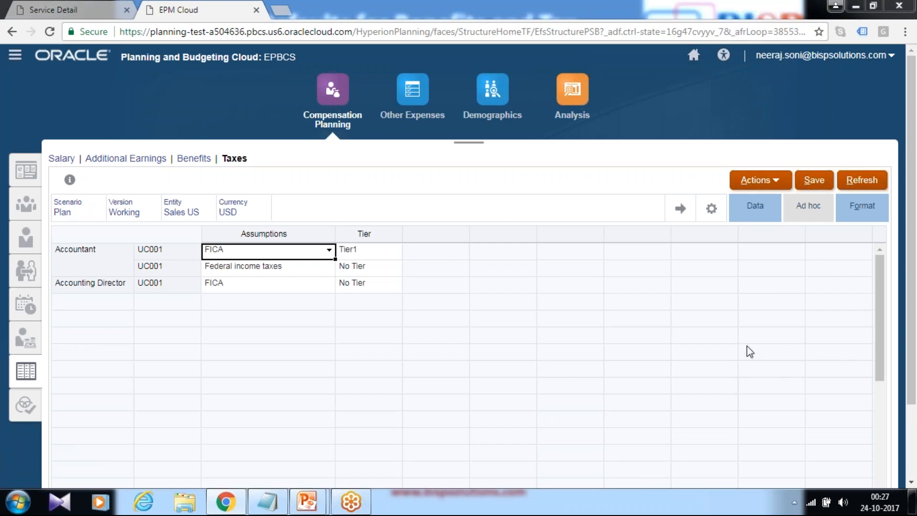
- Return to the PowerPoint course deck
left_click(309, 501)
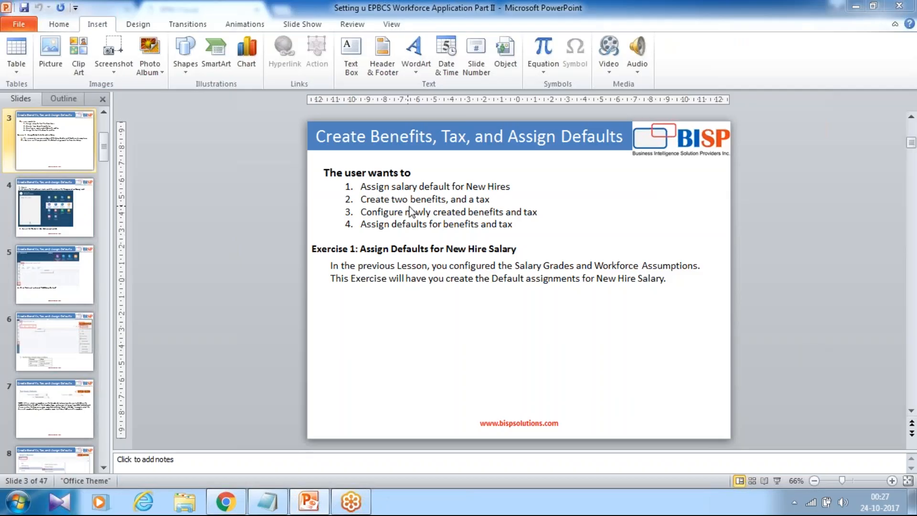
mouse_move(412, 195)
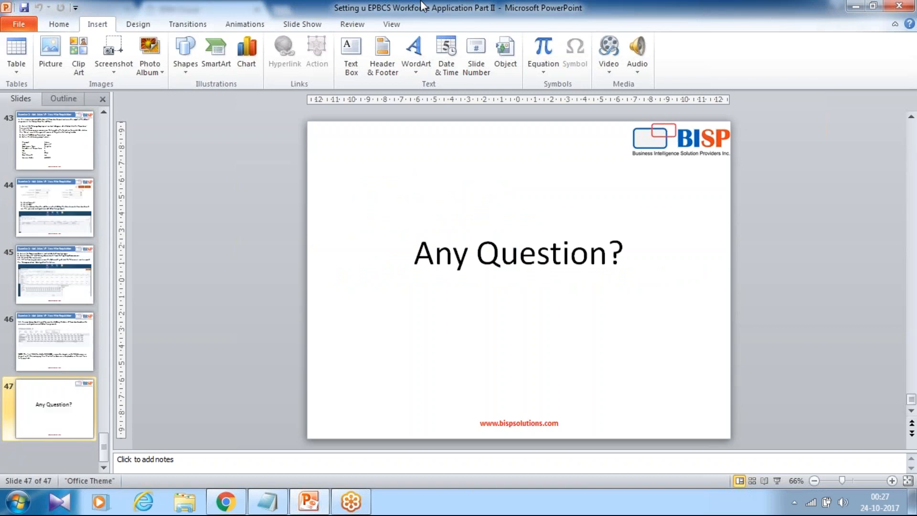
mouse_move(699, 72)
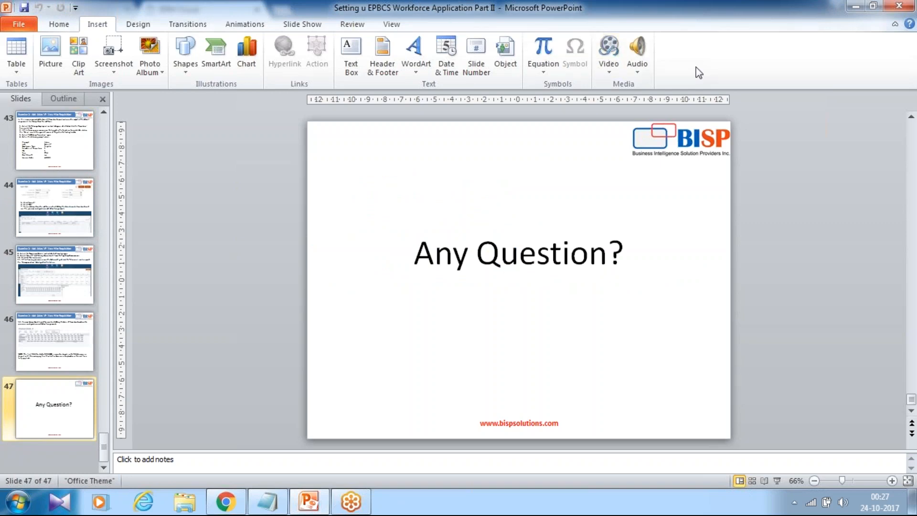